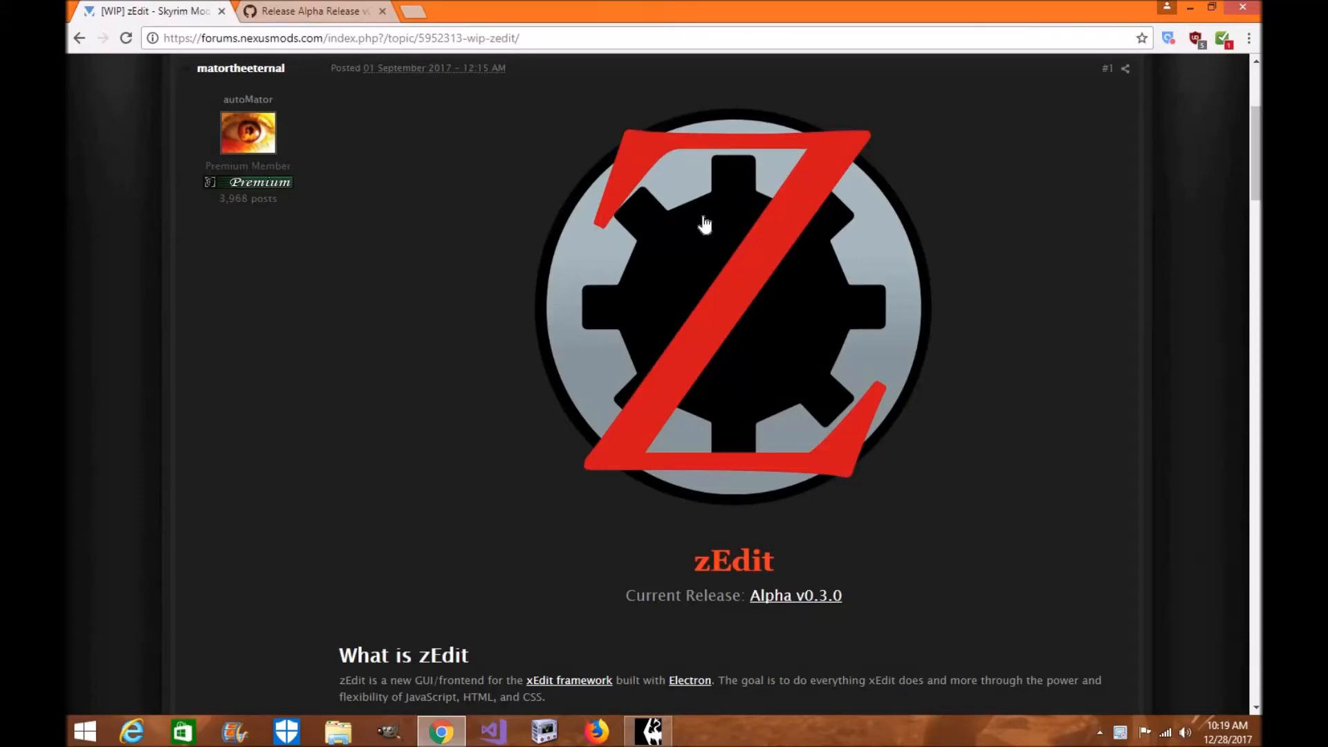
mouse_move(1087, 220)
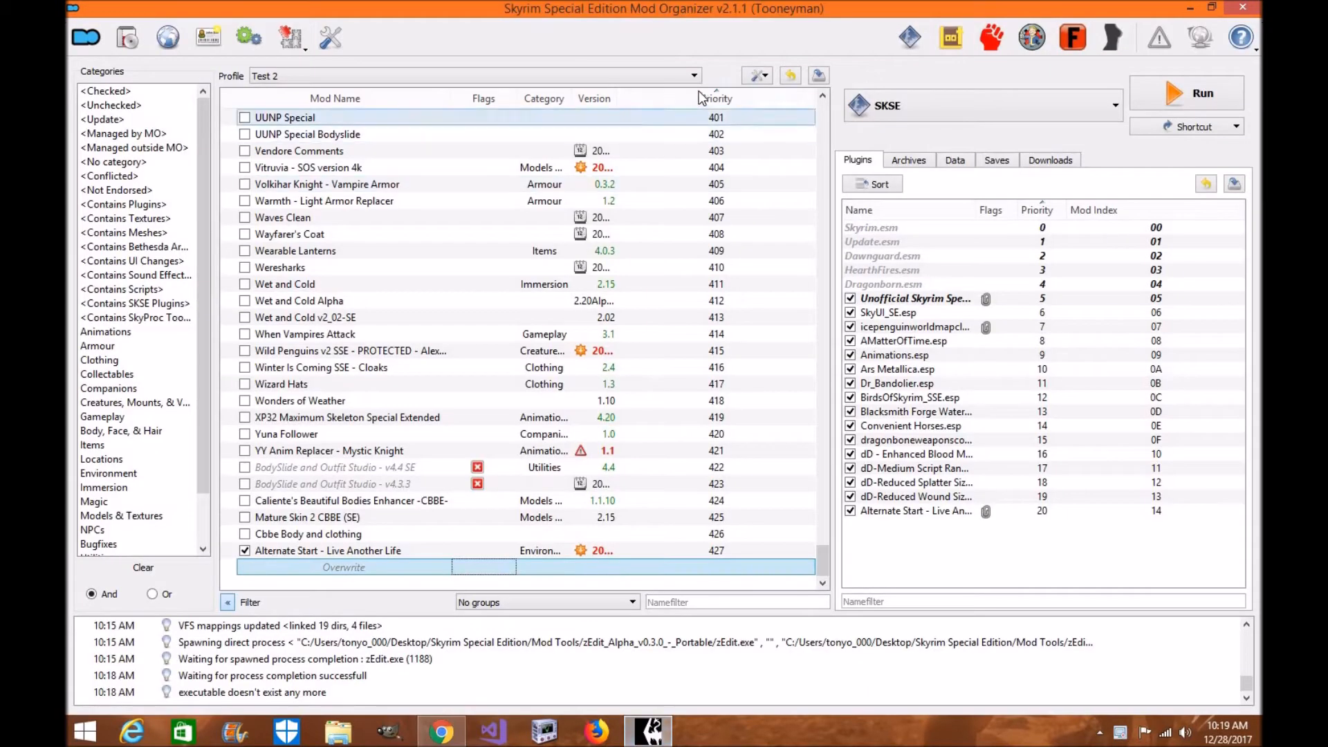
- From the zEdit forum post, reach the GitHub Alpha Release v0.3.0 page with its portable 7z and setup exe assets
click(440, 731)
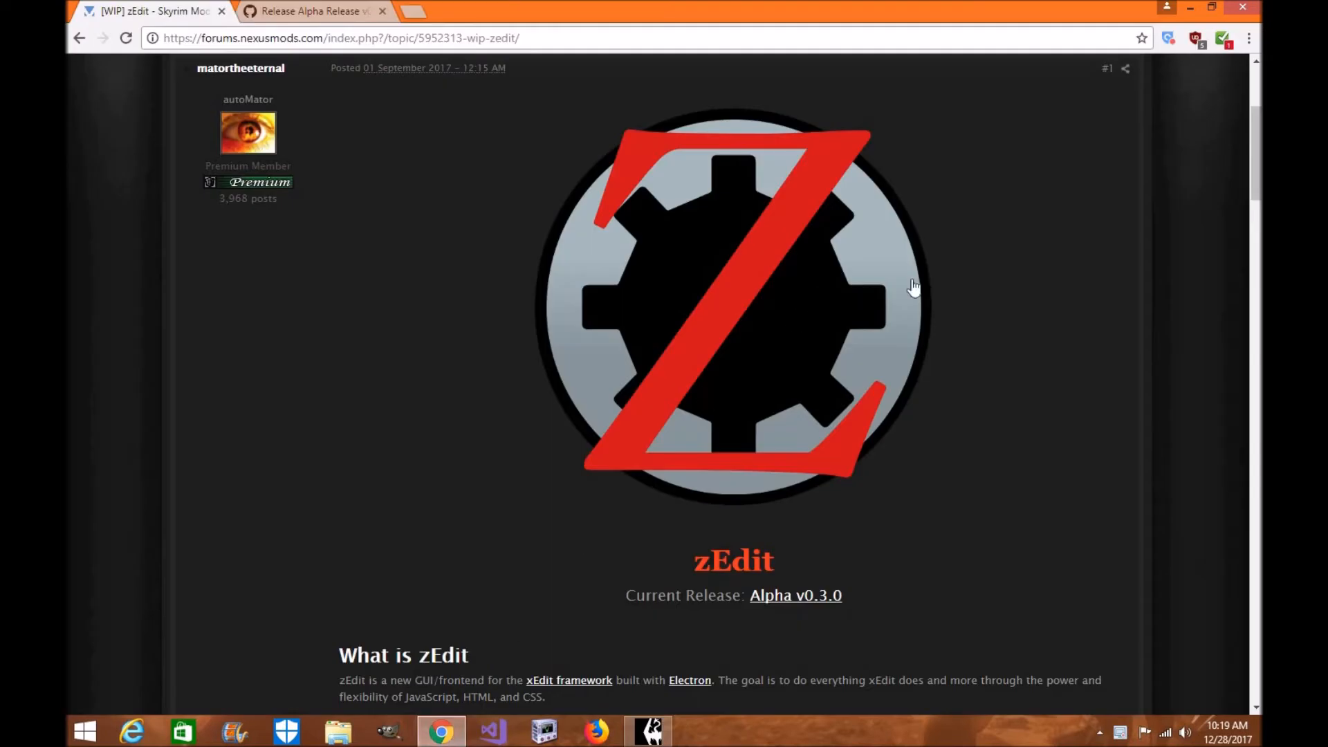
mouse_move(1002, 274)
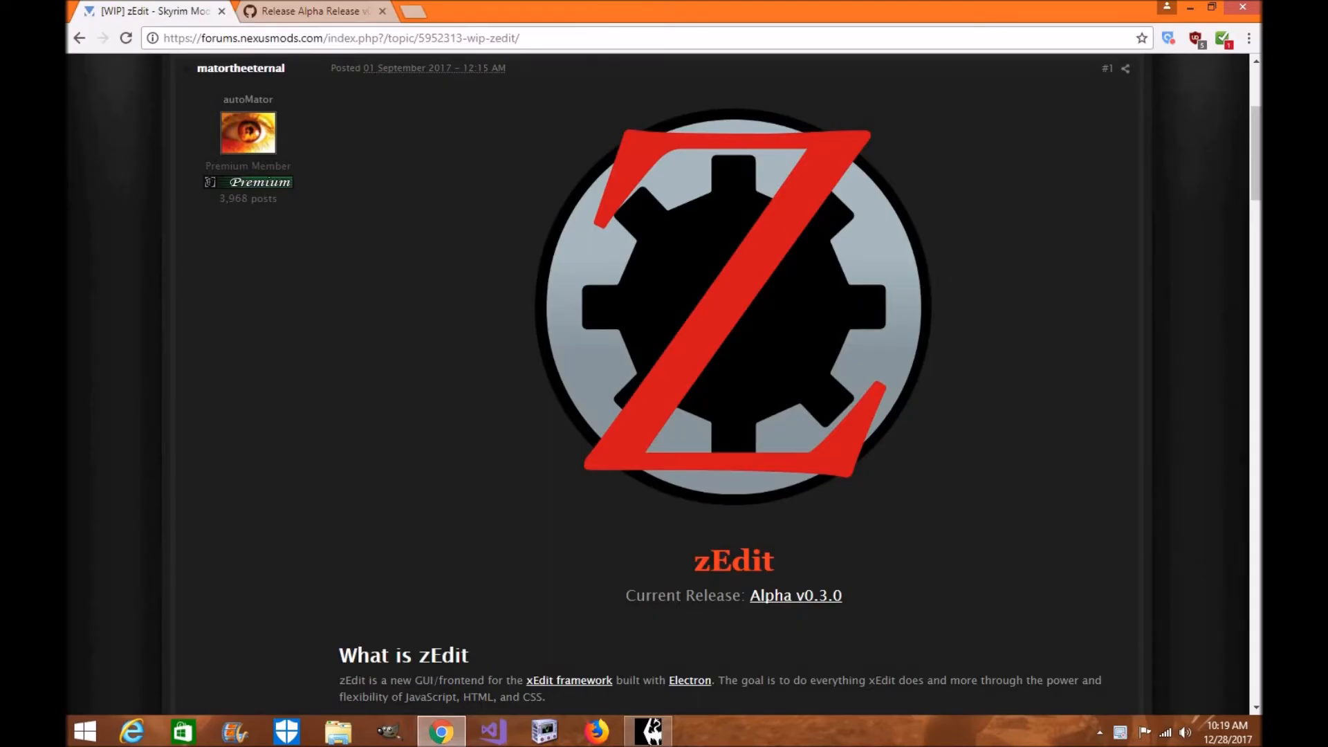
click(647, 731)
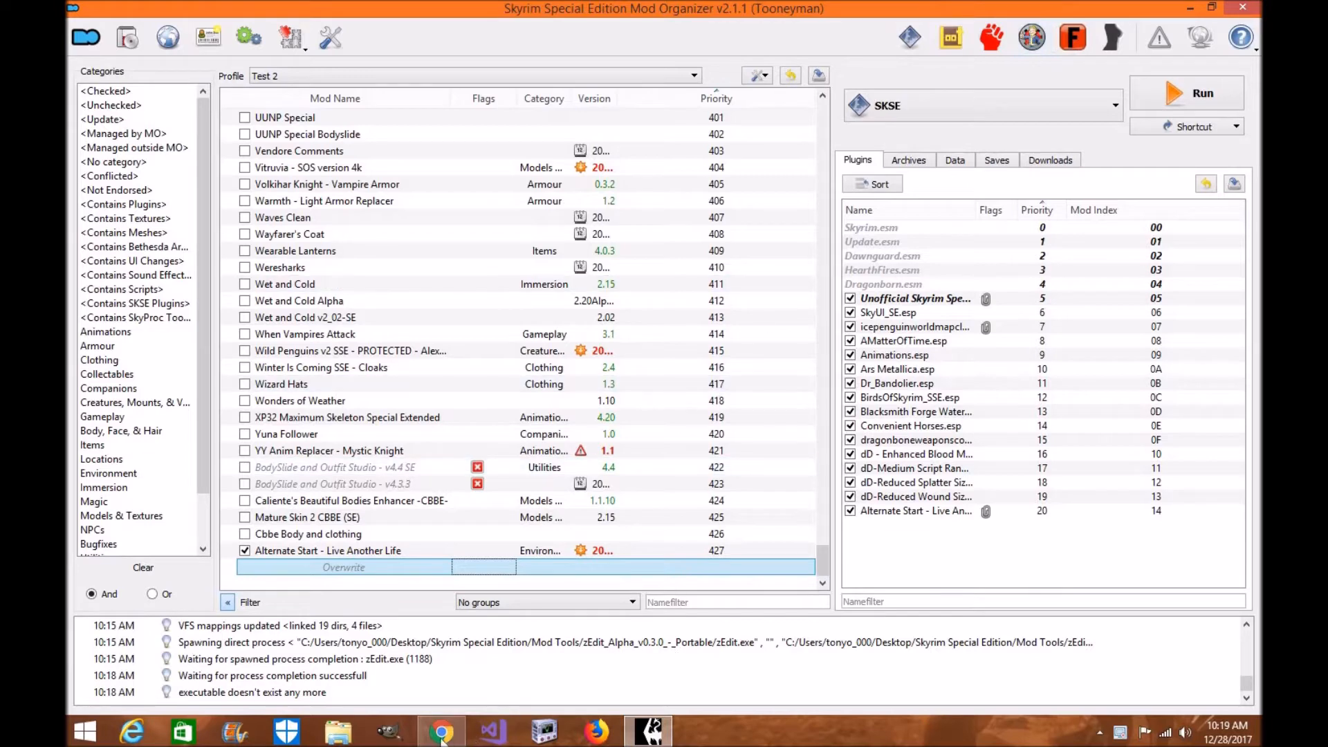
click(440, 731)
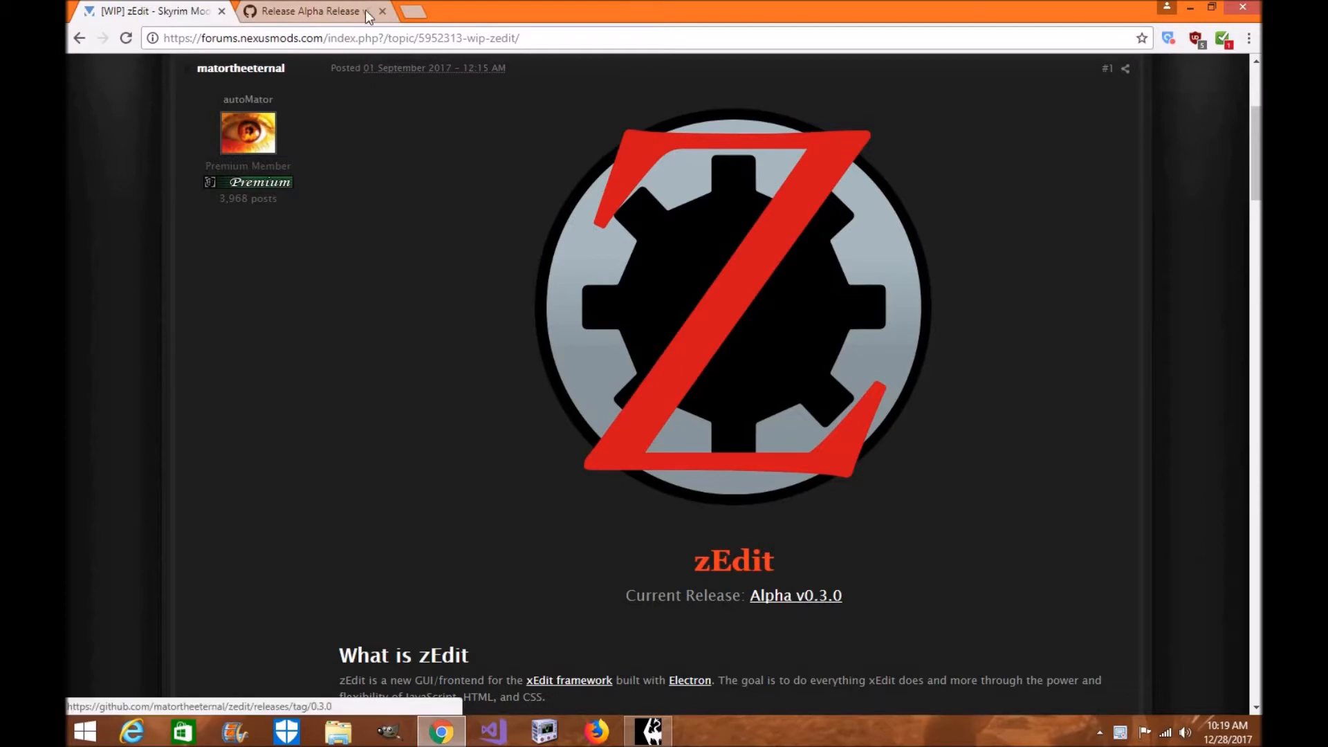
click(794, 595)
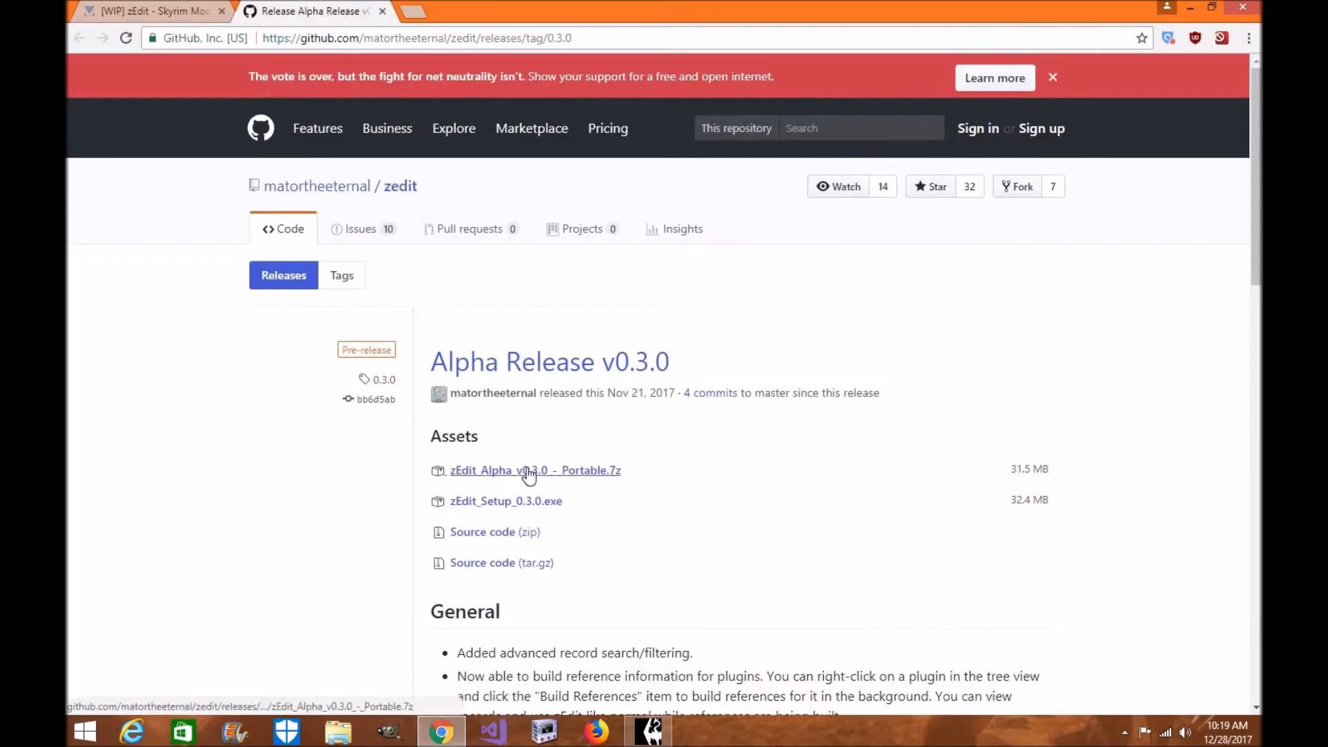
mouse_move(778, 311)
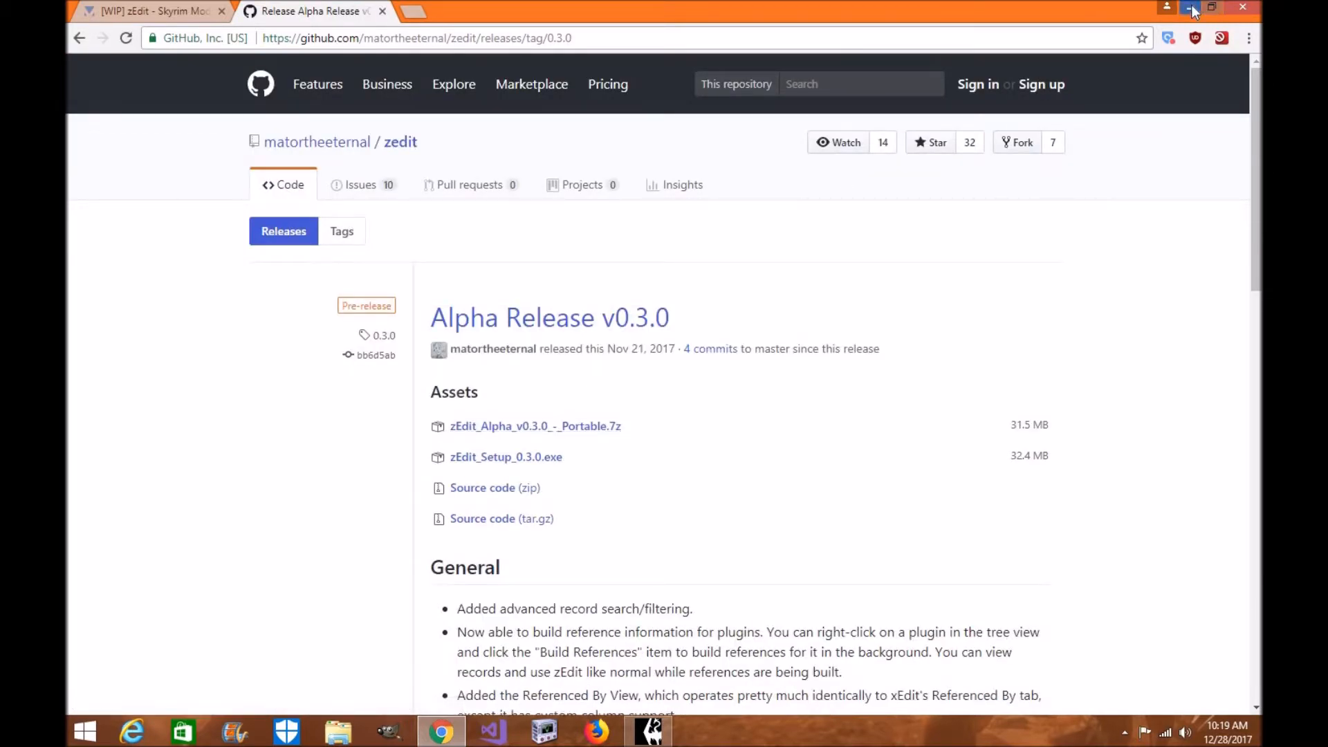
- Extract the zEdit Portable .7z in Downloads with 7-Zip, then bring Mod Organizer 2 back
click(1192, 7)
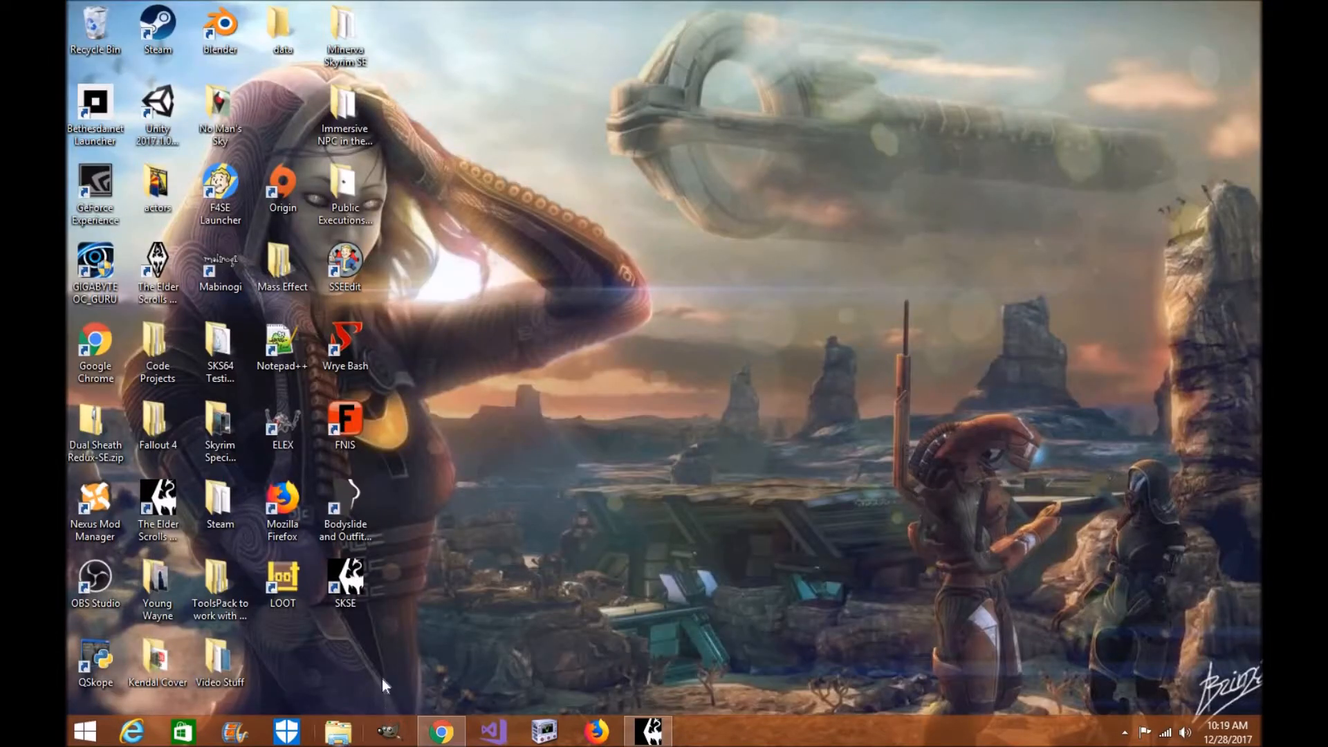
click(338, 731)
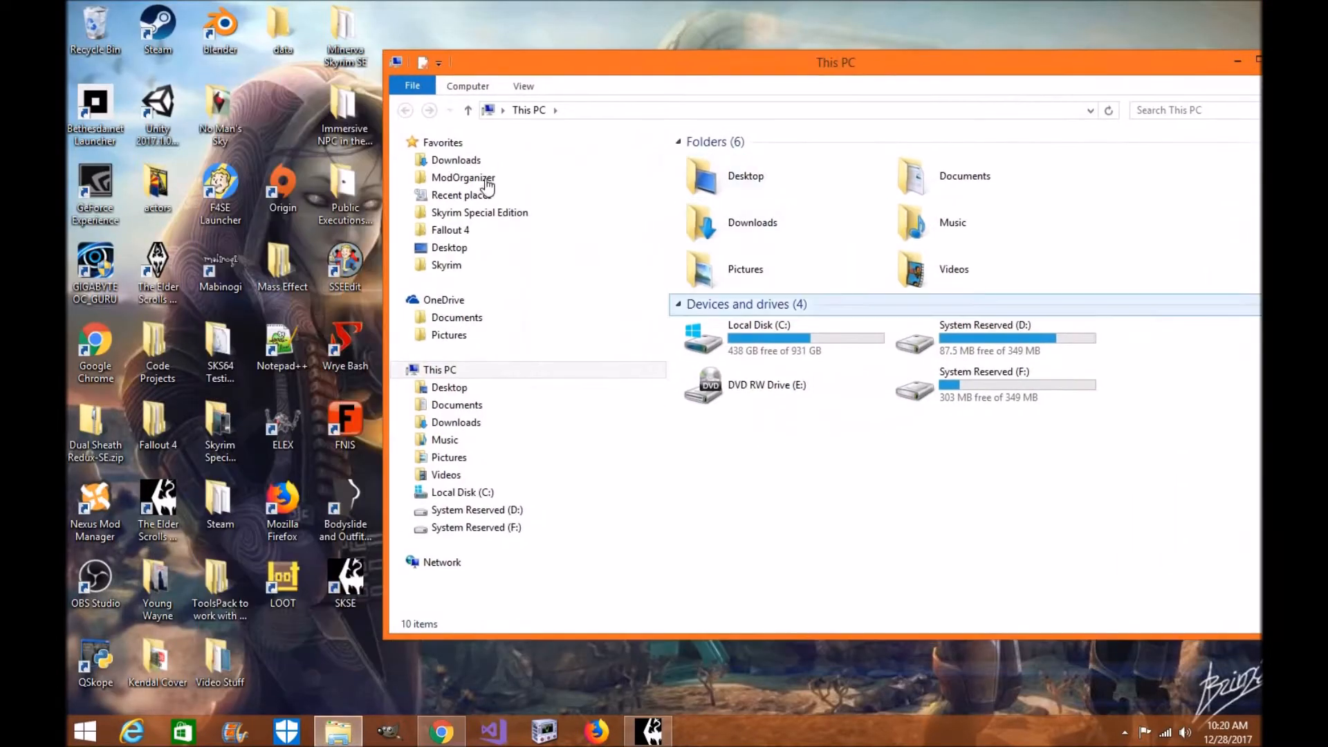
click(455, 160)
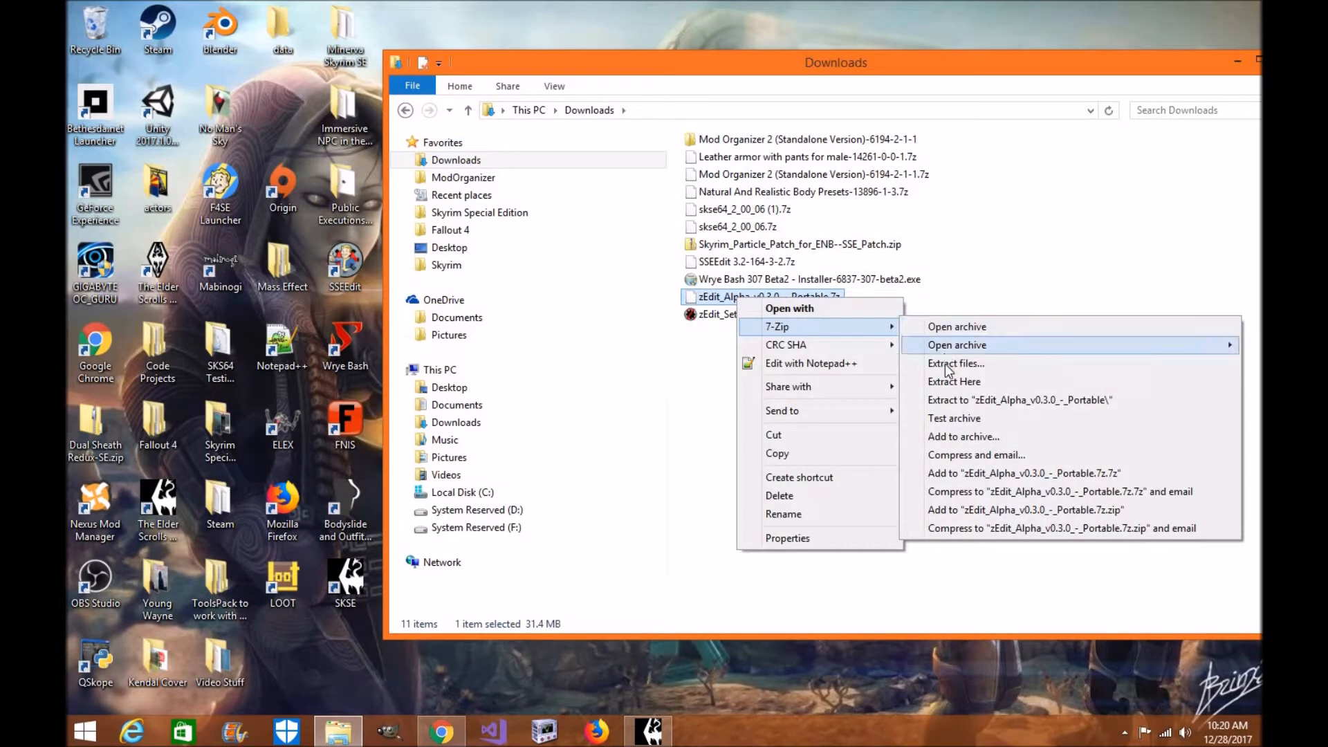
click(953, 382)
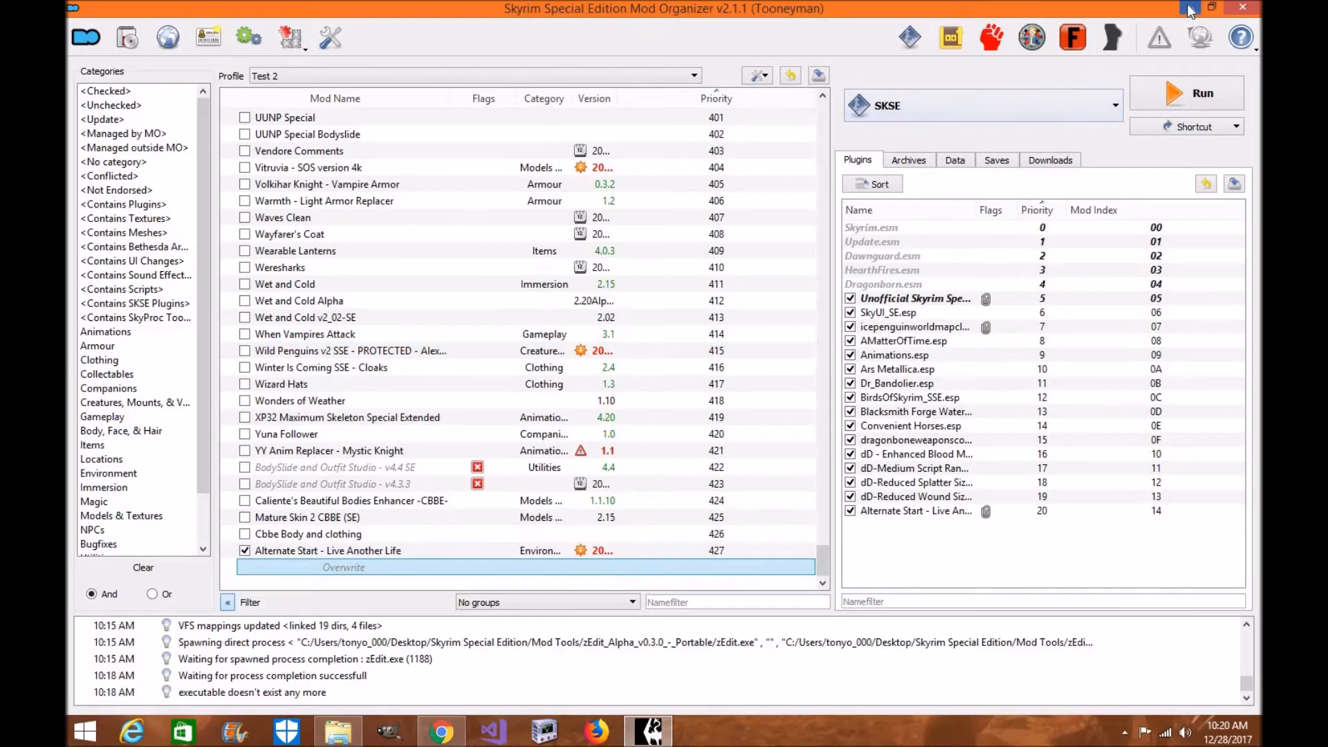
- Reach MO2's Modify Executables dialog listing SSEEdit, Wrye Bash and FNIS
click(1190, 9)
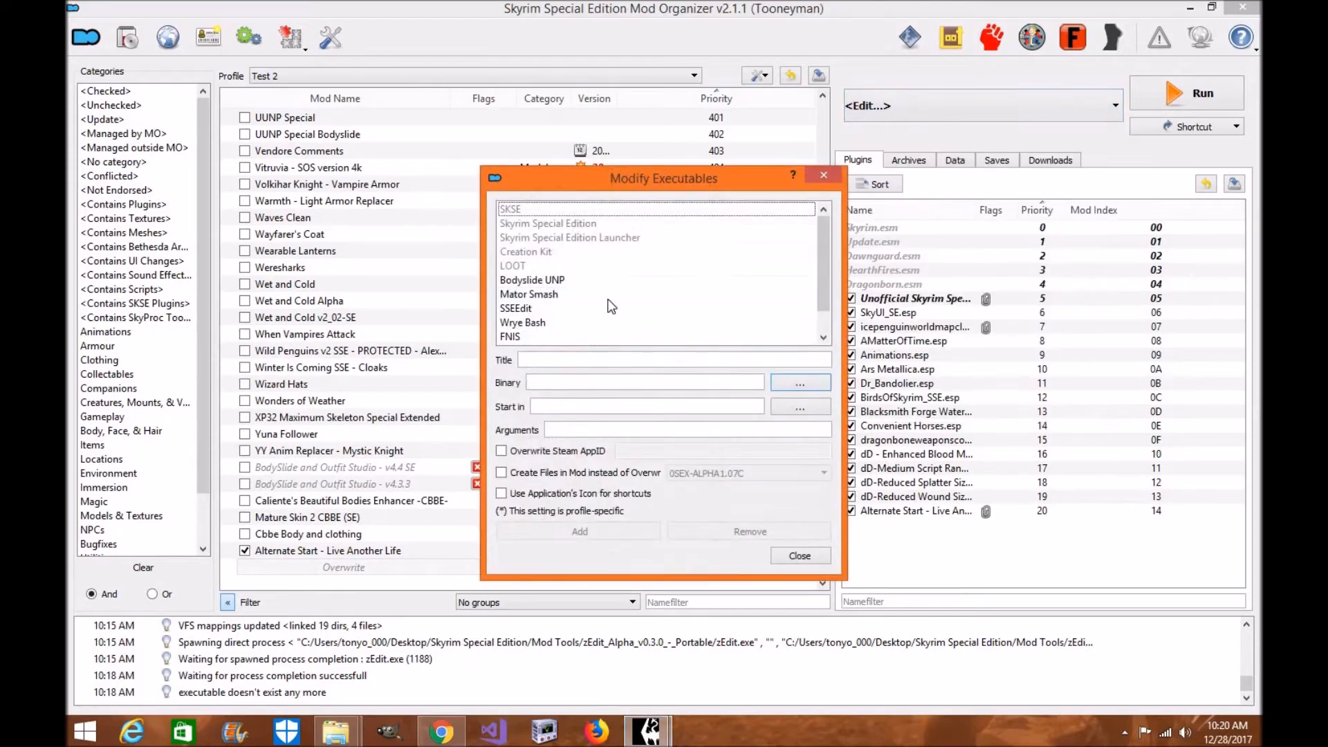
- Add a 'zEdit' executable whose binary is zEdit.exe under Desktop > Skyrim Special Edition > Mod Tools > zEdit
scroll(down, 3)
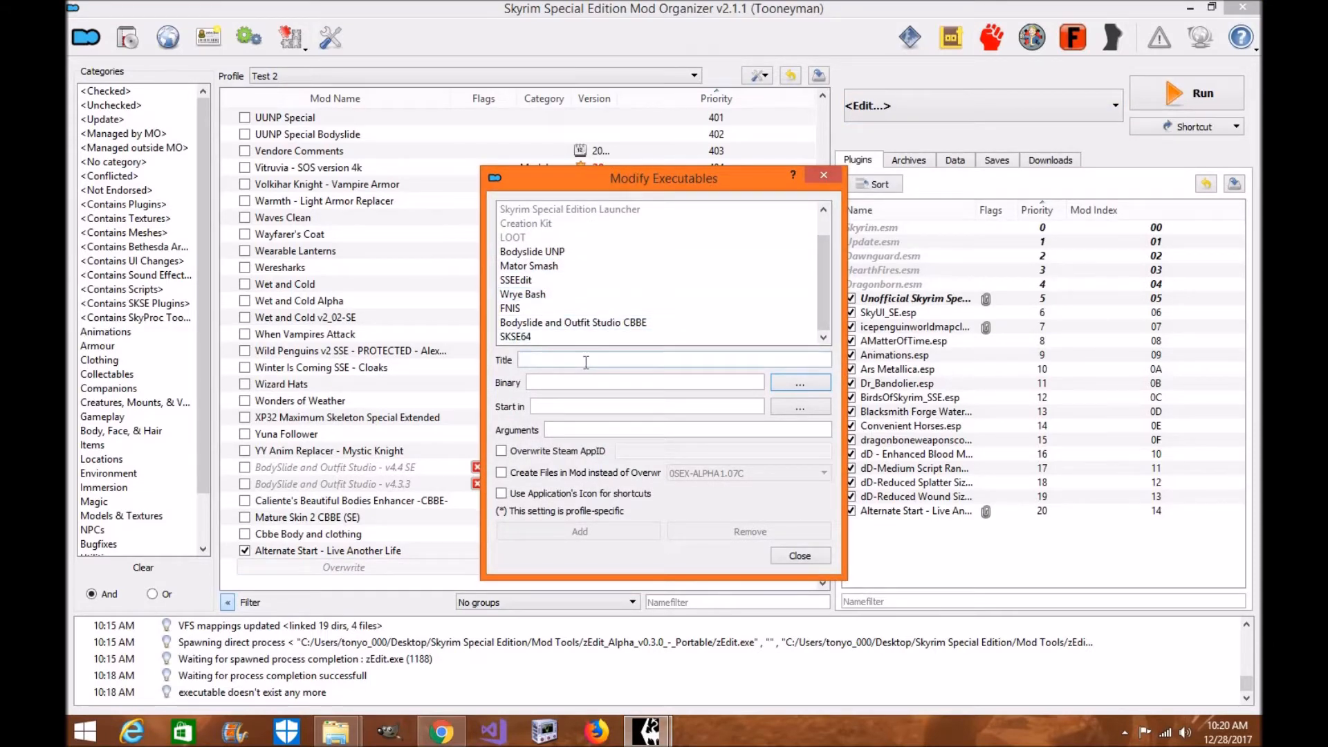
text(zE)
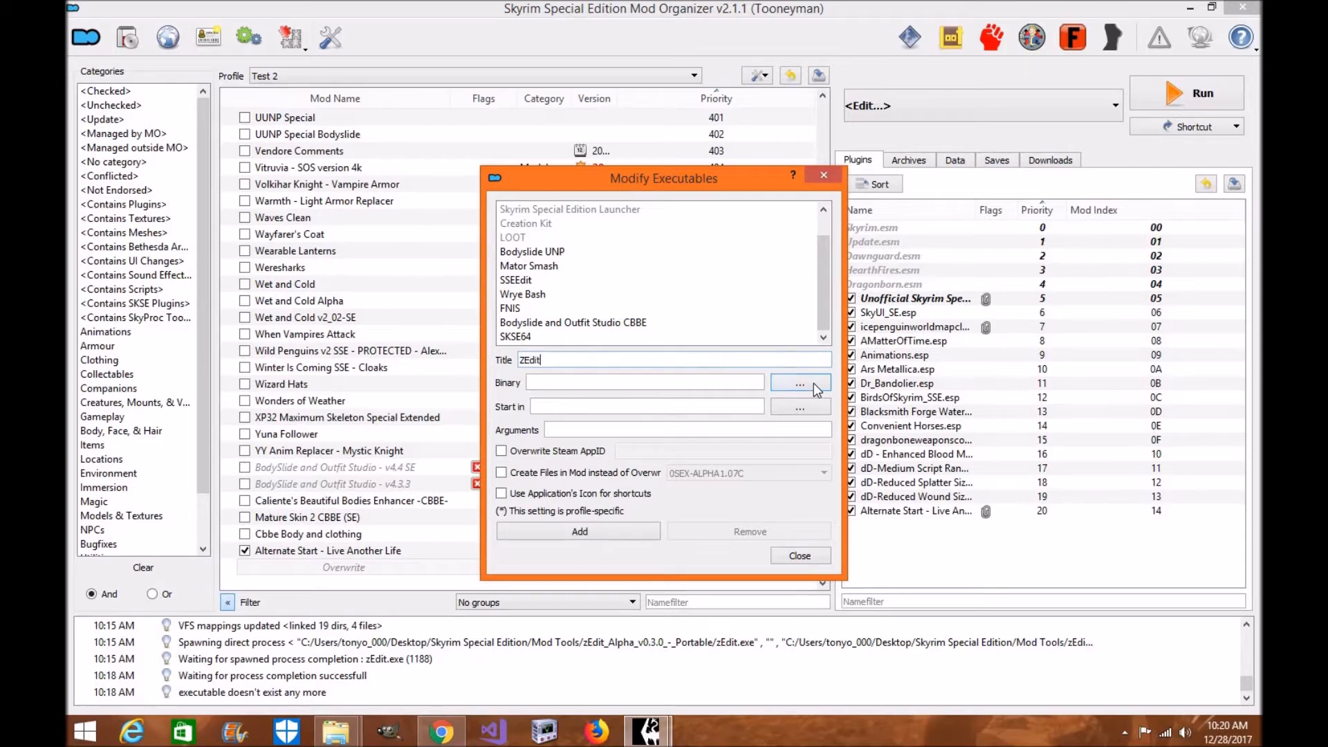
click(799, 384)
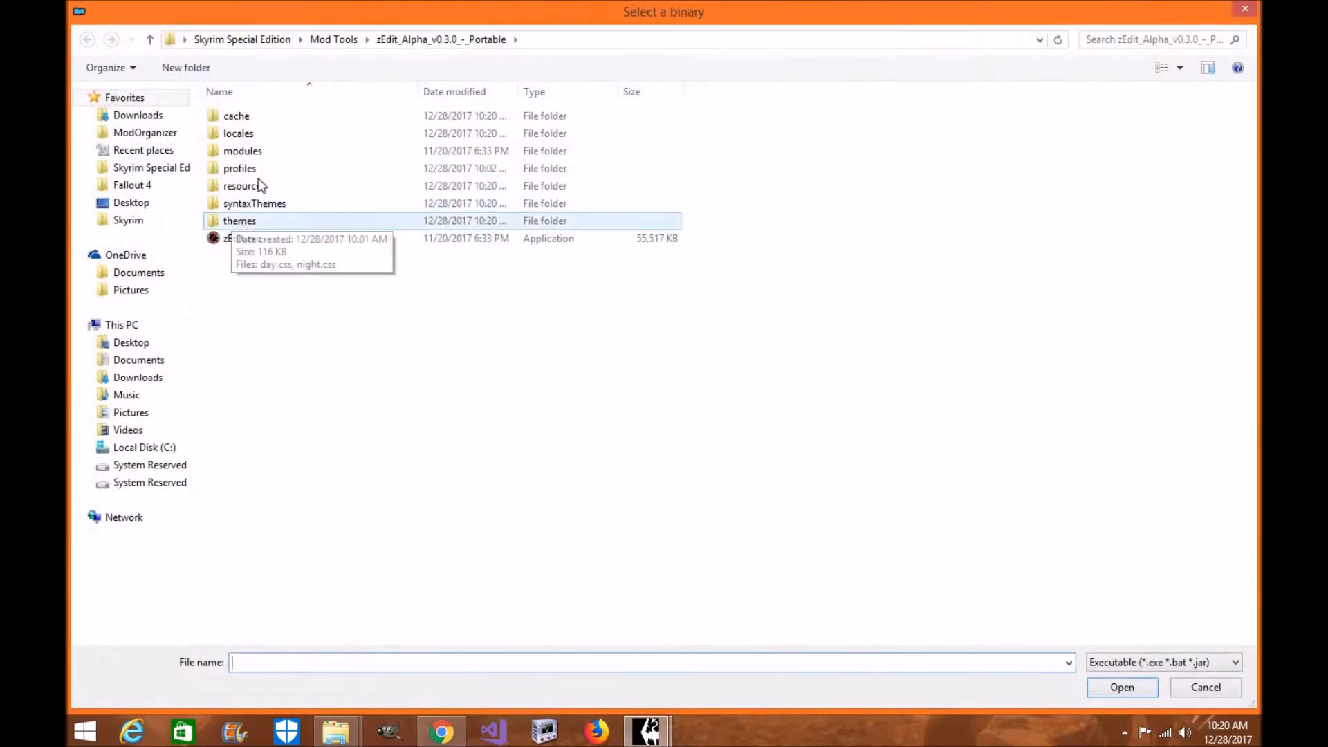
click(130, 202)
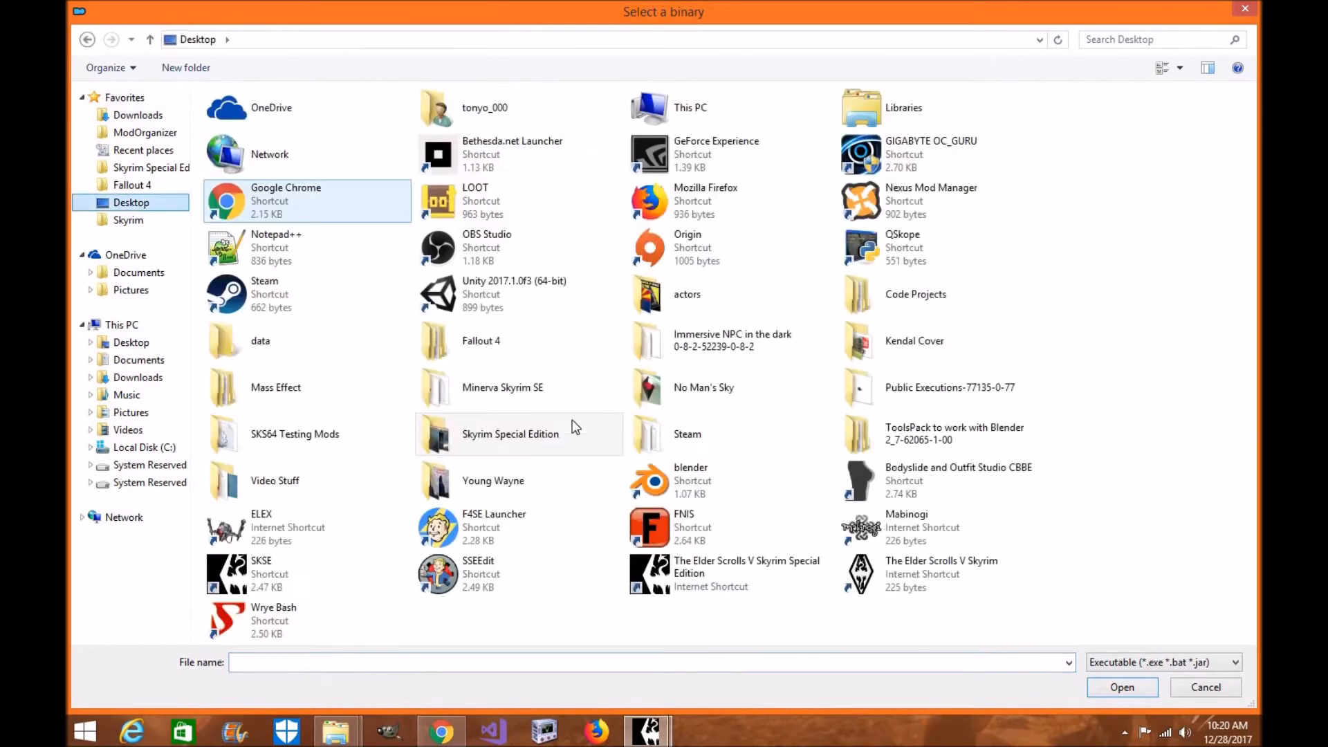
double_click(510, 433)
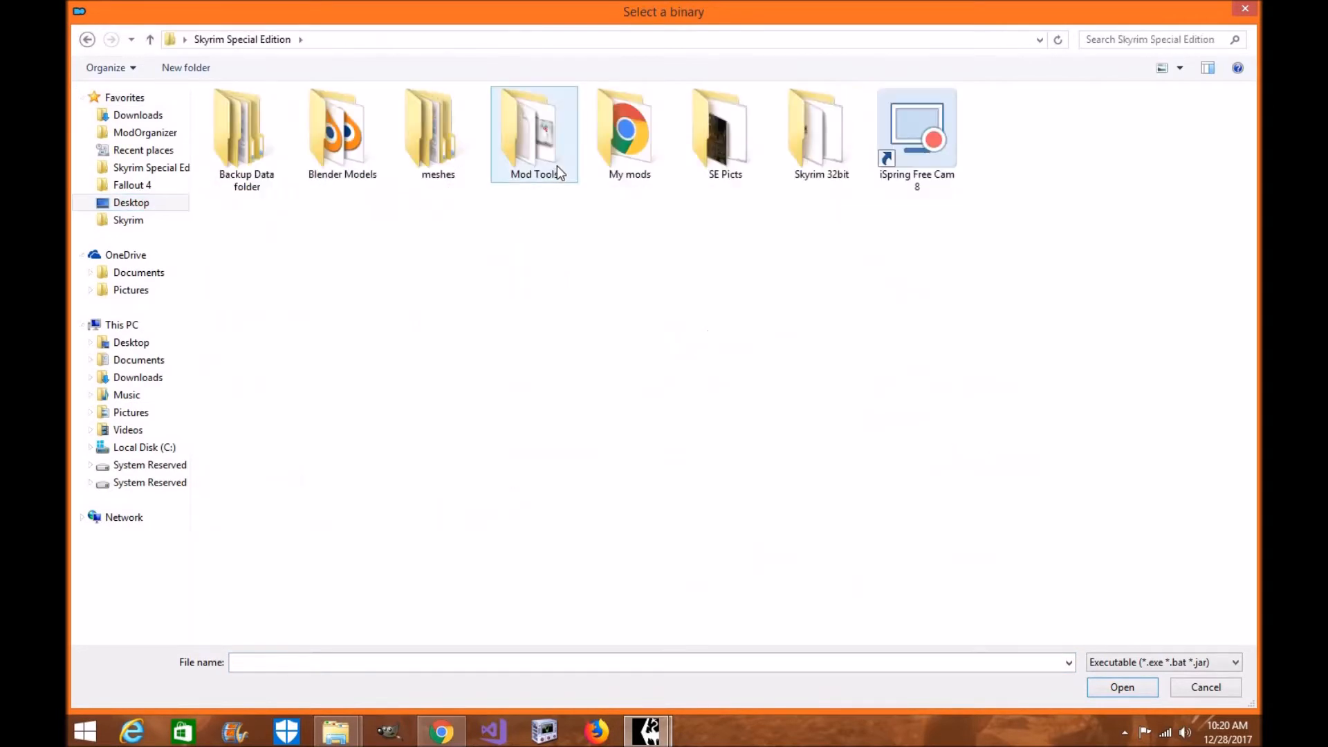
double_click(534, 127)
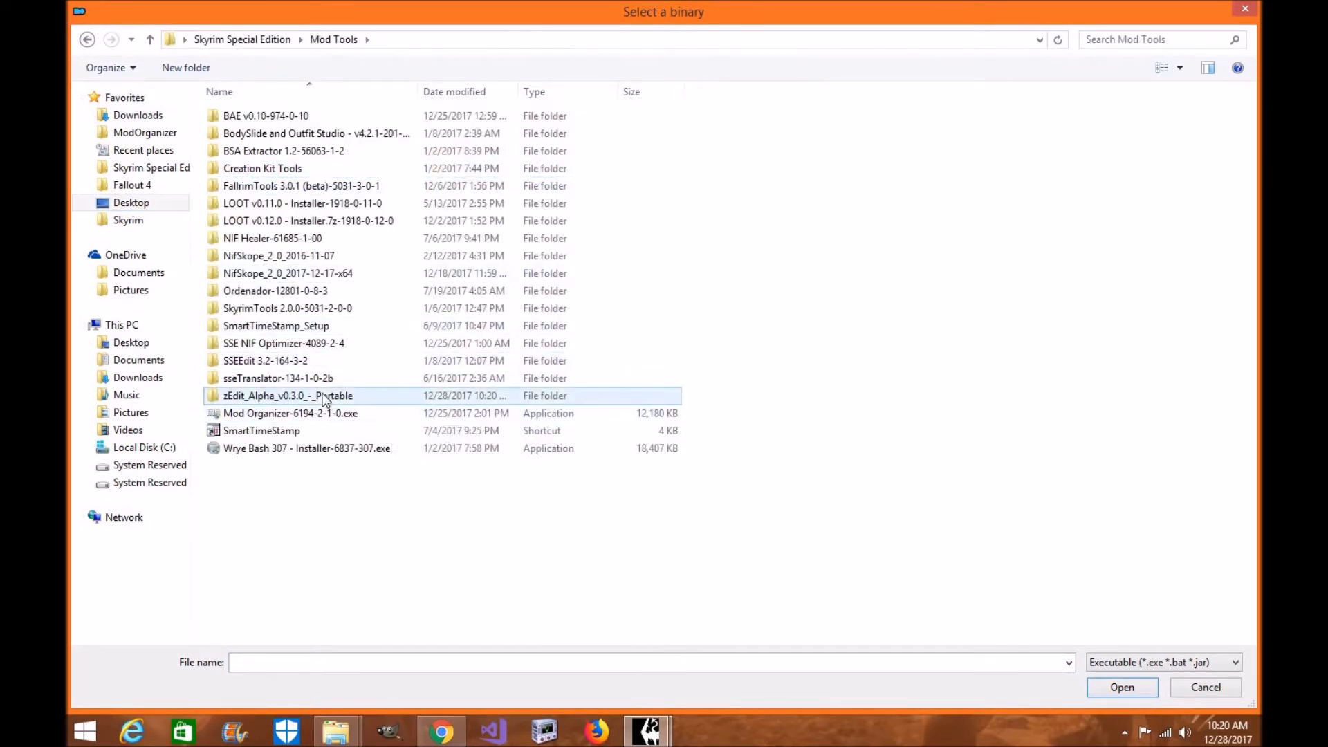
double_click(288, 396)
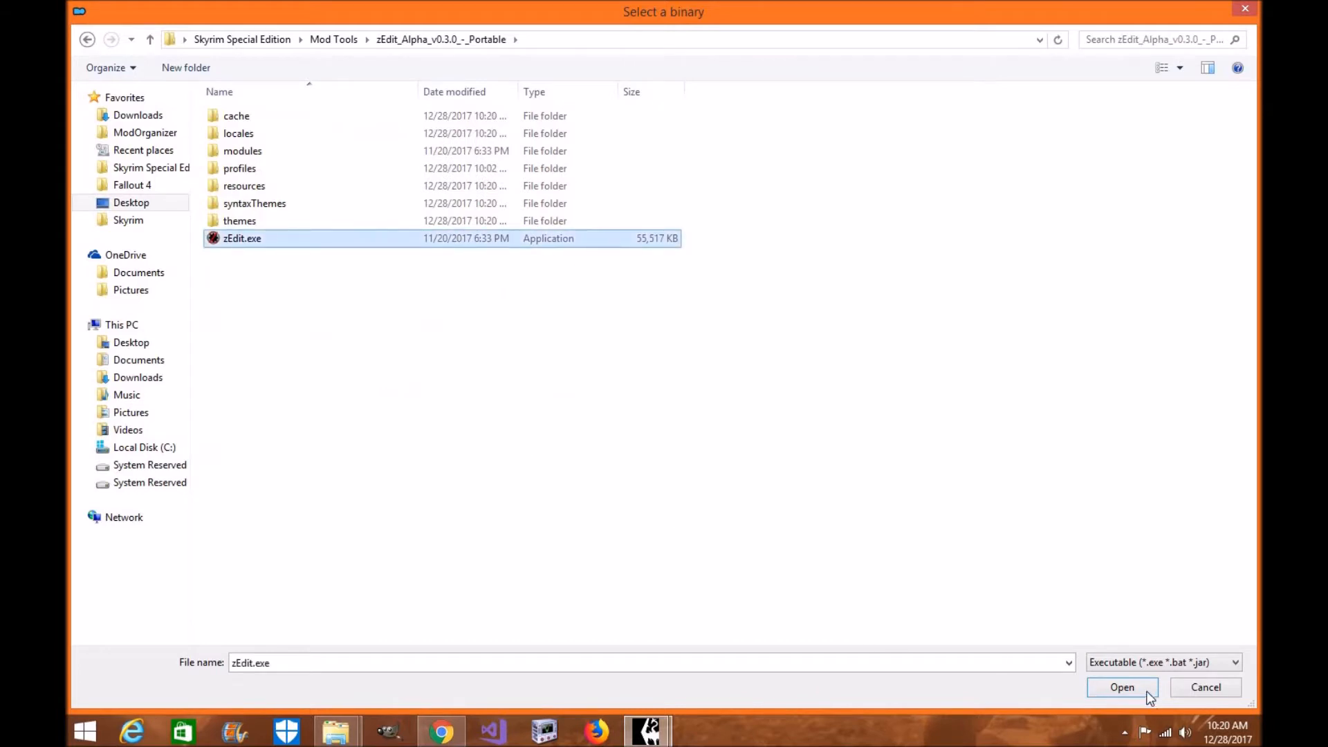
click(1122, 687)
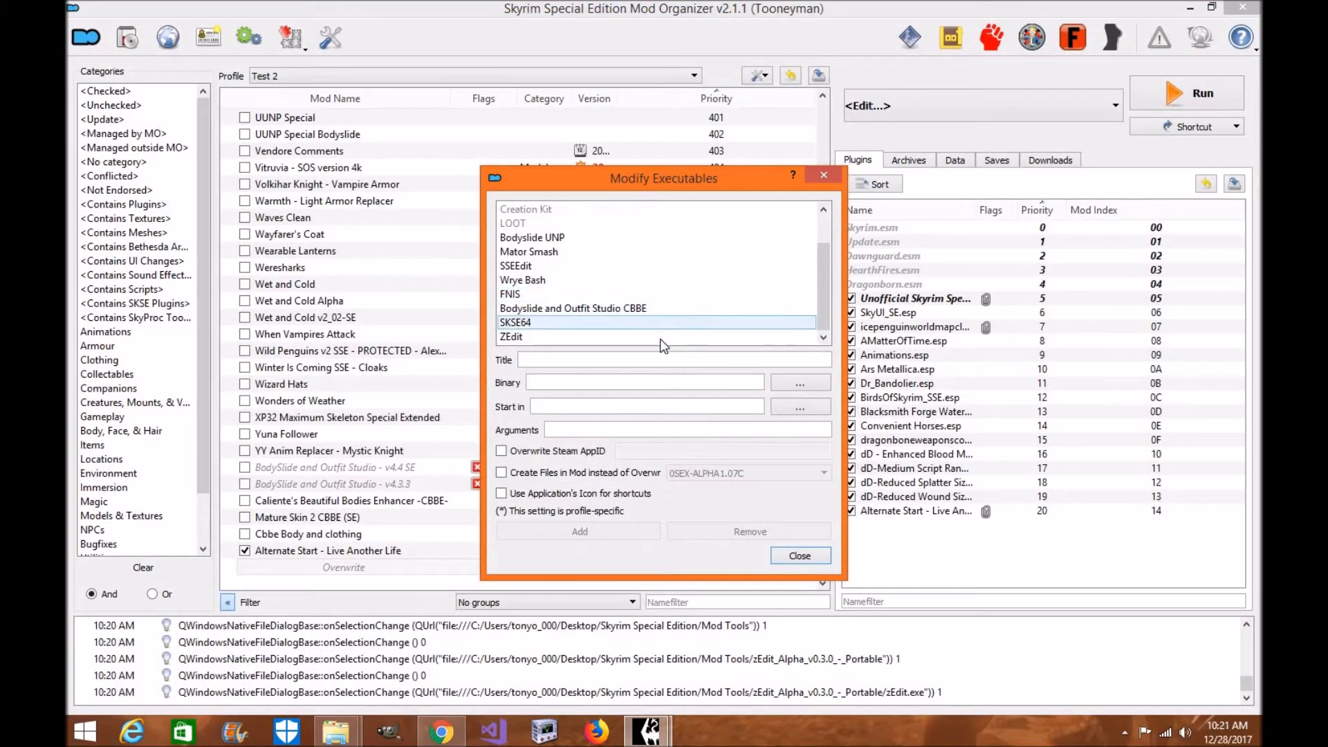
- Leave Modify Executables and choose ZEdit in MO2's executables dropdown
click(516, 322)
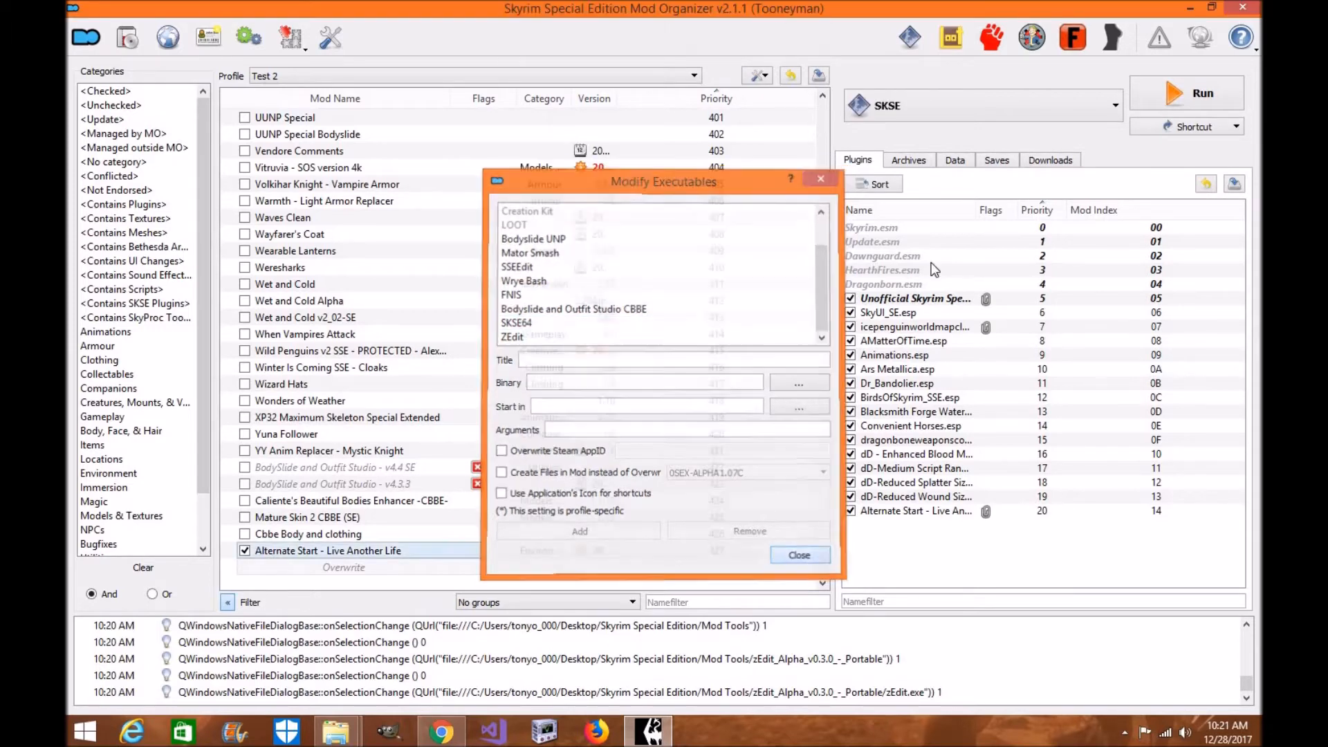
click(798, 555)
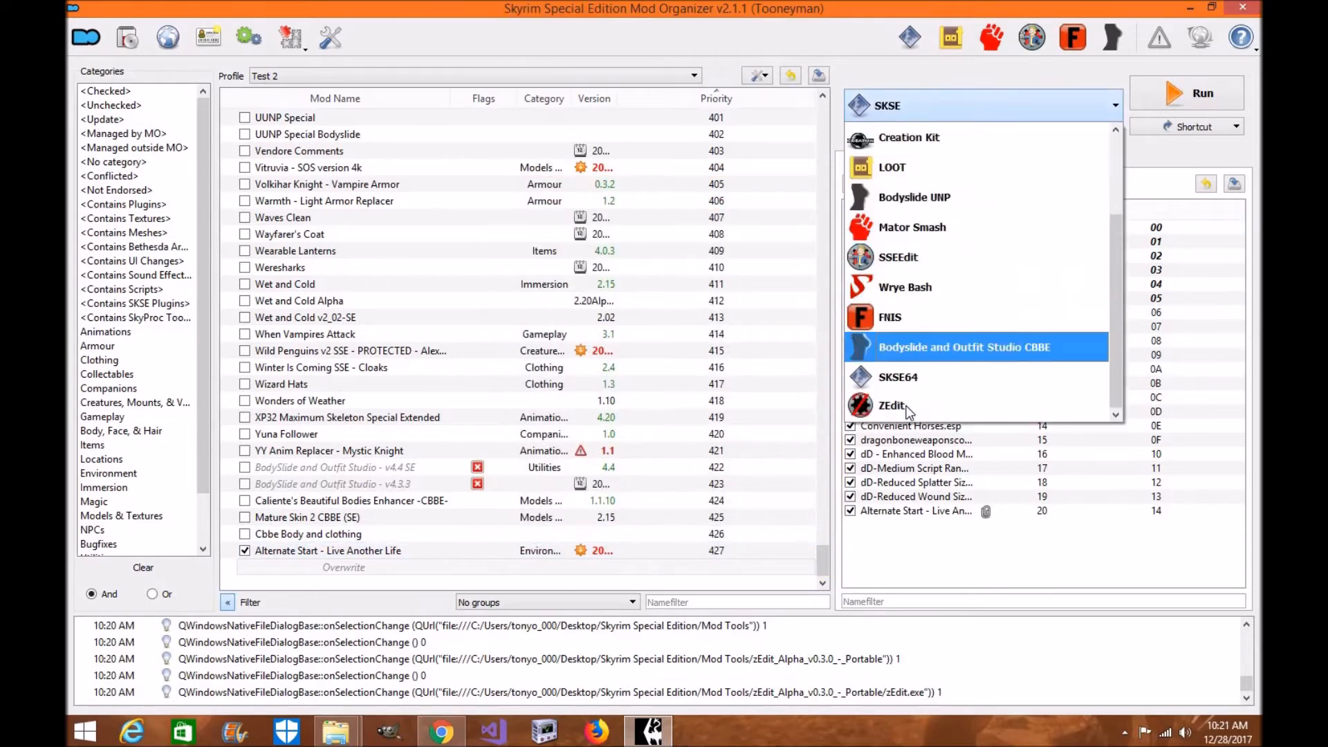
click(892, 405)
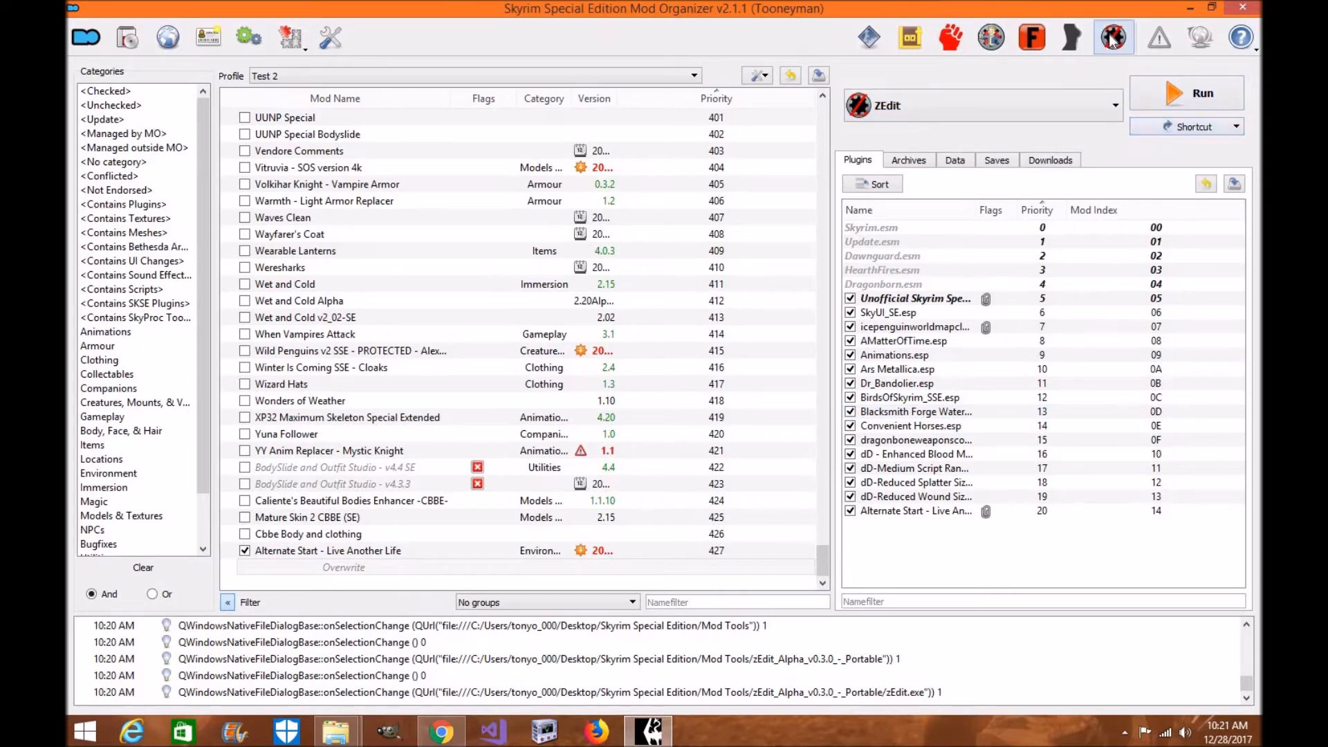
mouse_move(1213, 126)
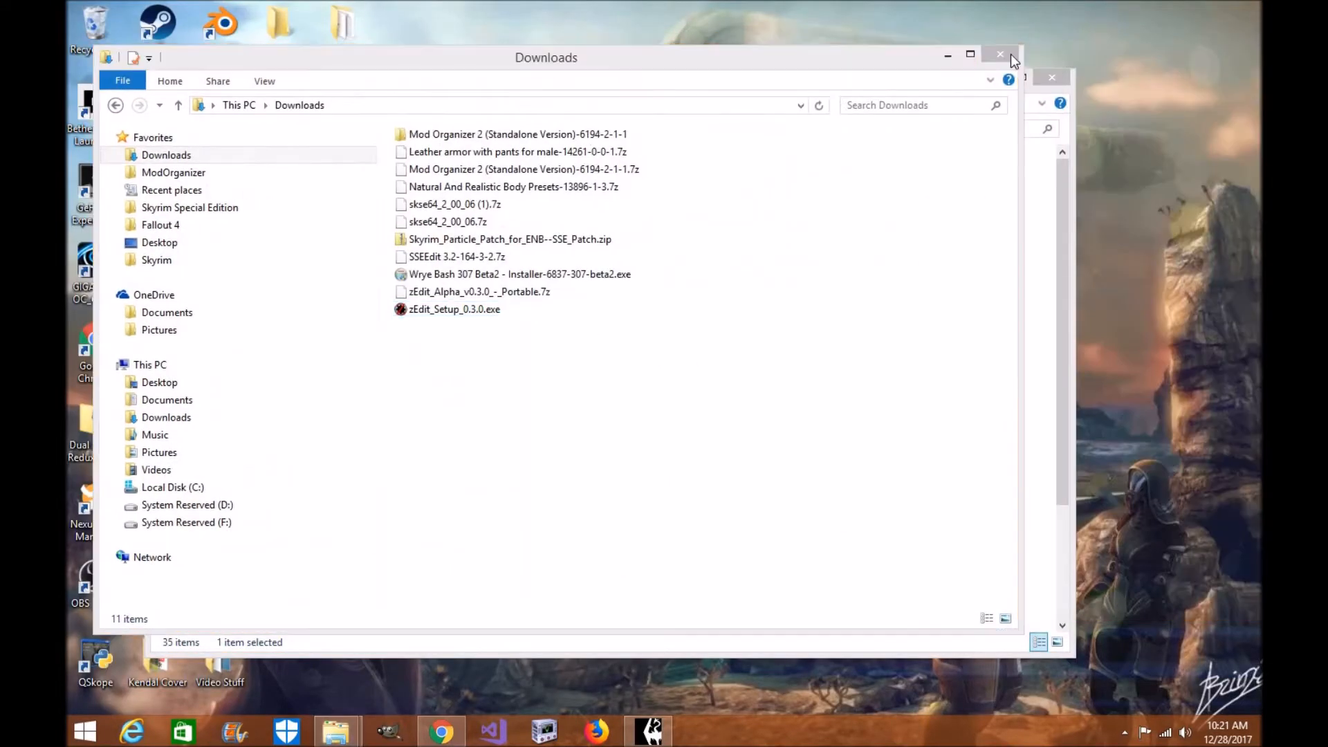
- From the ZEdit shortcut's Properties, start browsing for a new icon file under Desktop > Skyrim Special Edition
click(1001, 54)
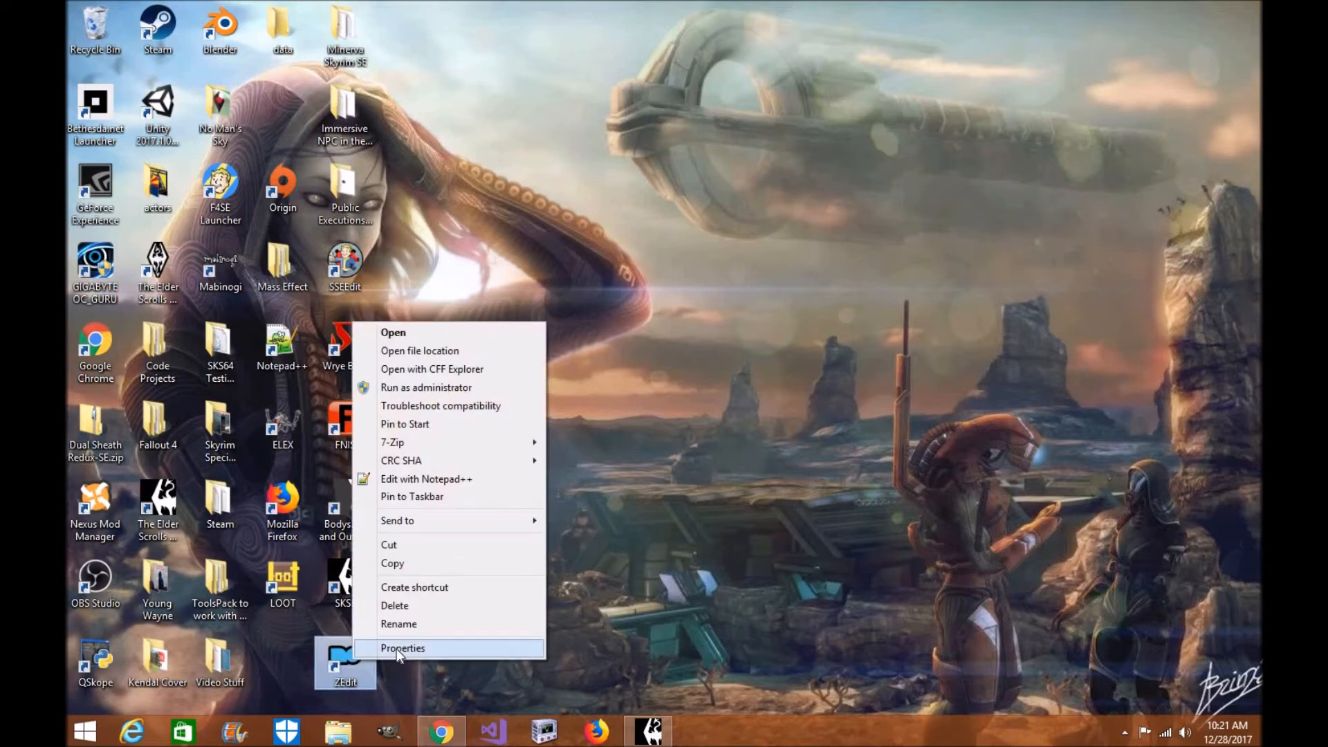
click(403, 648)
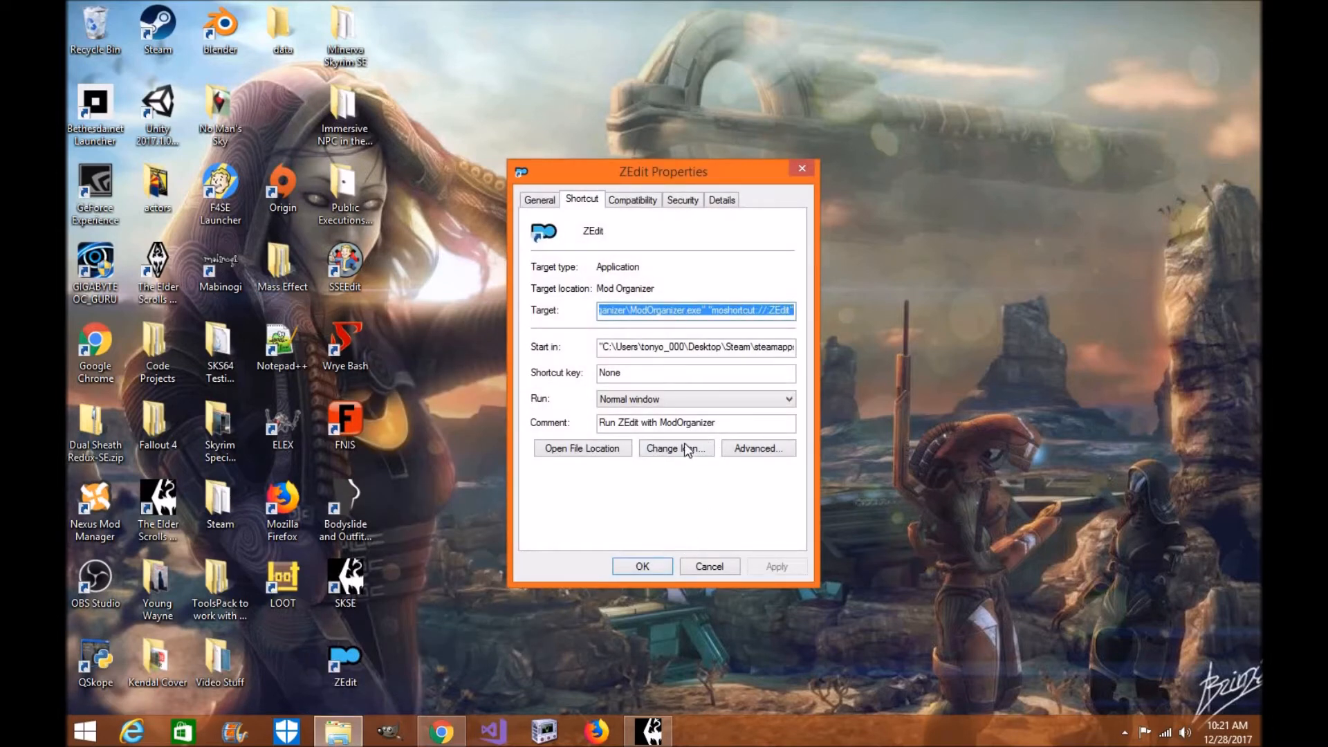
click(674, 448)
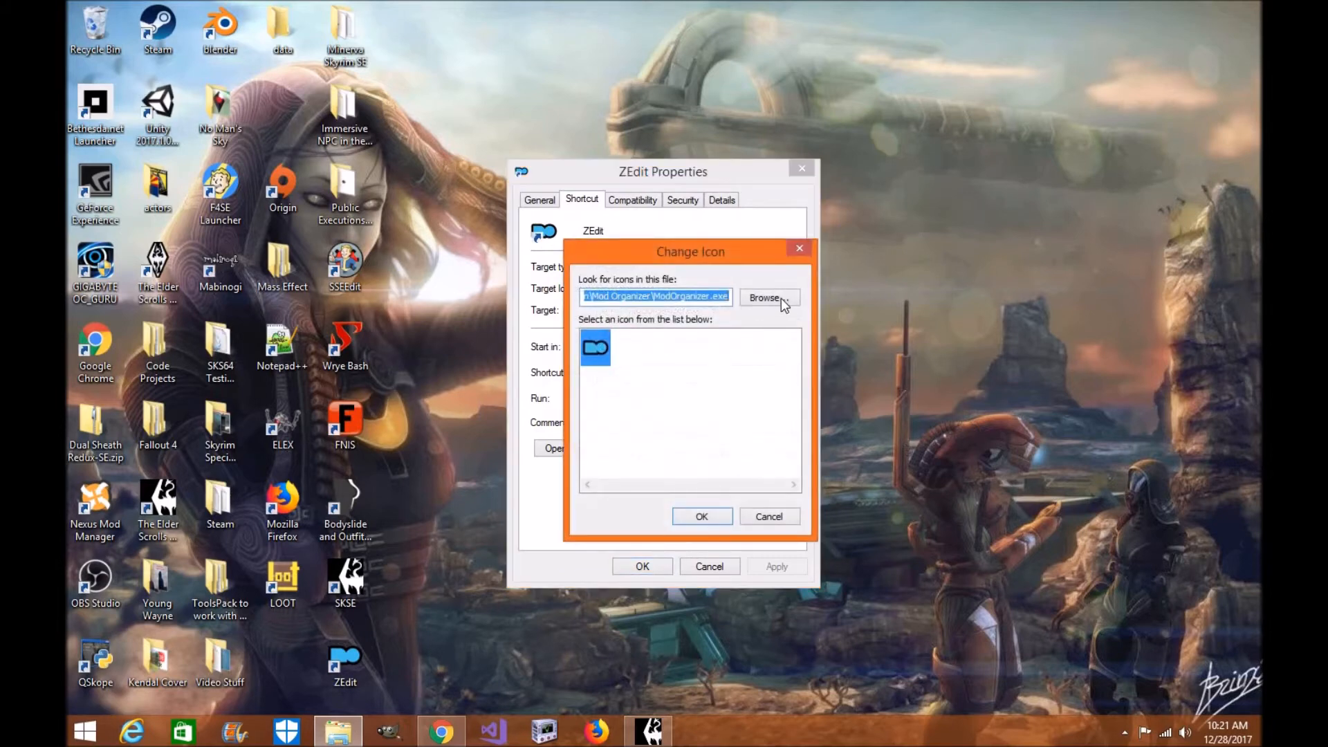
click(768, 297)
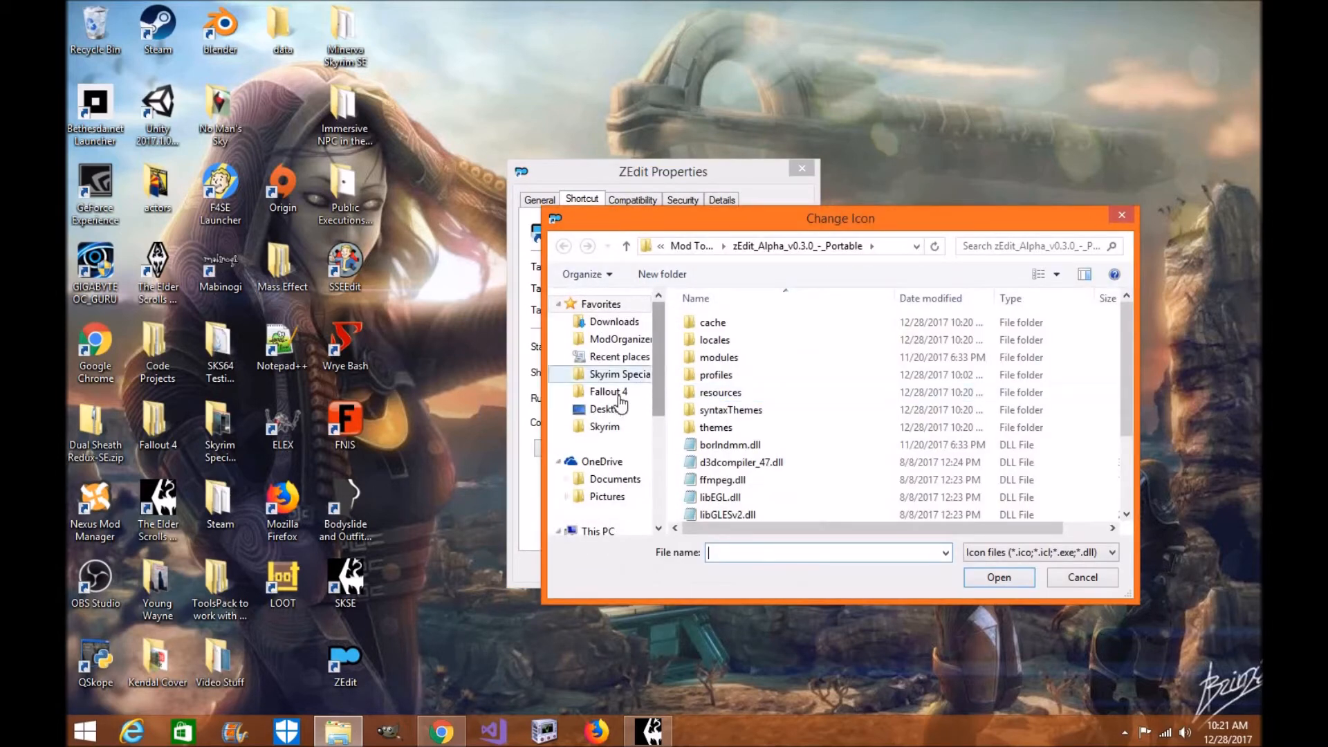
click(620, 374)
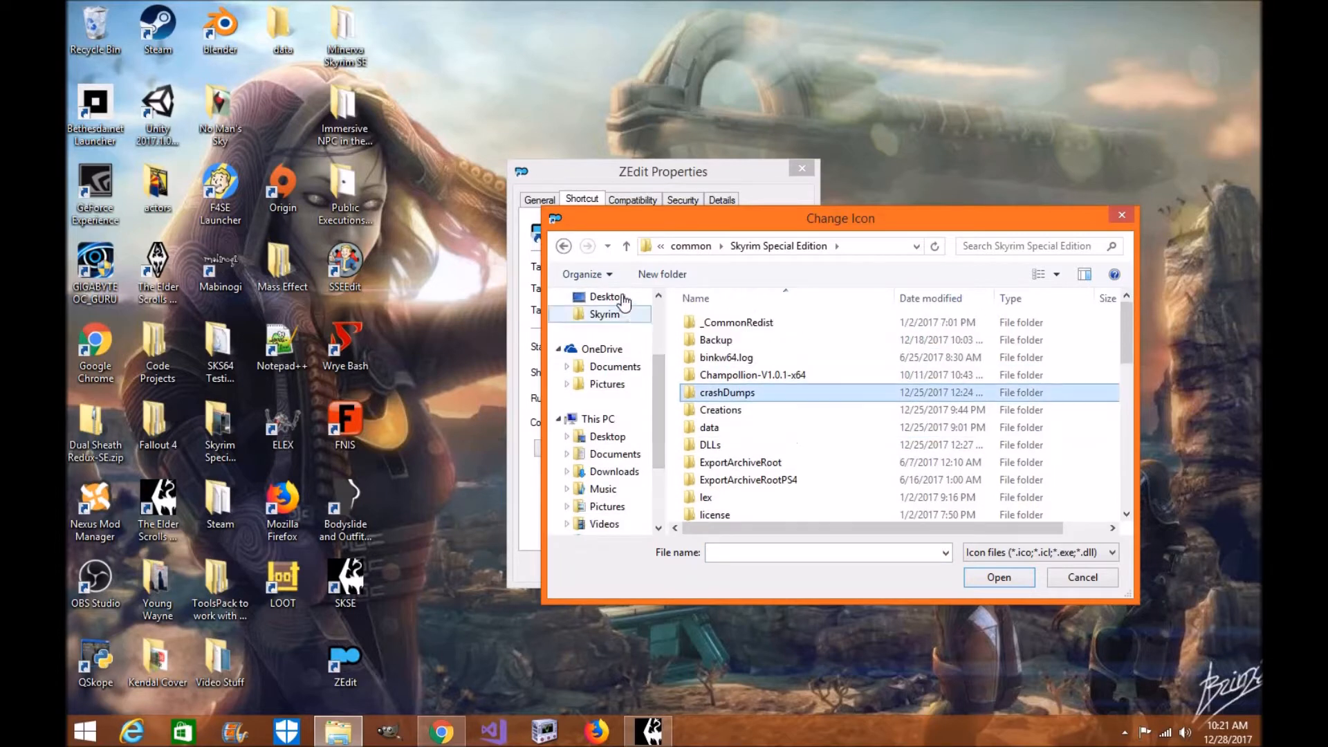
click(606, 296)
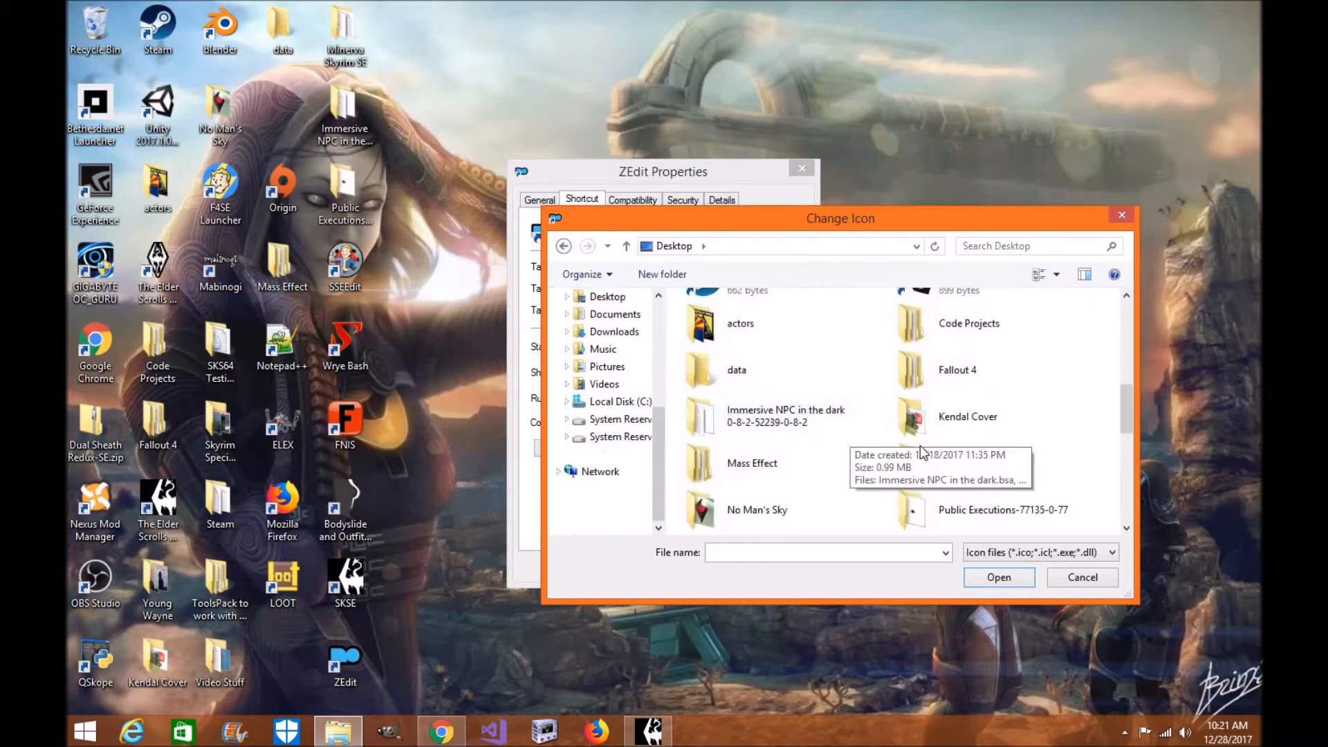
click(751, 462)
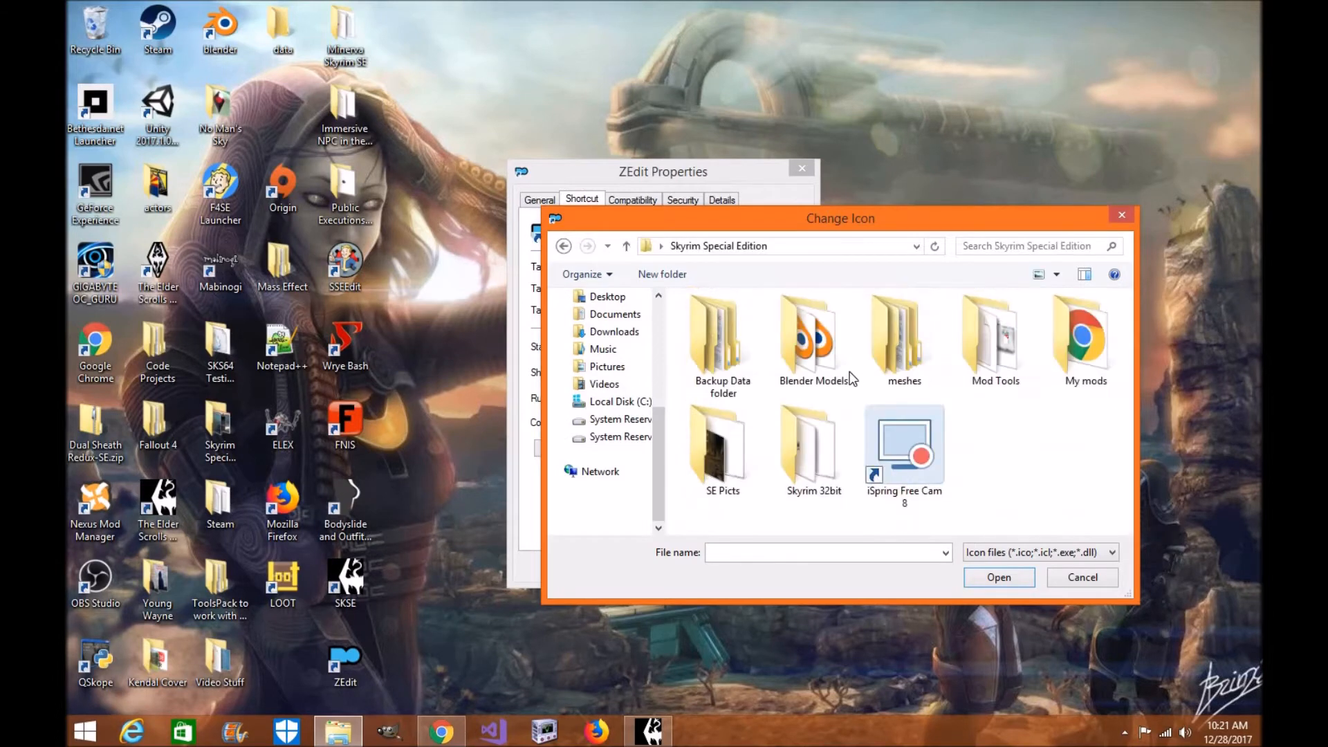
- Take the icon from zEdit.exe in Mod Tools\zEdit_Alpha_v0.3.0_-_Portable and confirm the shortcut change
double_click(995, 344)
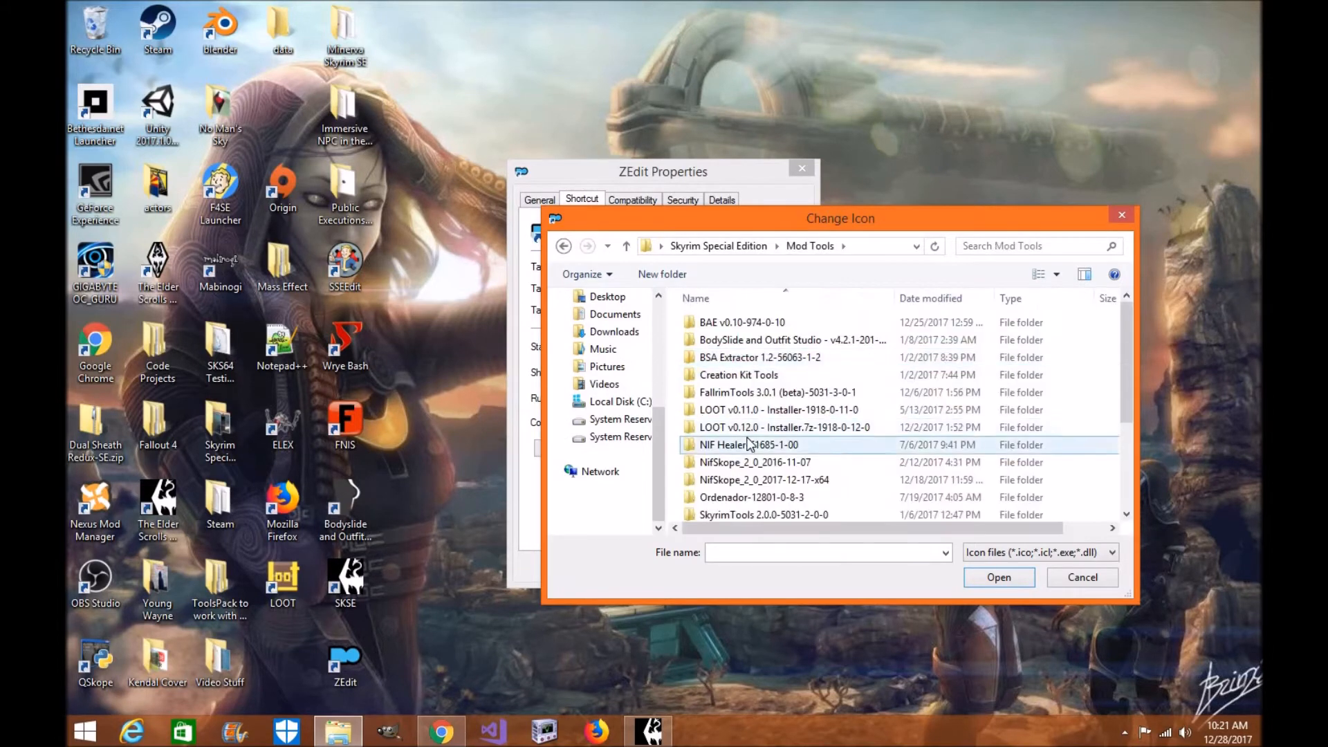
scroll(down, 3)
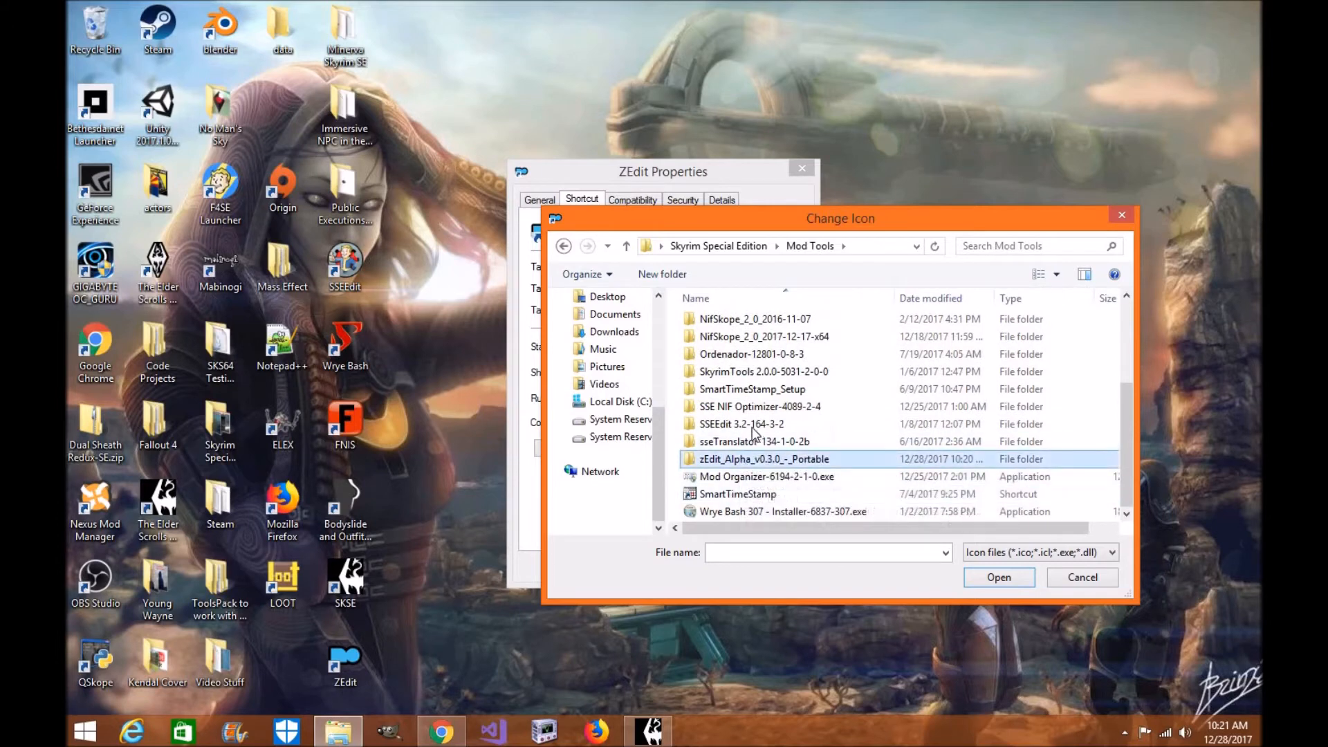
double_click(764, 458)
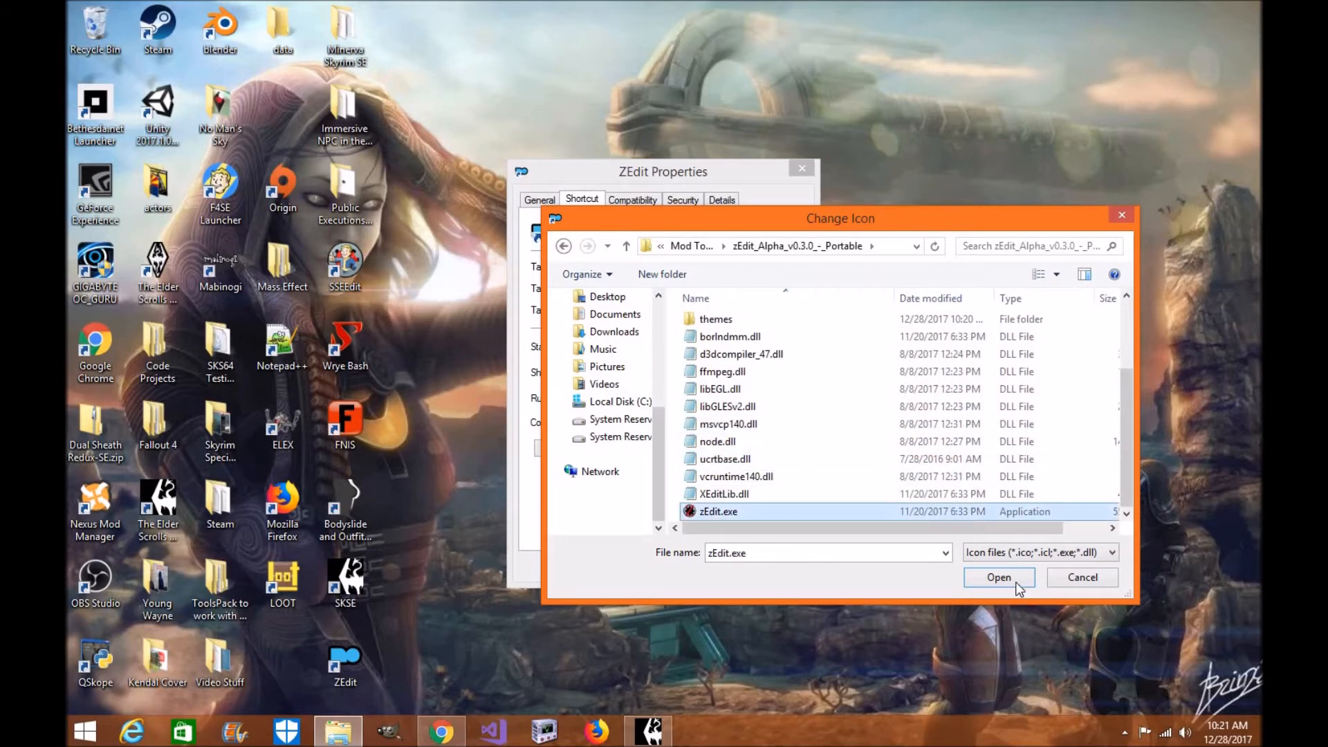
click(997, 577)
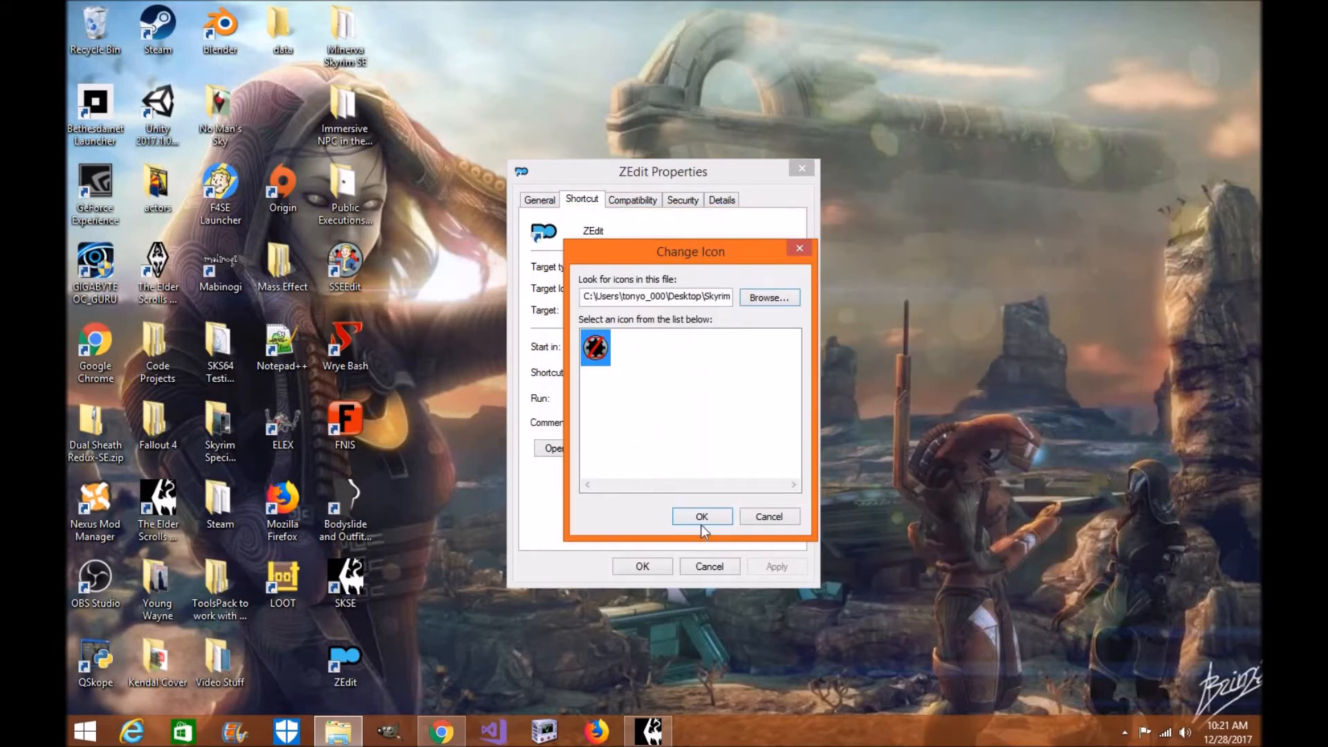
click(702, 516)
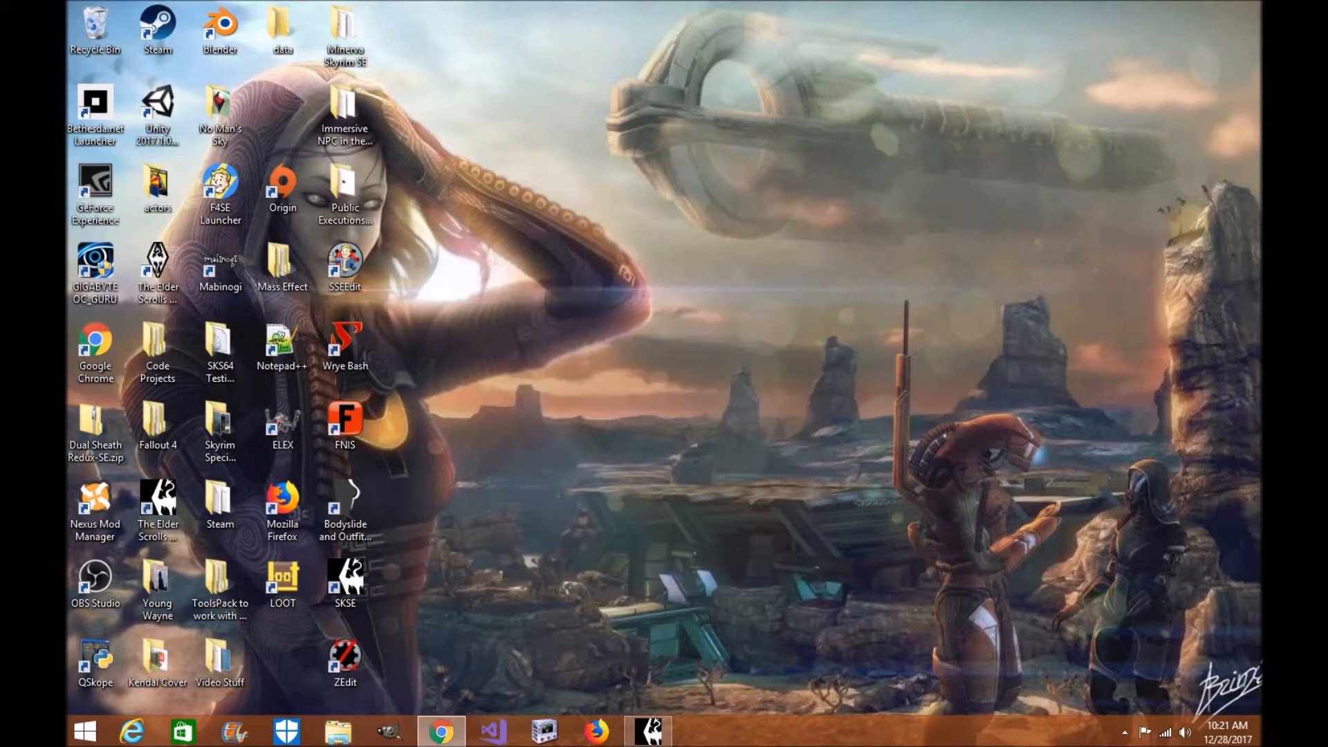
click(649, 731)
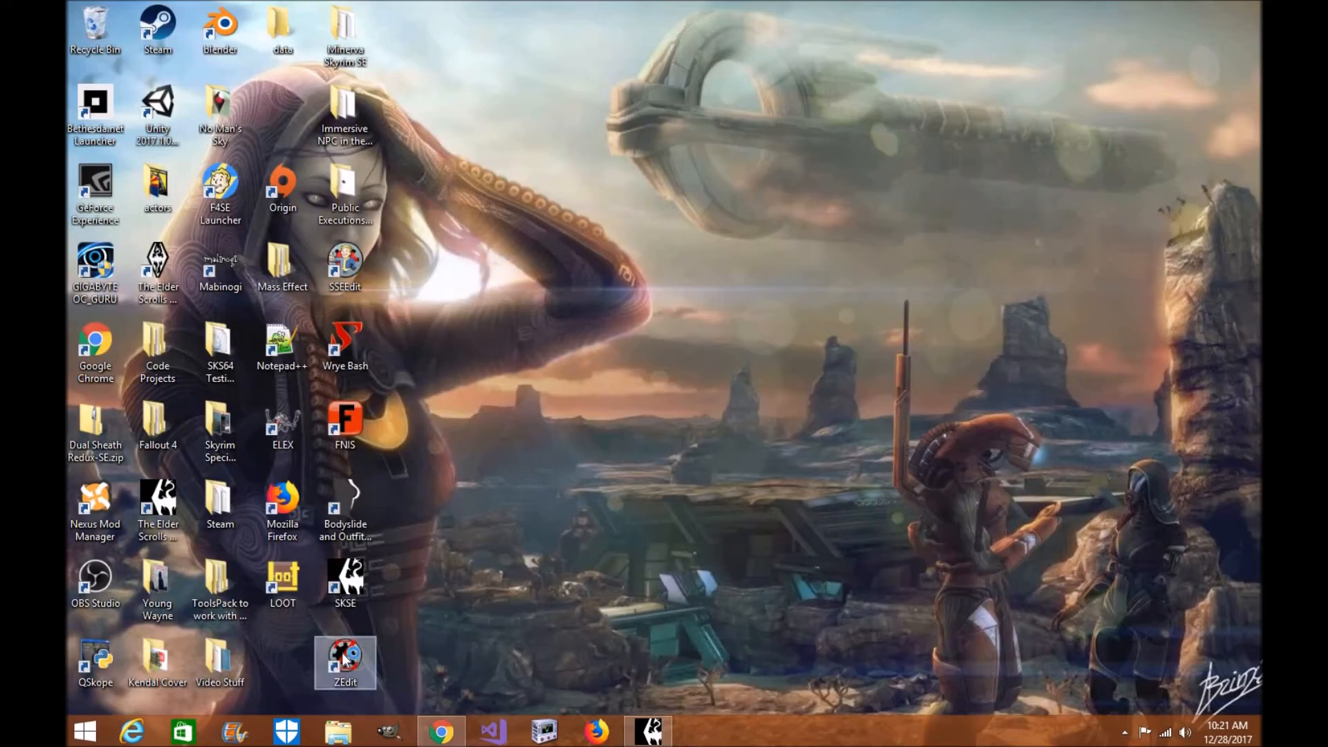
- Launch zEdit, try the zClean mode, return to zEdit mode and start a Skyrim SE session accepting the full load order
double_click(345, 662)
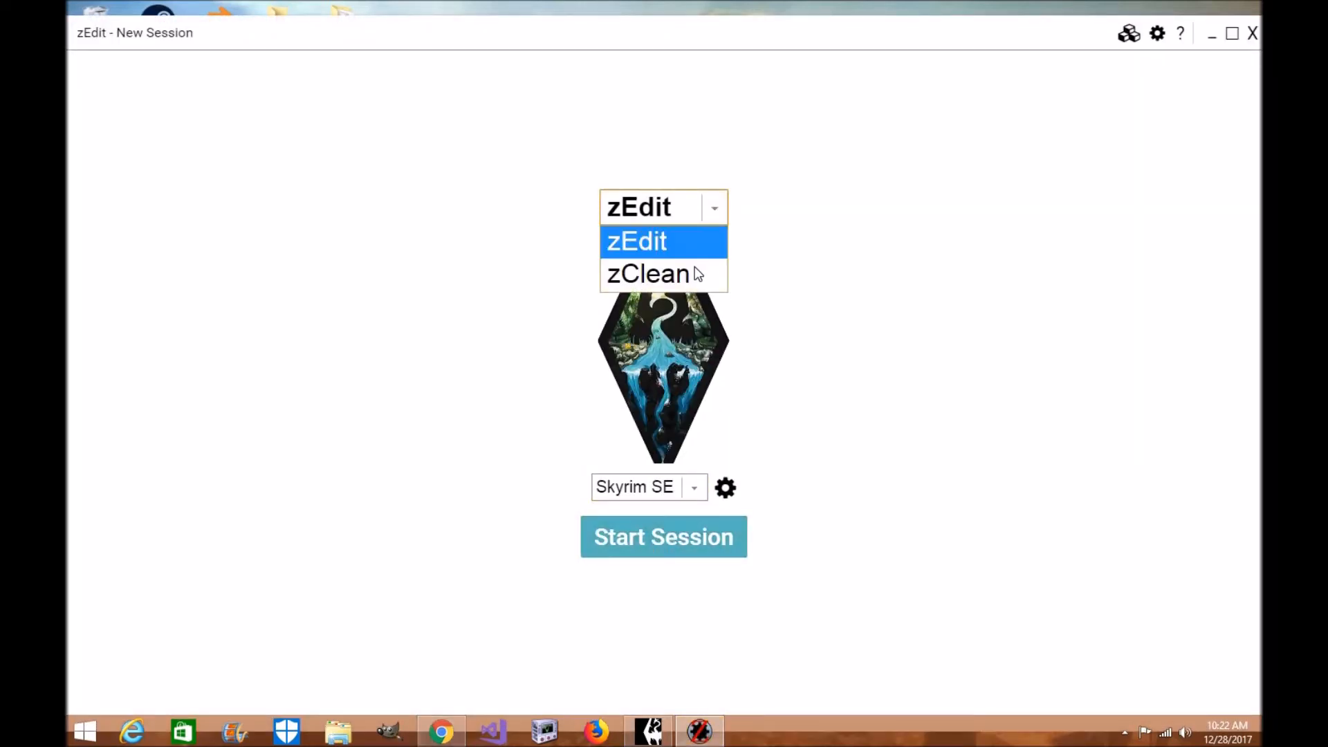
click(648, 274)
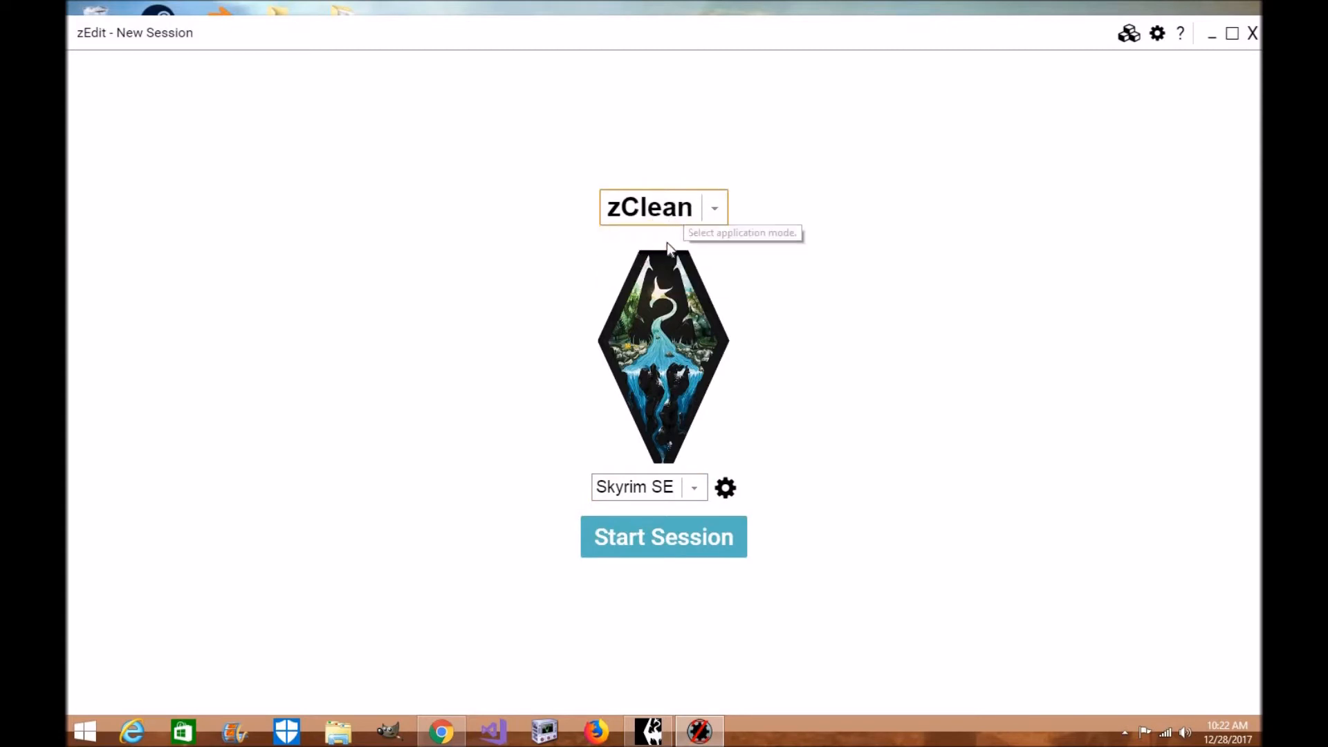
mouse_move(676, 223)
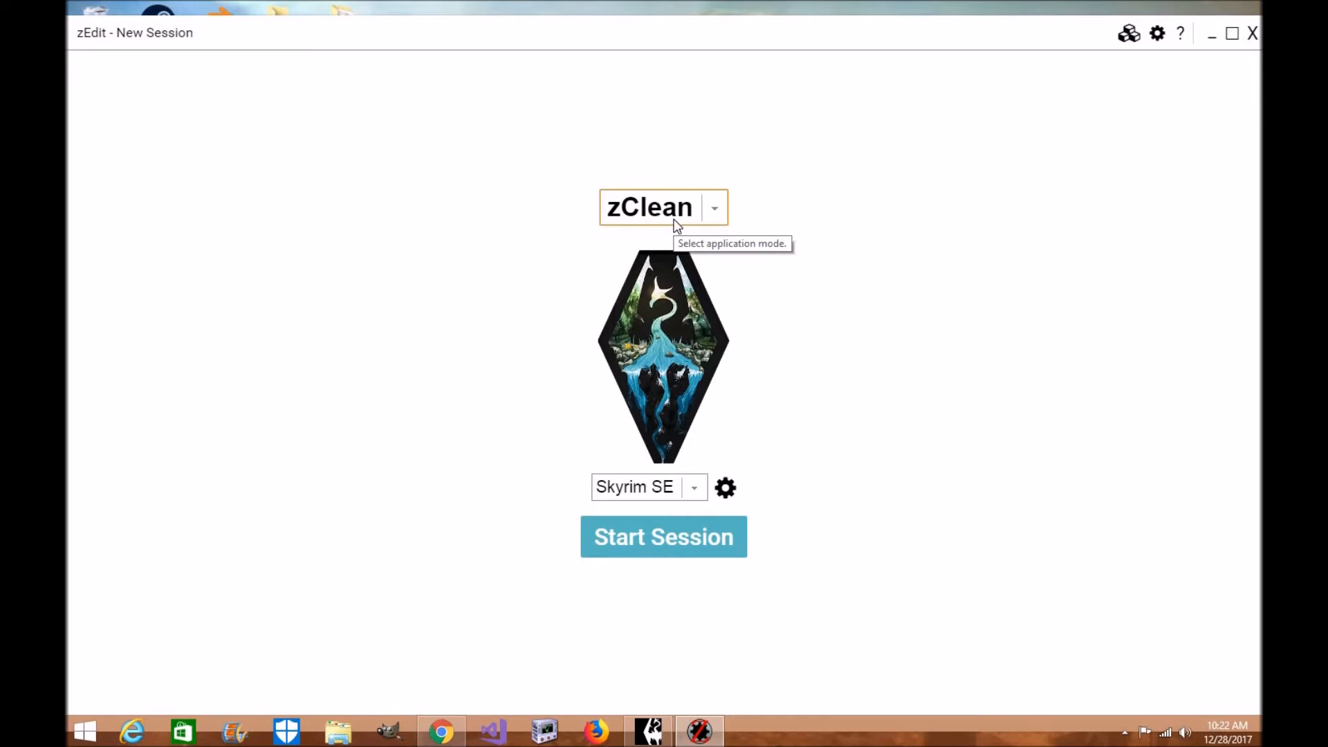
mouse_move(726, 237)
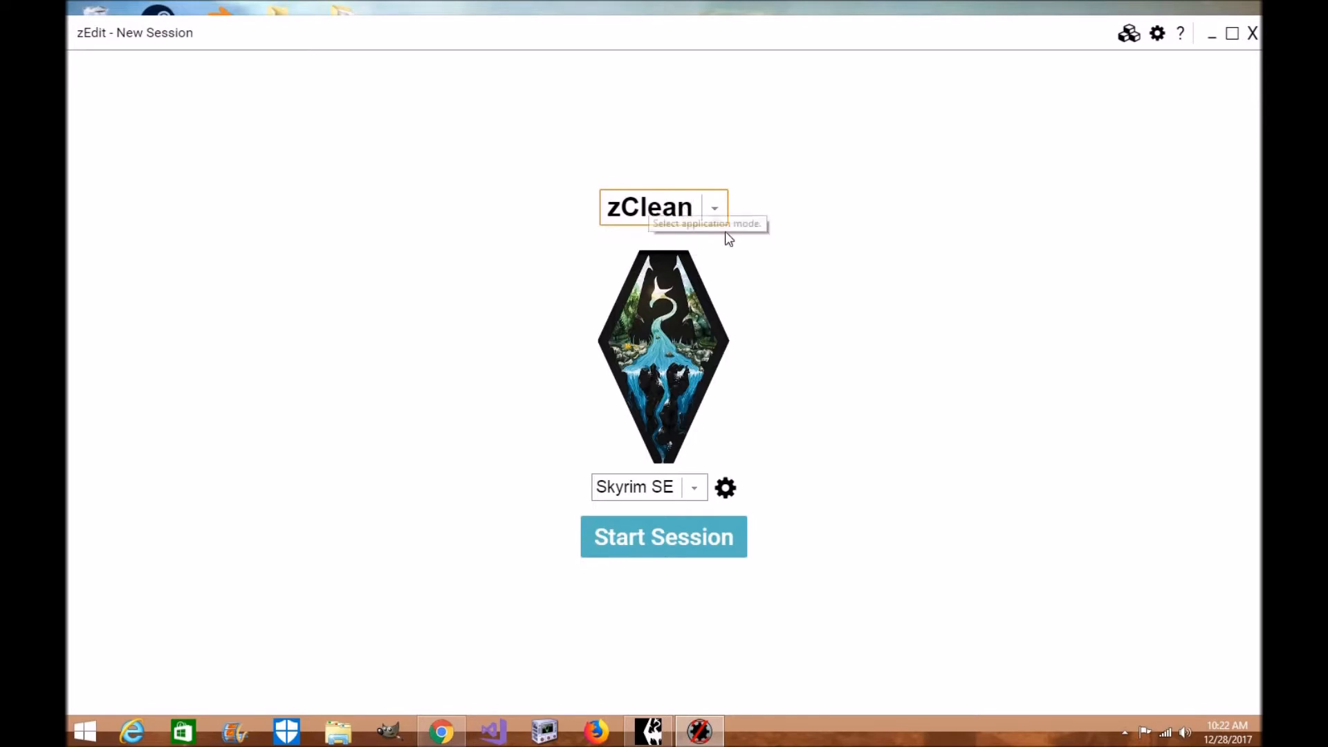
mouse_move(715, 213)
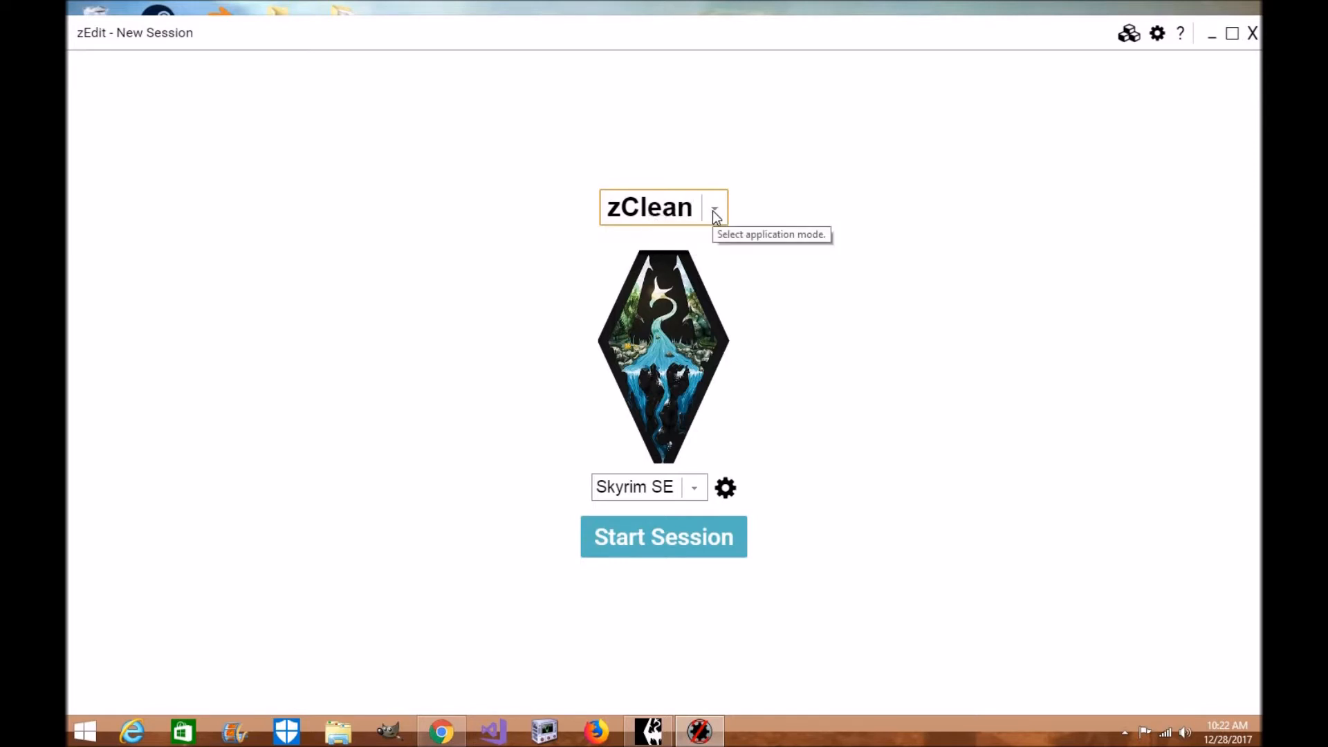
click(714, 206)
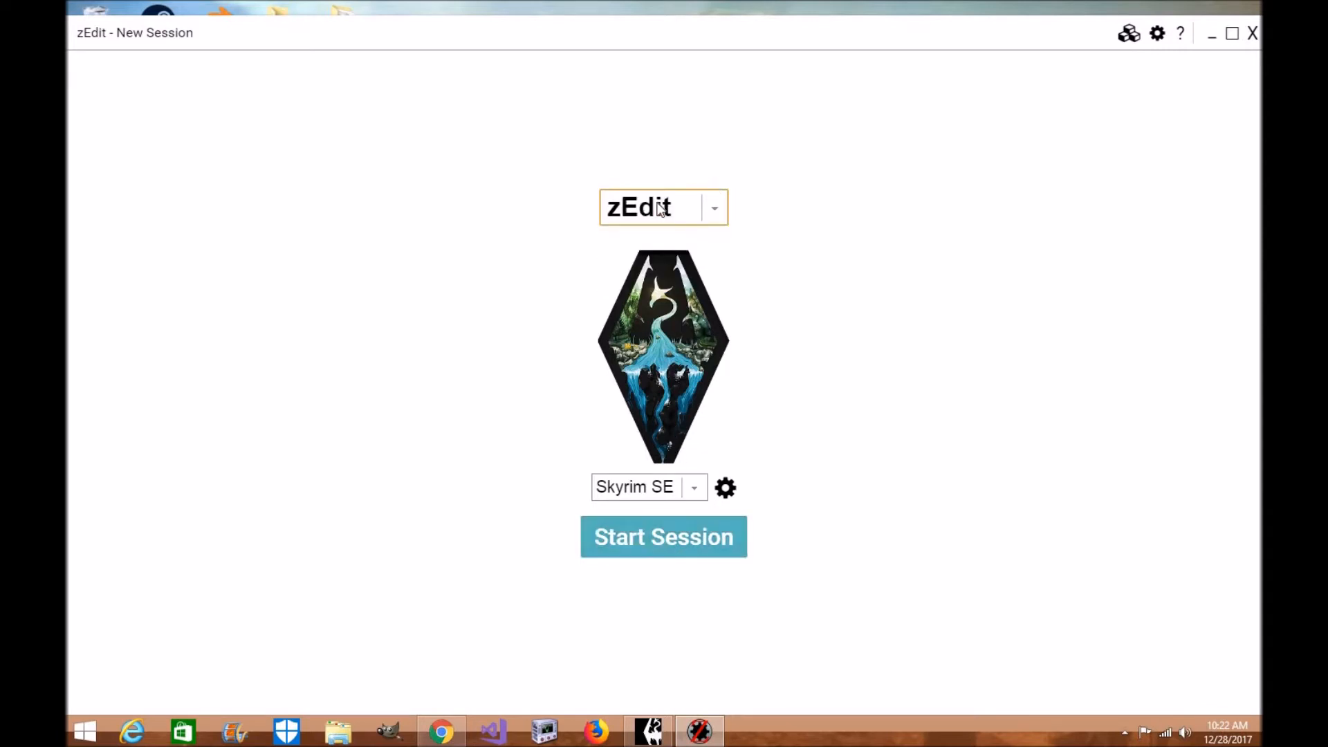
click(663, 537)
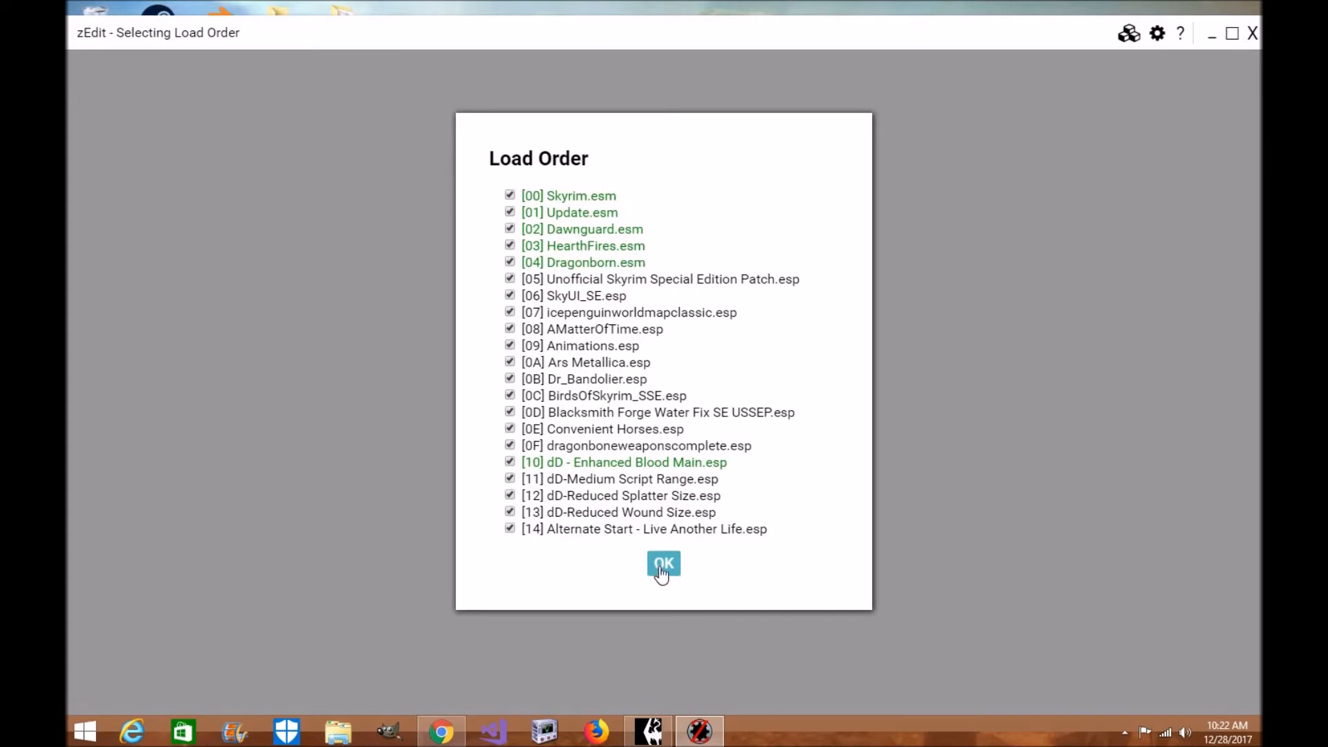
click(663, 563)
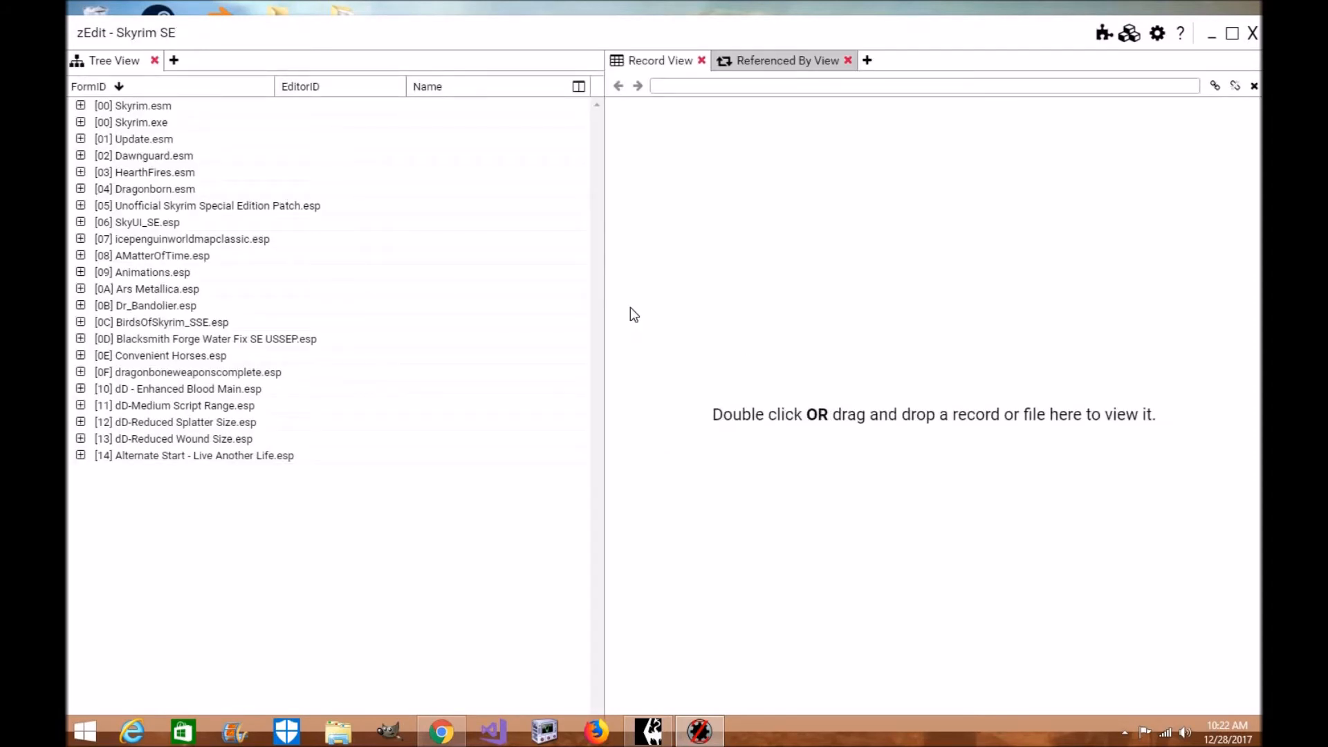
mouse_move(152, 240)
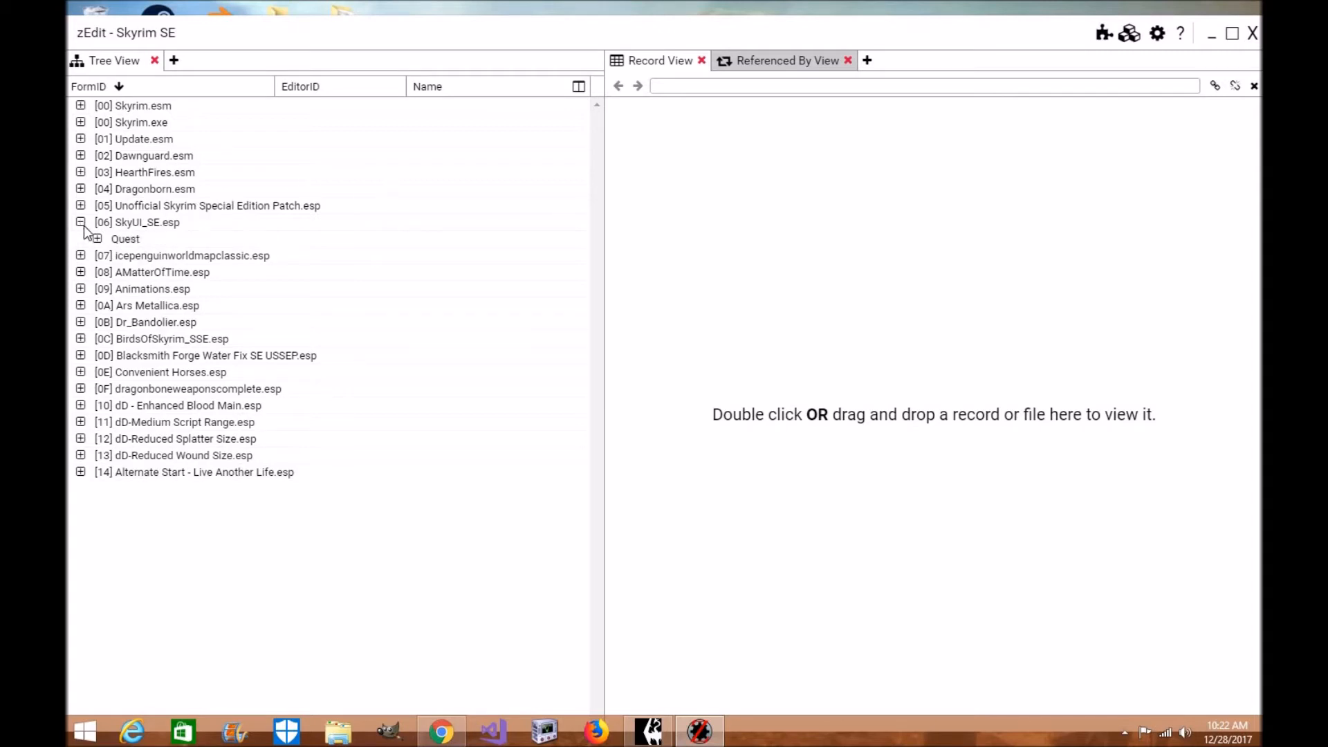
- Expand SkyUI_SE.esp's Quest group and the Unofficial Skyrim Special Edition Patch.esp, then view the patch's File Header
click(97, 239)
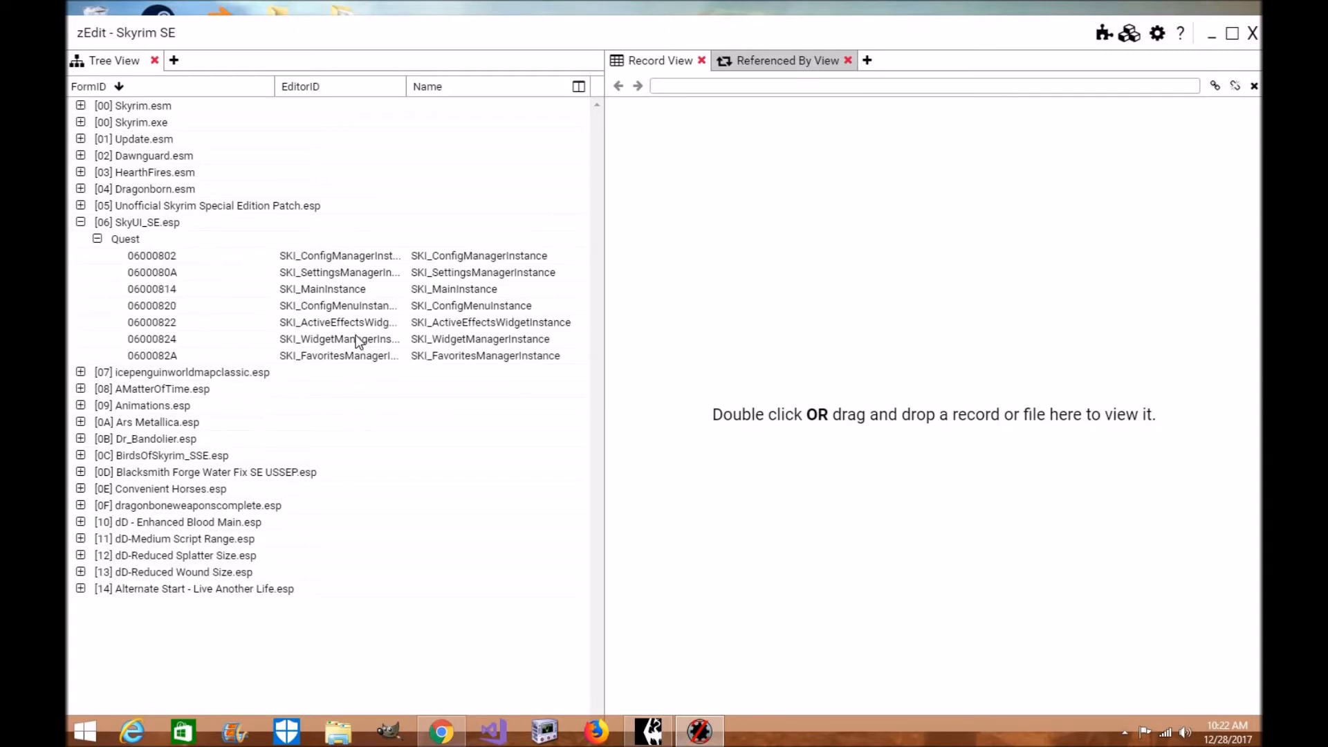
click(209, 206)
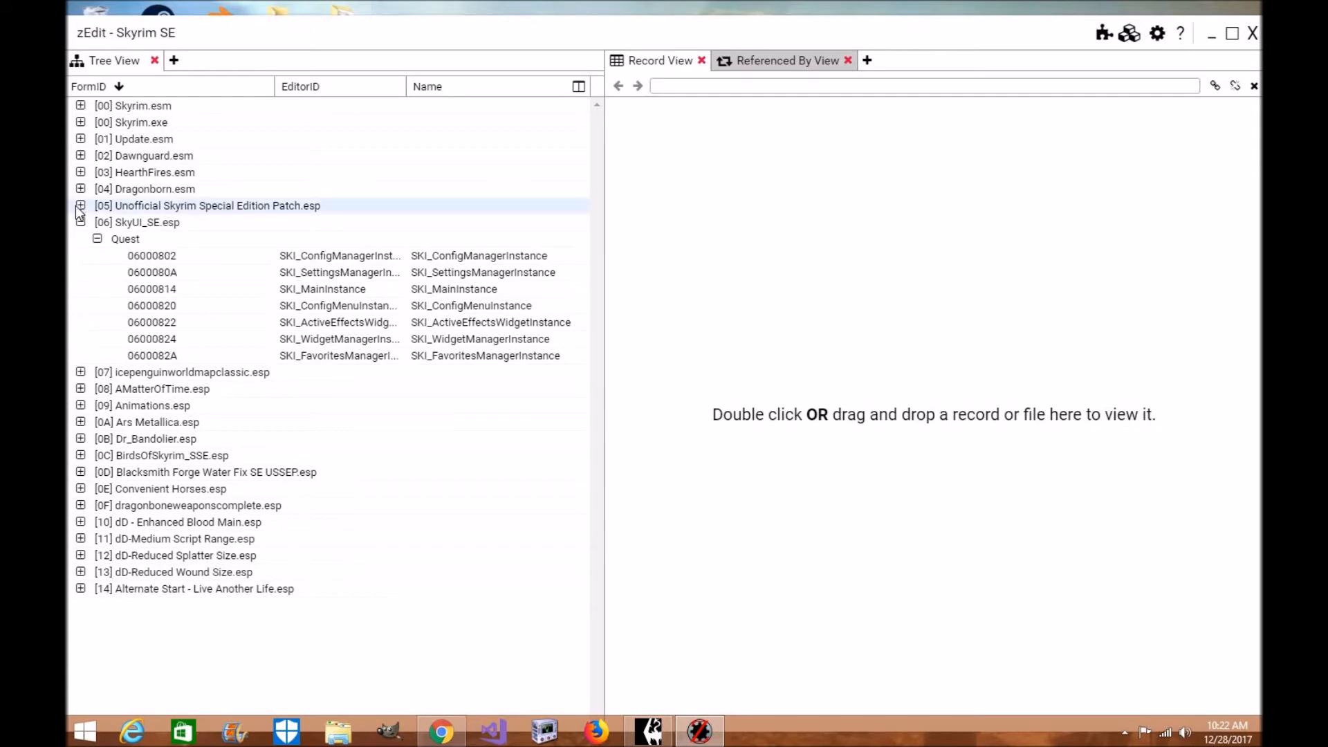
click(97, 221)
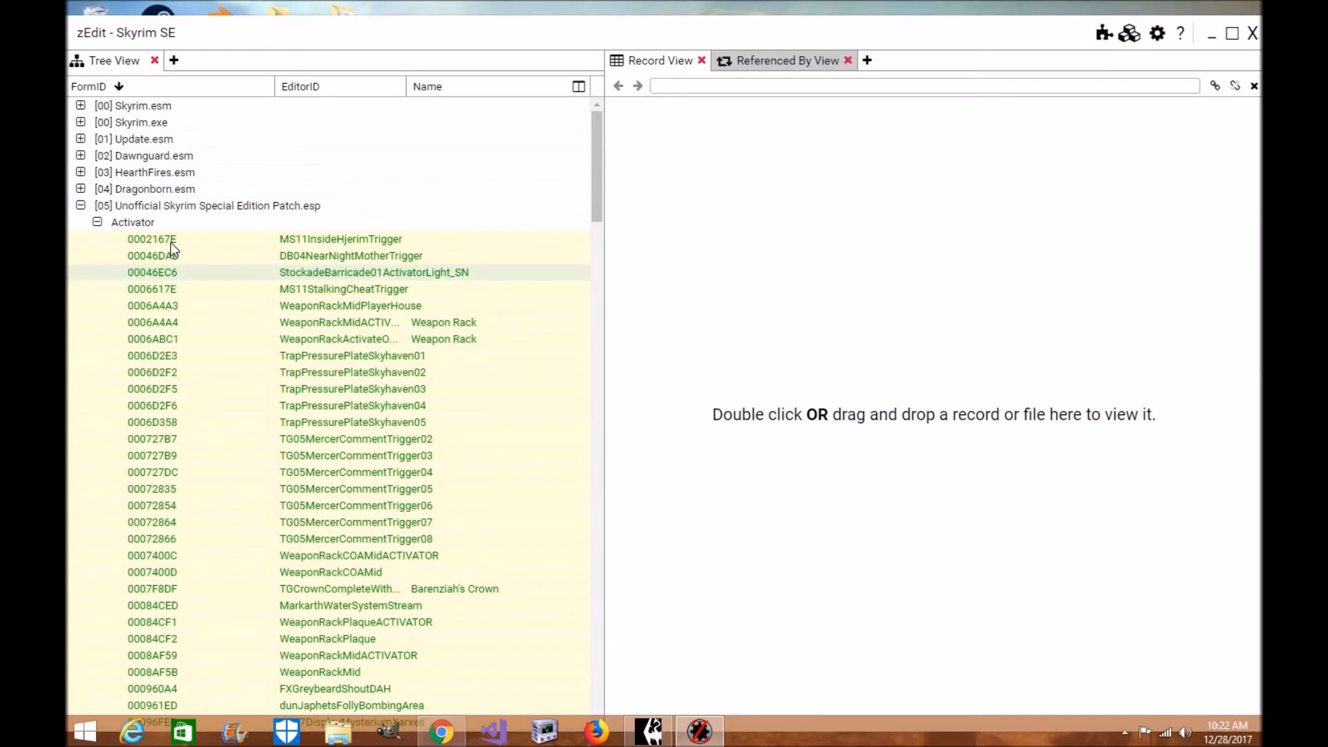
right_click(152, 239)
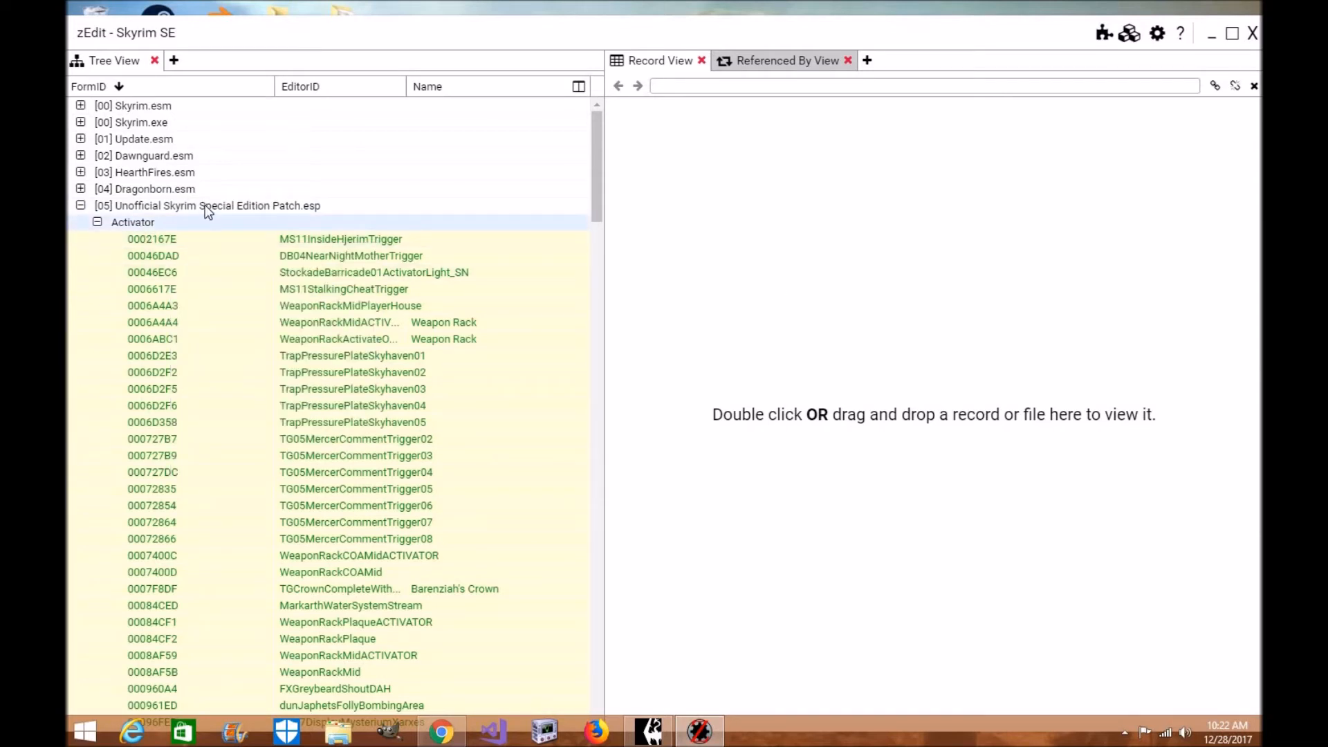
double_click(208, 205)
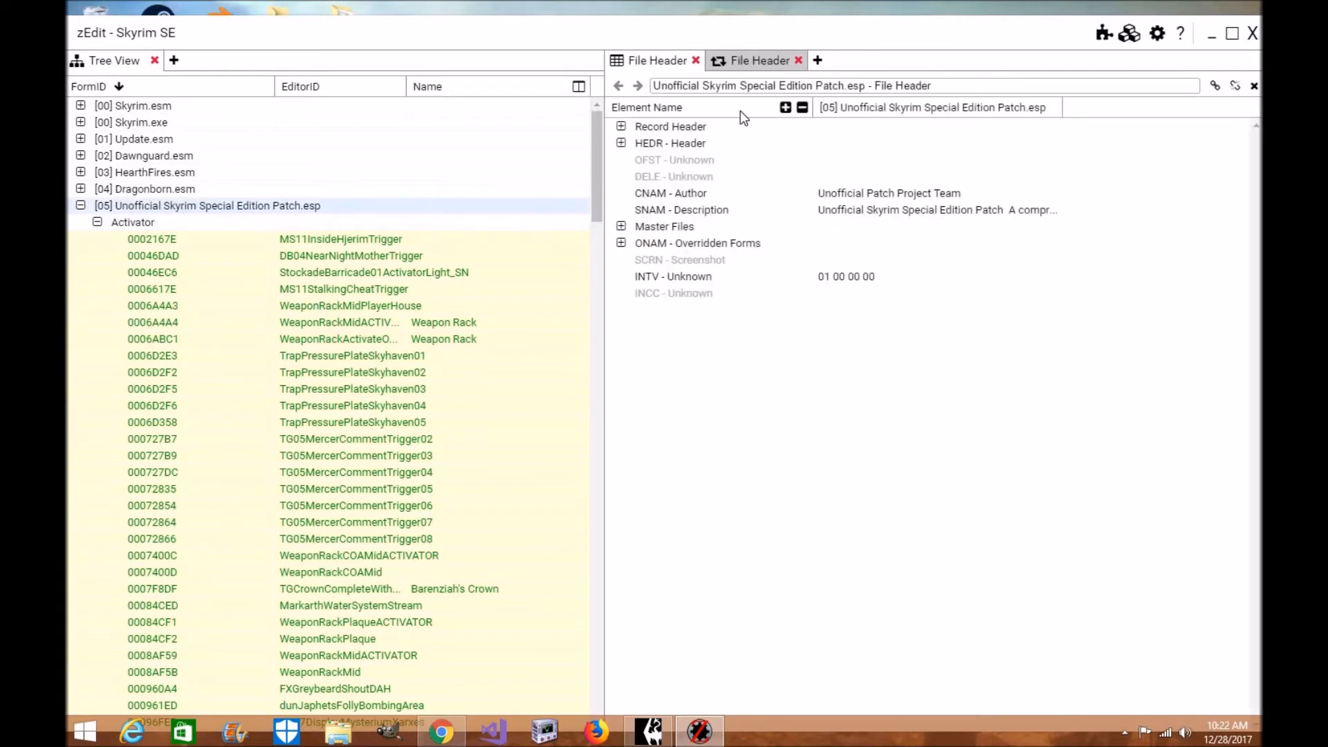
- Replace the duplicate right-pane view with a second tree view and expand the Unofficial patch in it
click(758, 59)
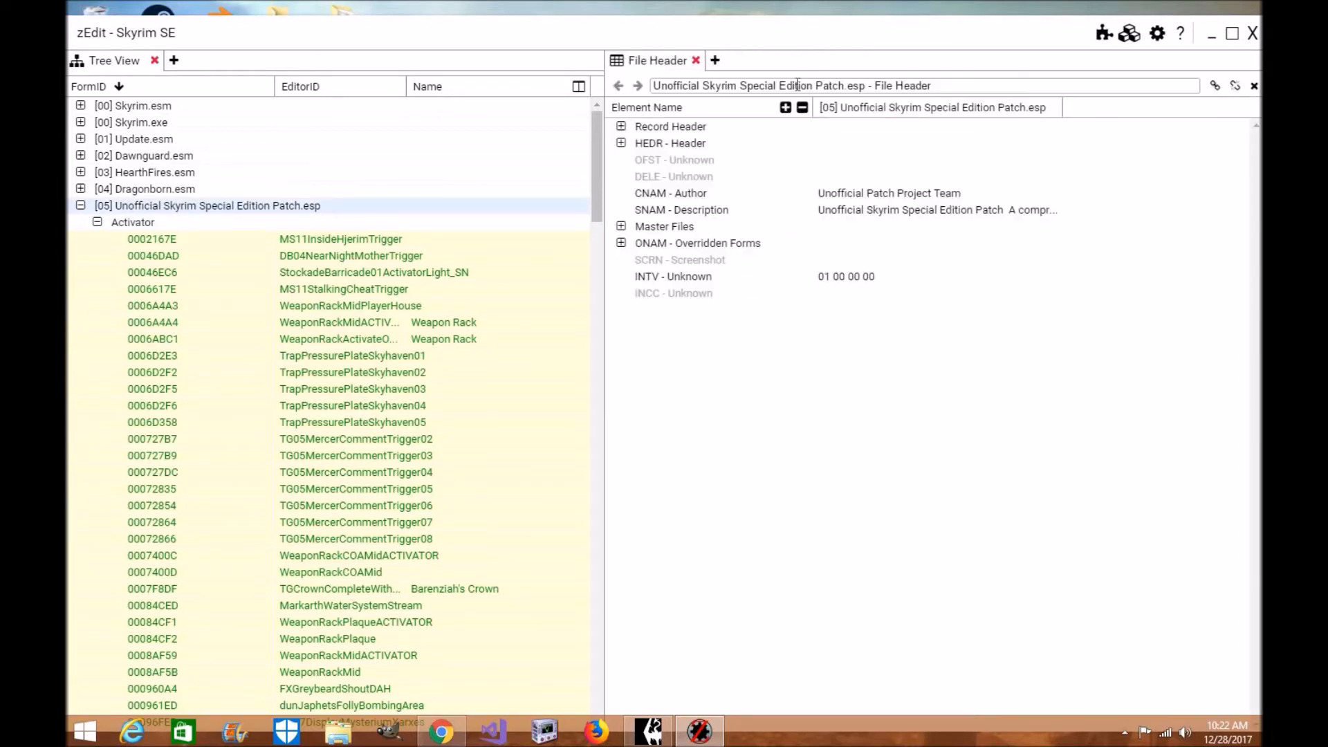
click(716, 59)
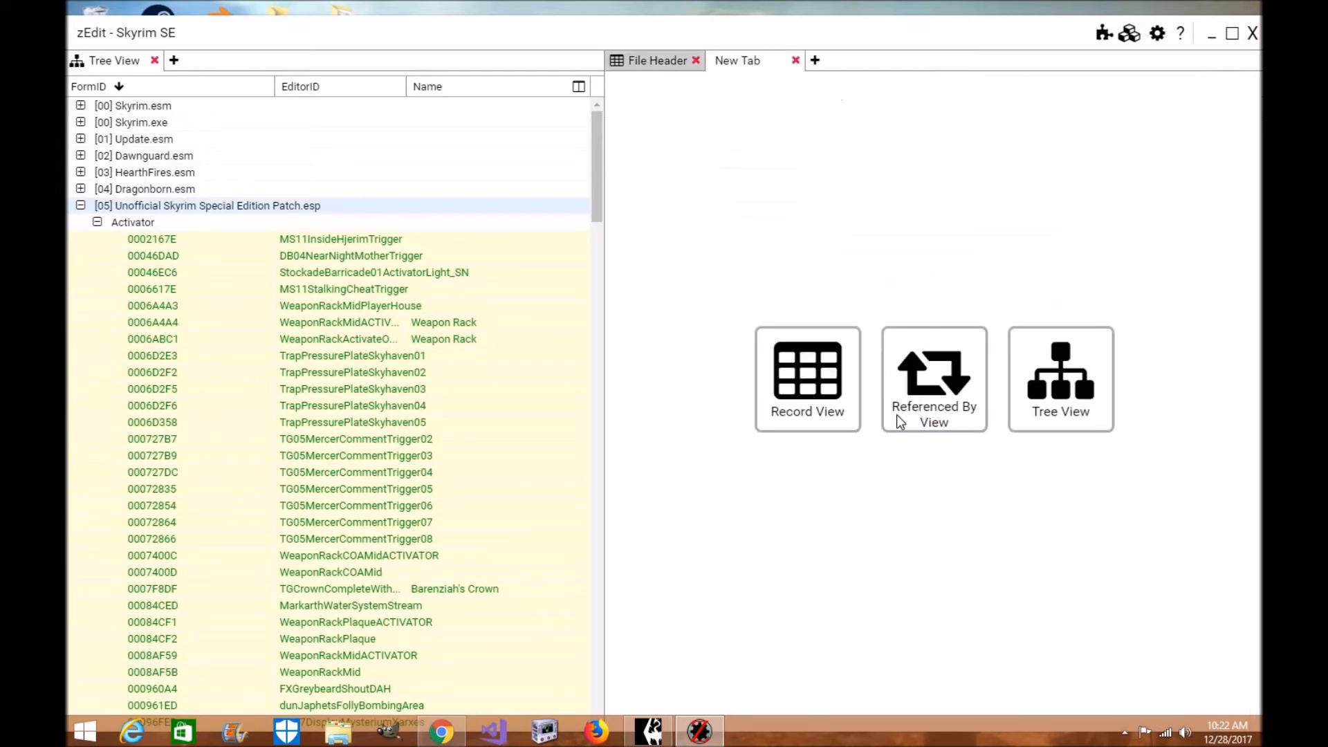
click(1060, 379)
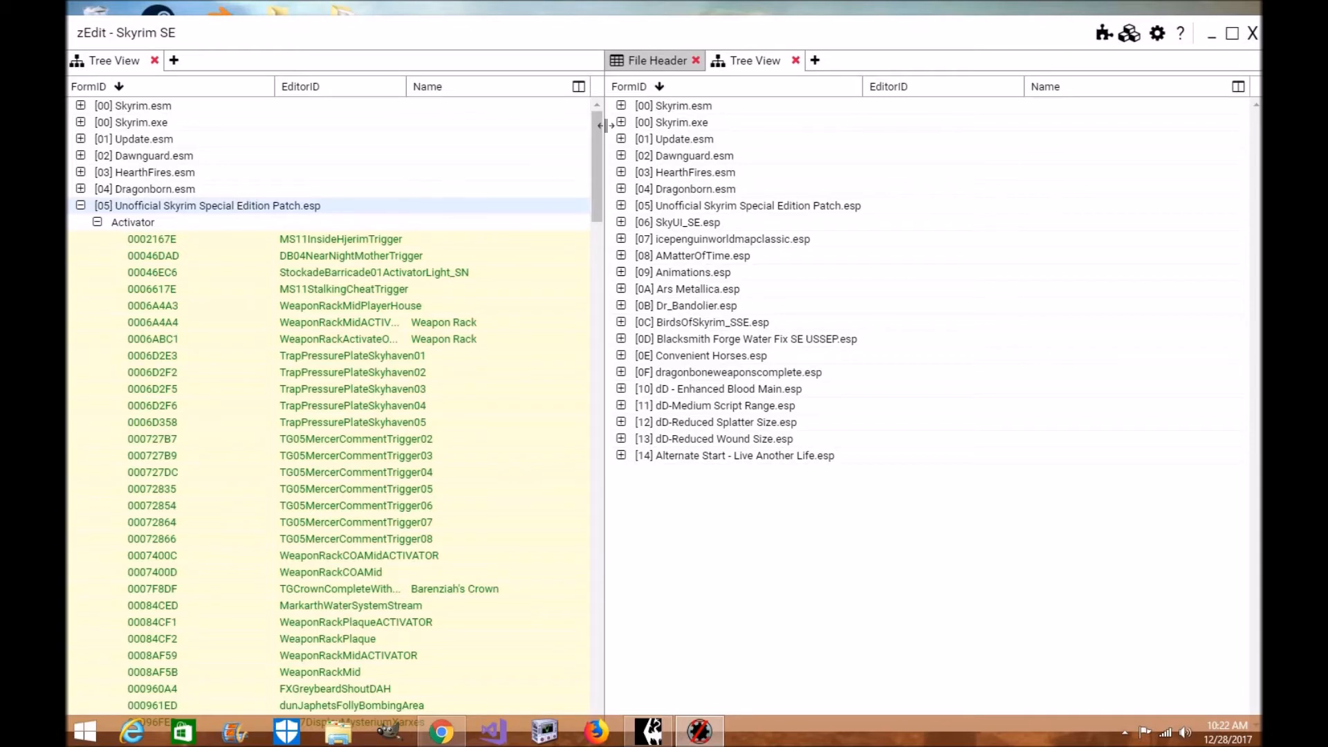
click(622, 204)
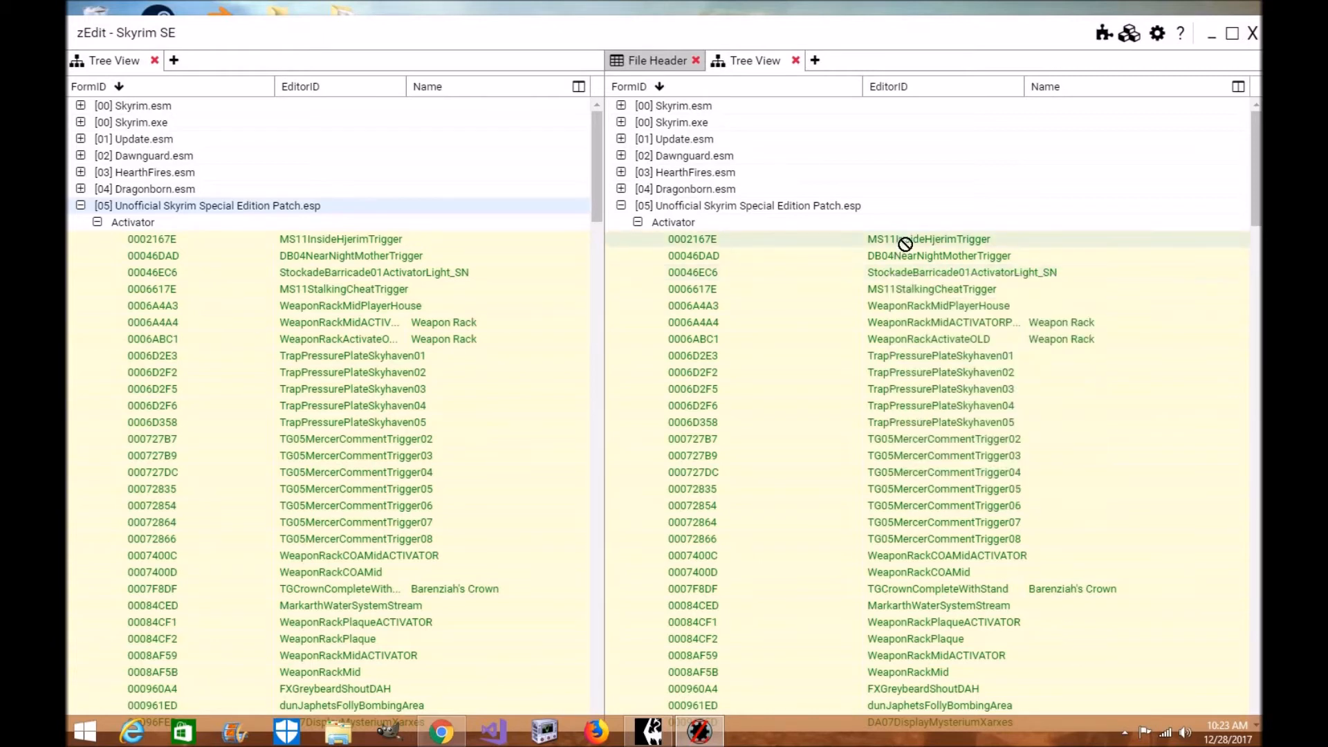
mouse_move(804, 360)
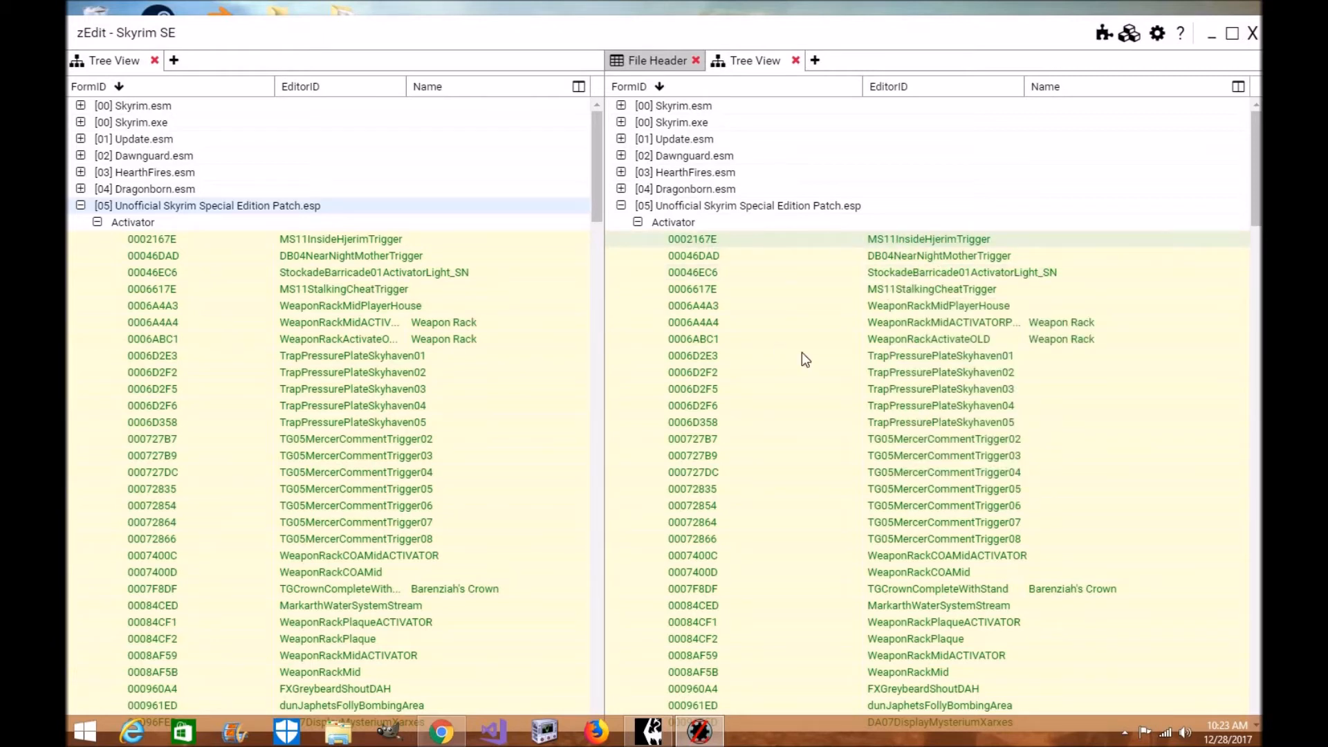
- Drop that second tree view and add an empty Record View instead
click(795, 60)
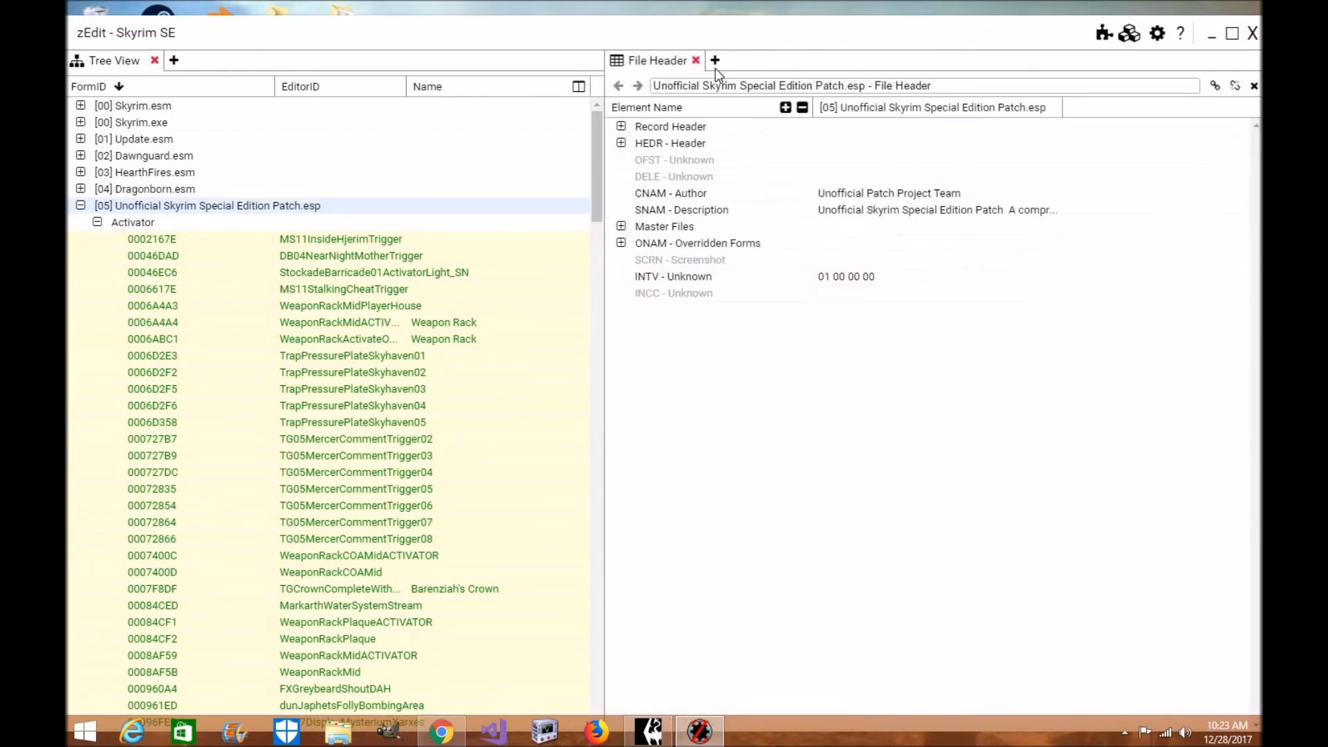
click(716, 59)
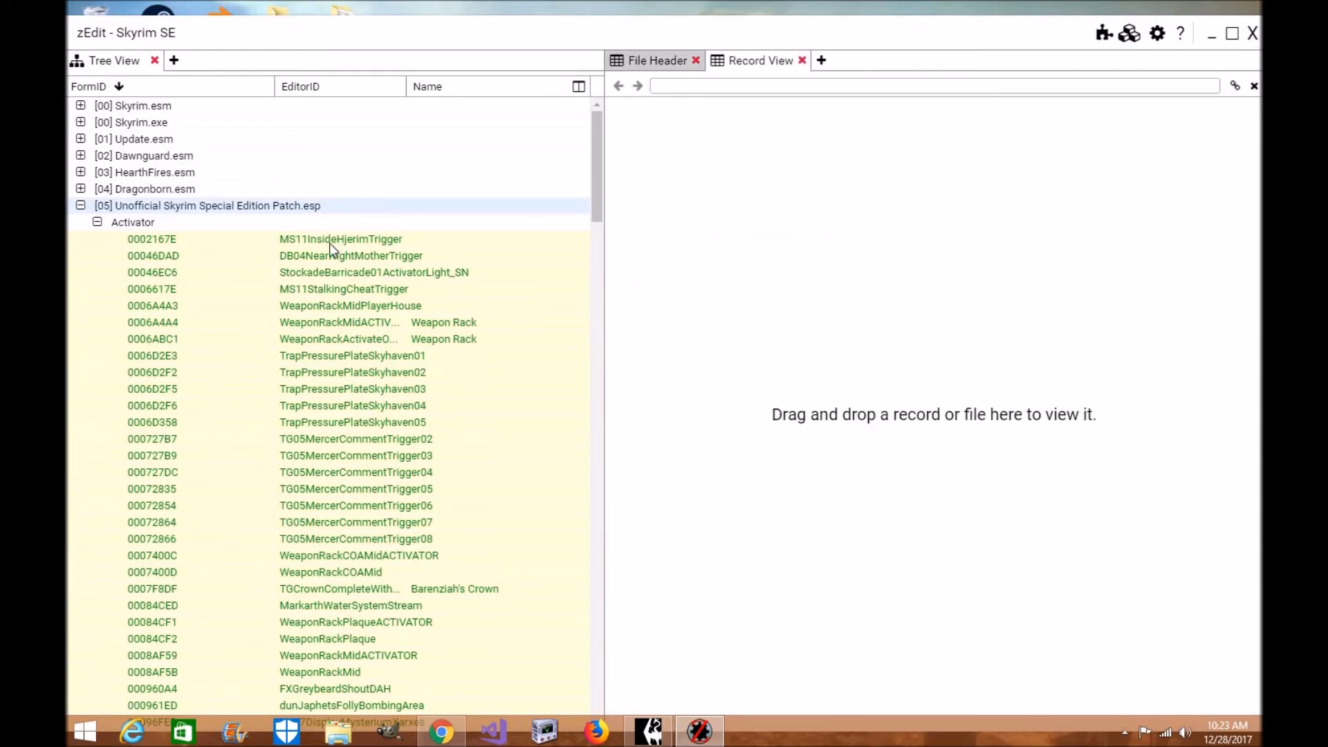
- View MS11InsideHjerimTrigger, then StockadeBarricade01ActivatorLight_SN with OBND, Model, MODS and alternate texture entries expanded
double_click(341, 239)
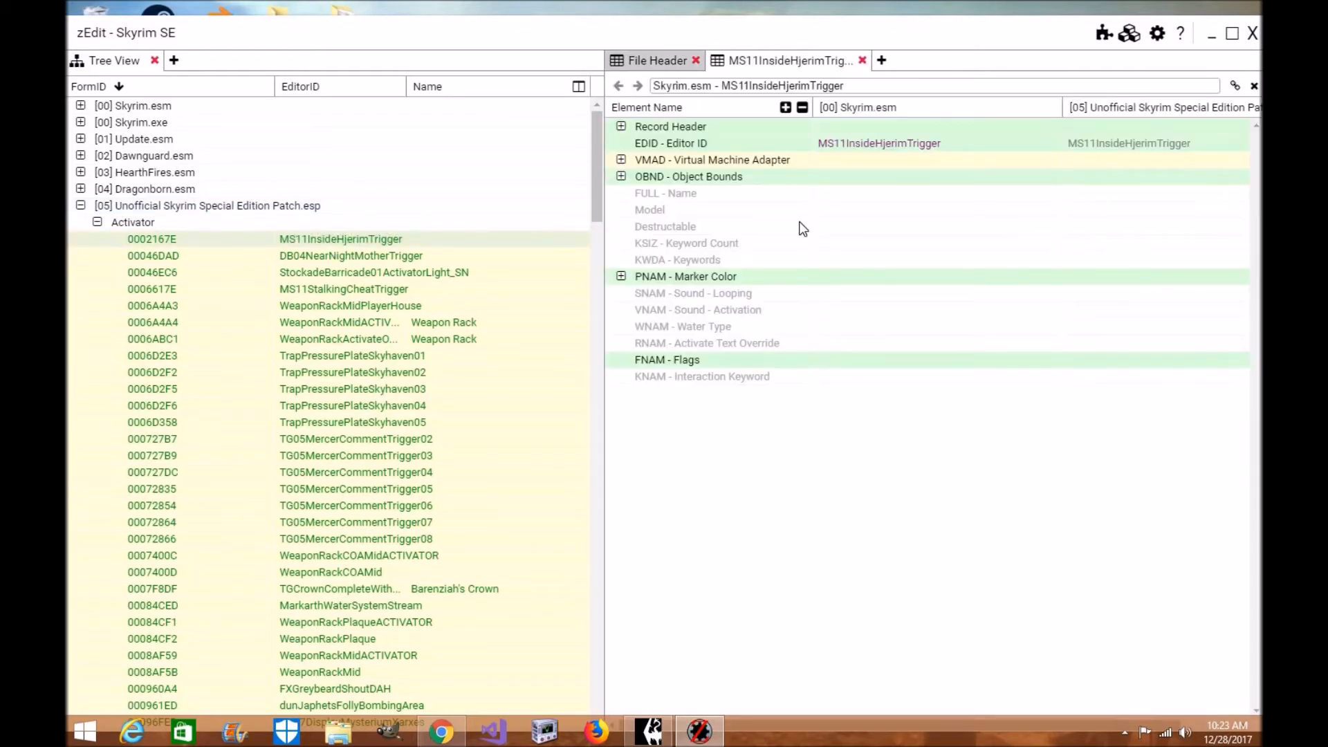
mouse_move(912, 55)
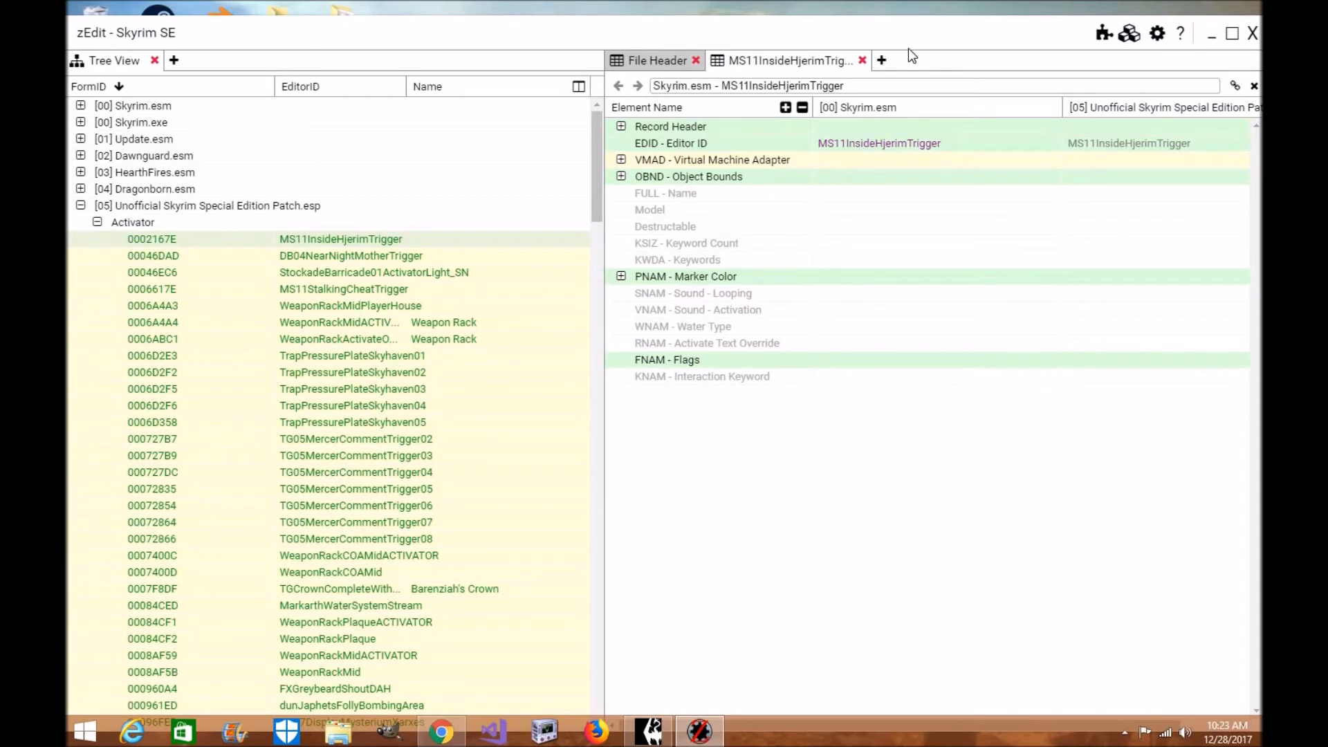
mouse_move(587, 294)
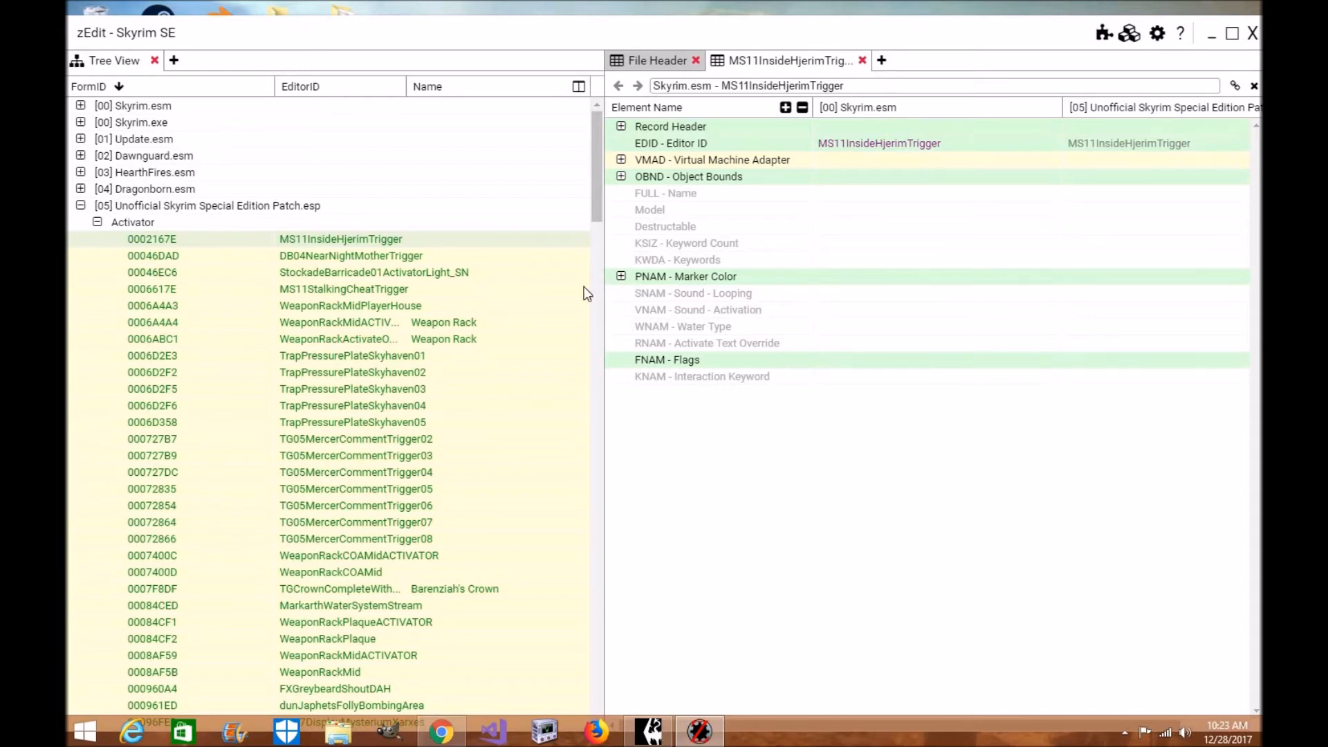
mouse_move(881, 60)
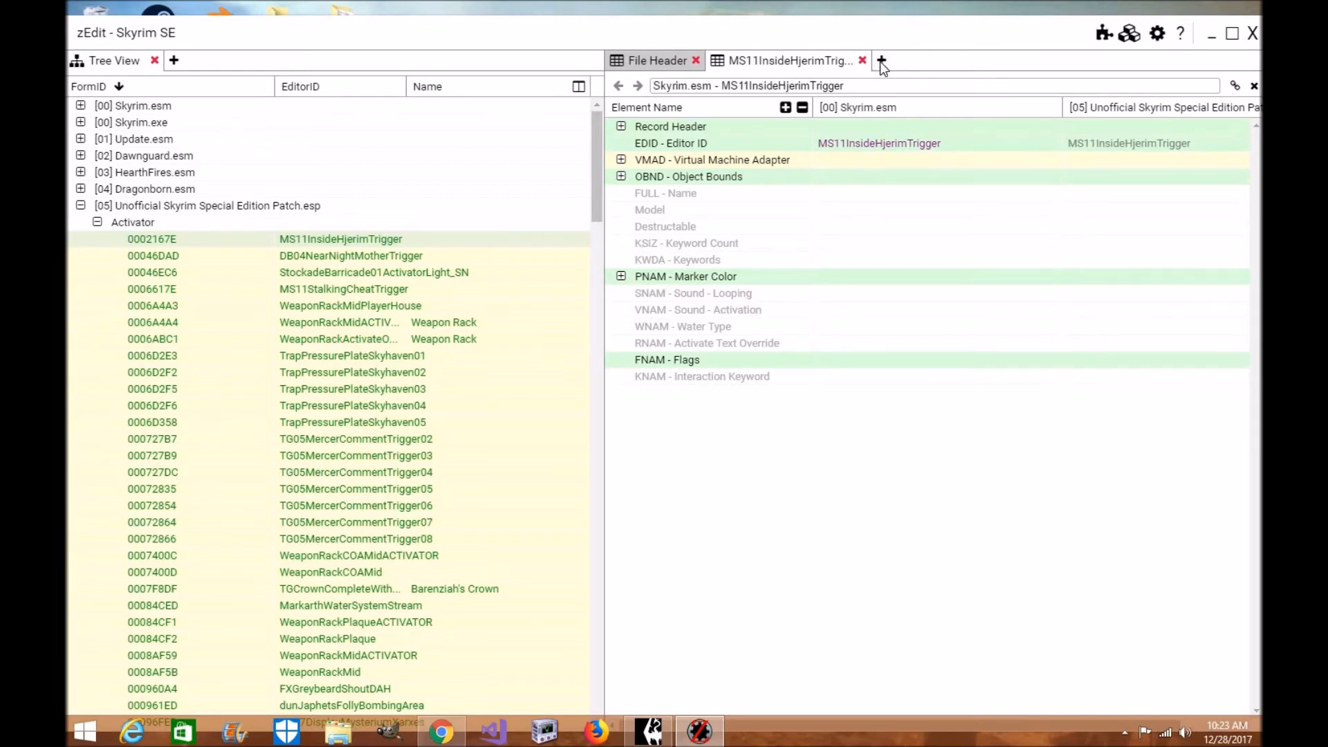
click(881, 59)
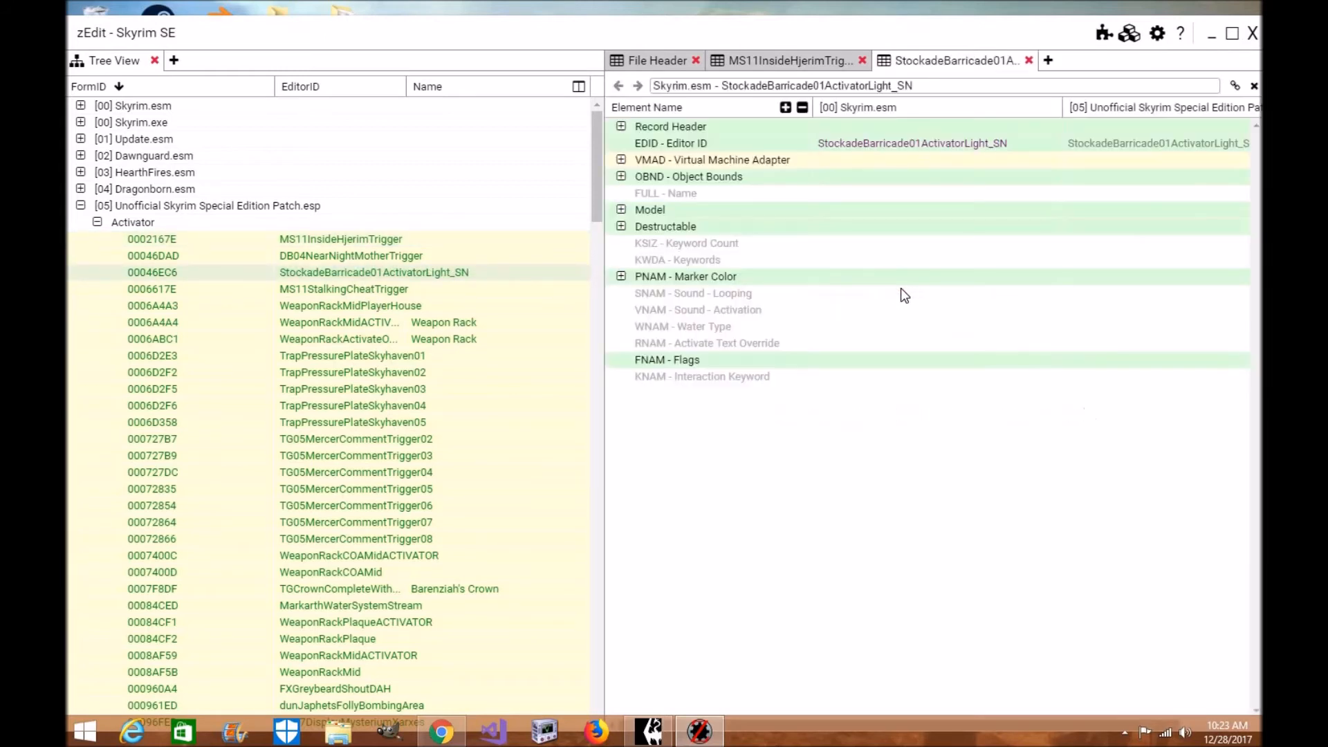
click(622, 175)
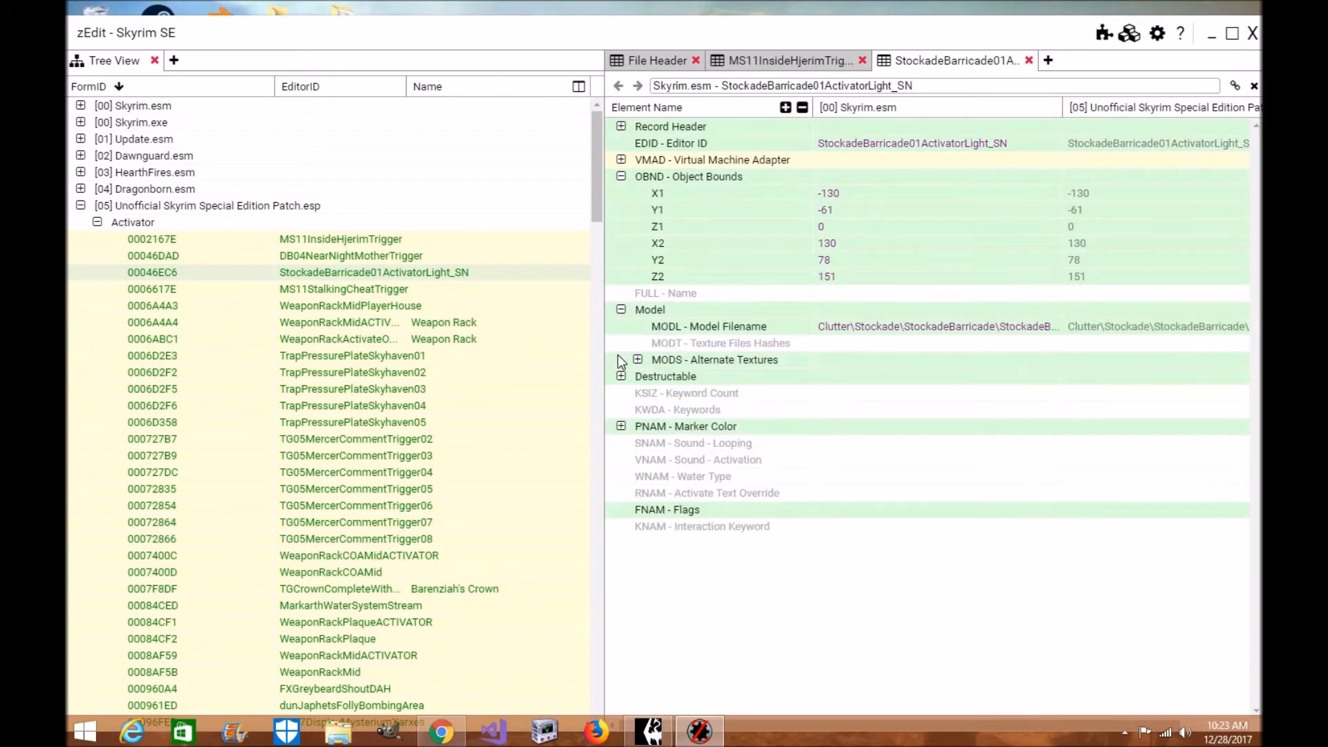
click(638, 360)
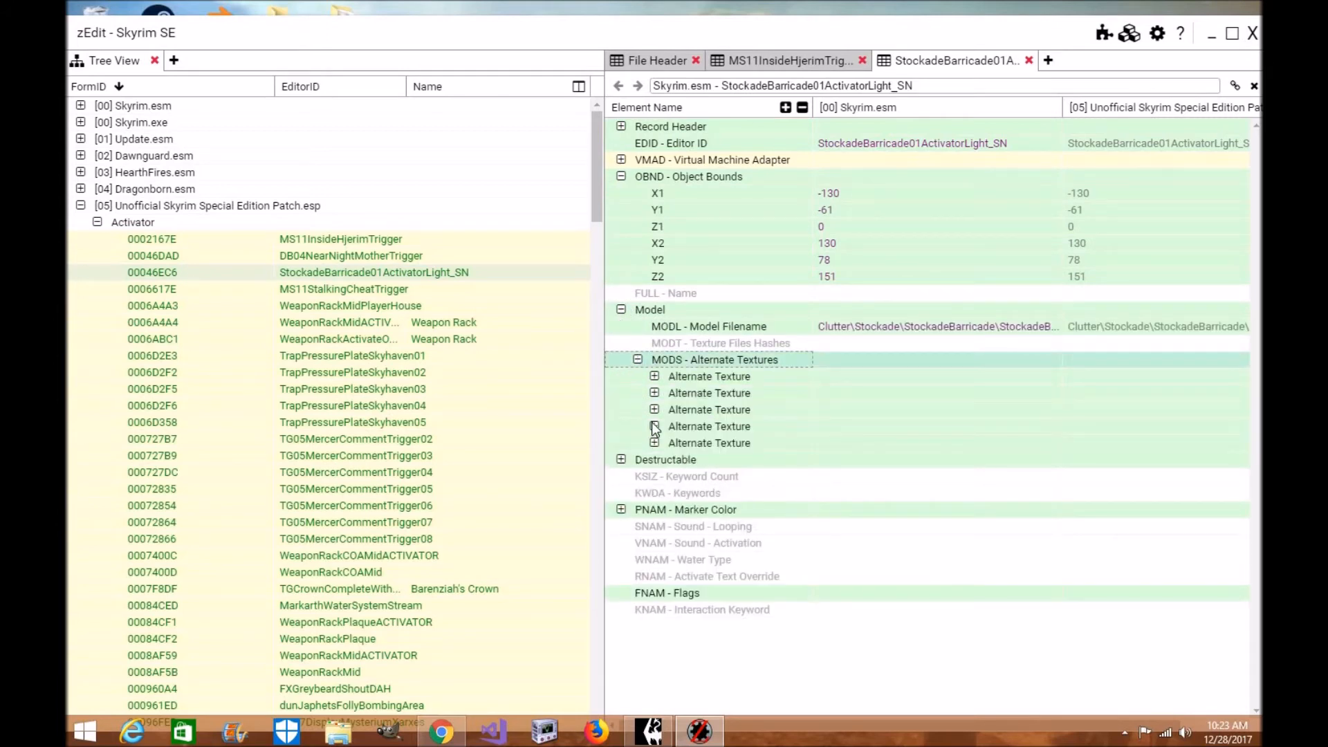
click(655, 392)
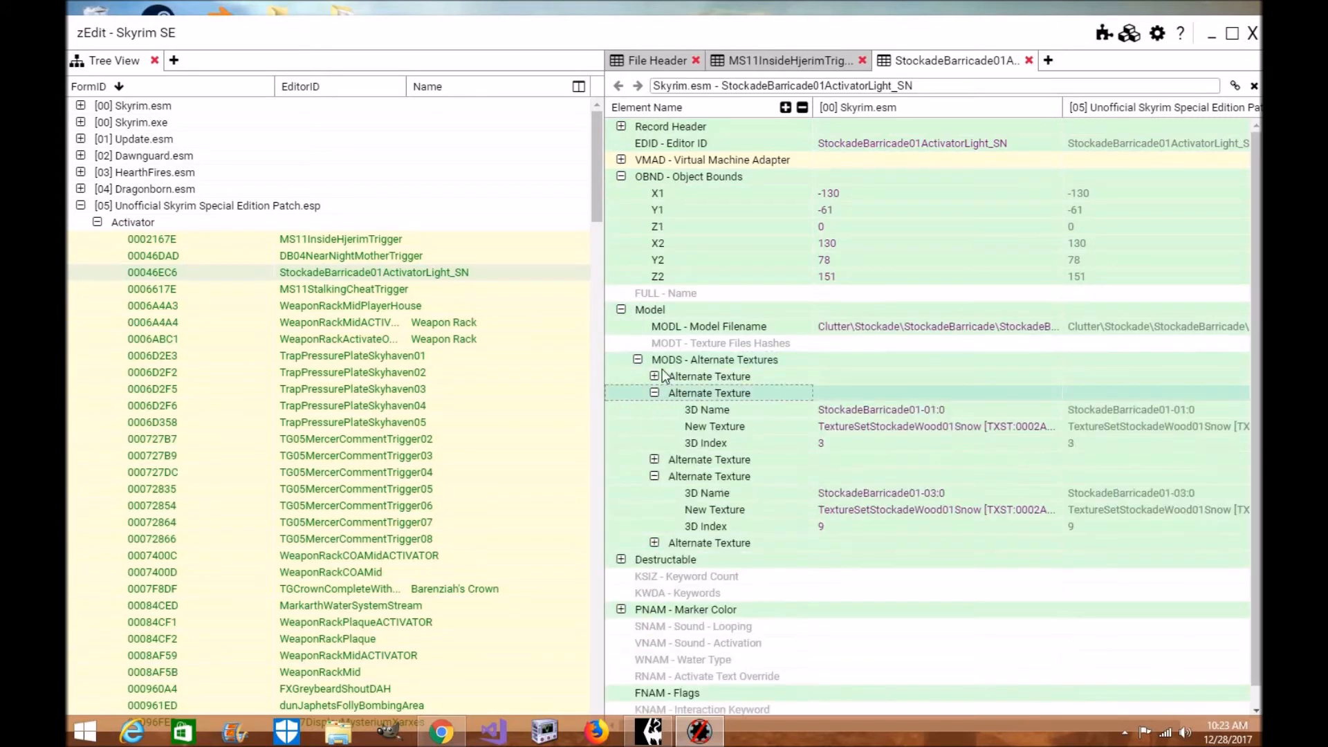
click(800, 115)
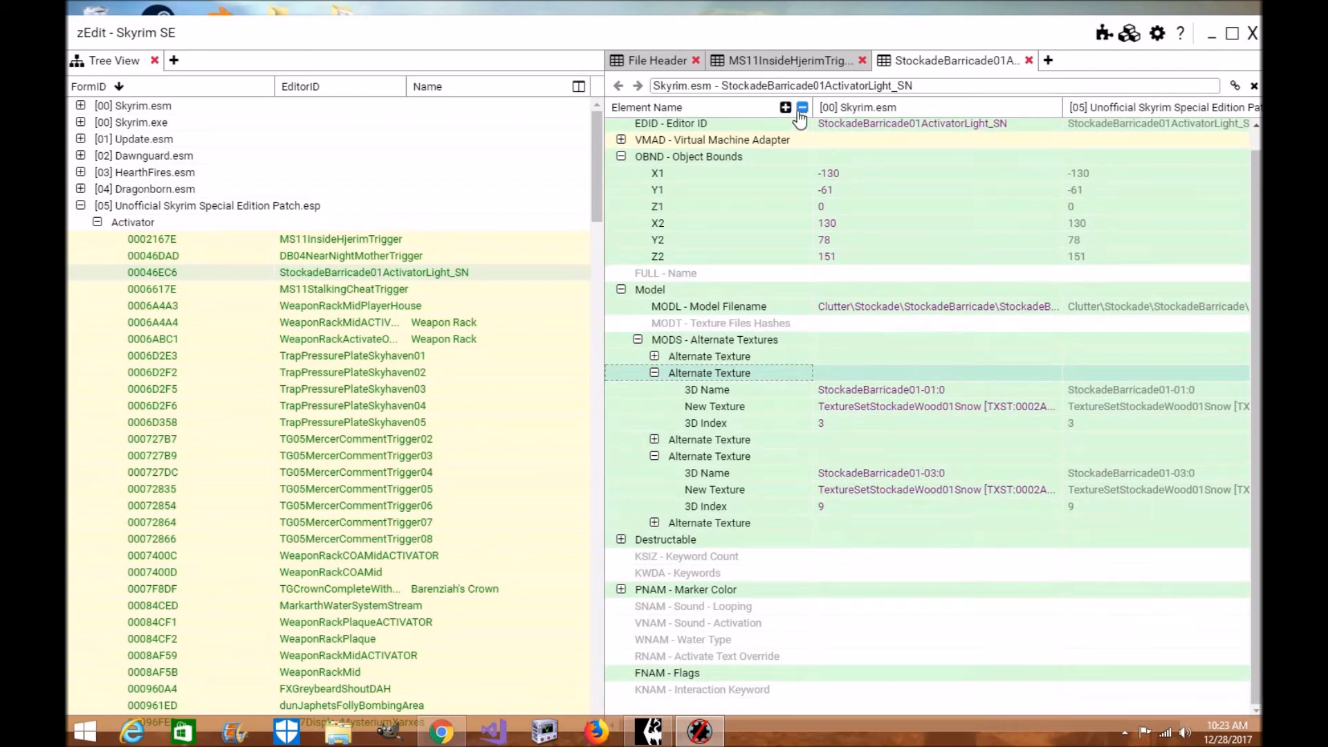
- Expand all elements of StockadeBarricade01ActivatorLight_SN, viewing Flags and scrolling back to the Record Header
click(801, 108)
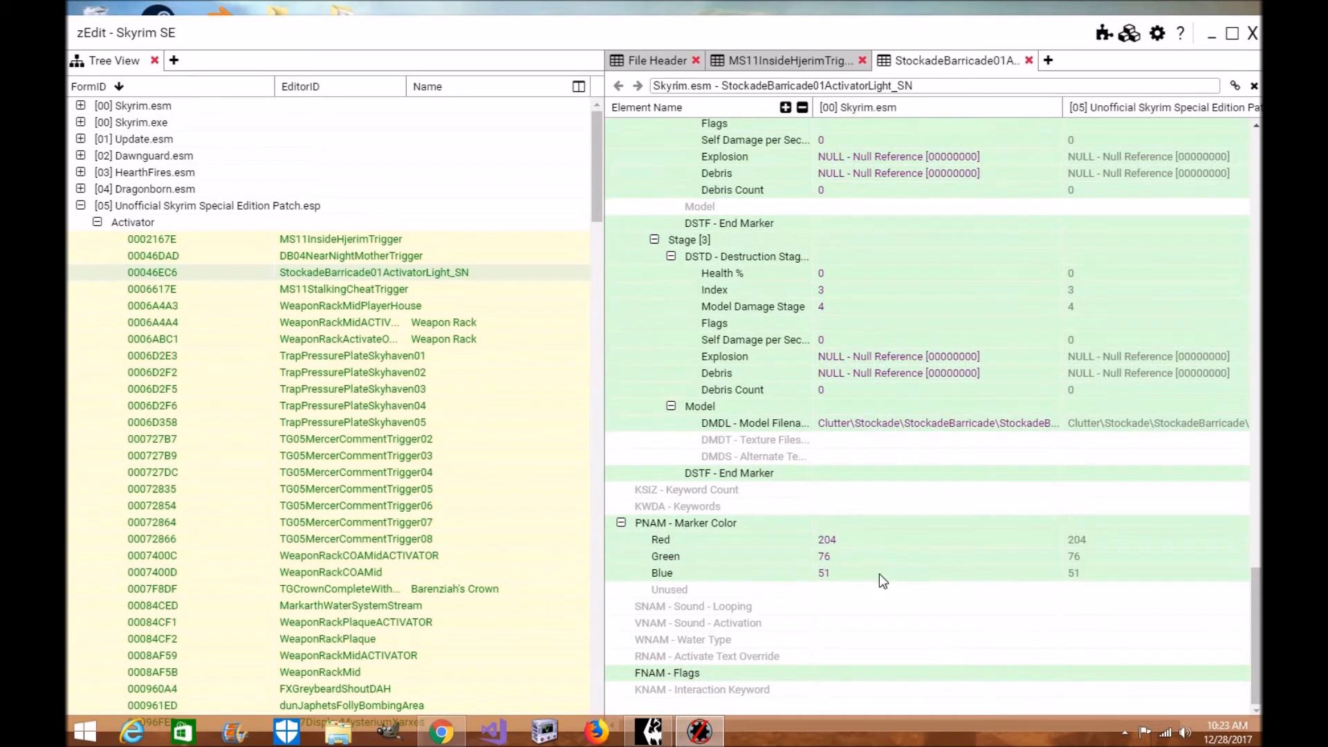
mouse_move(708, 709)
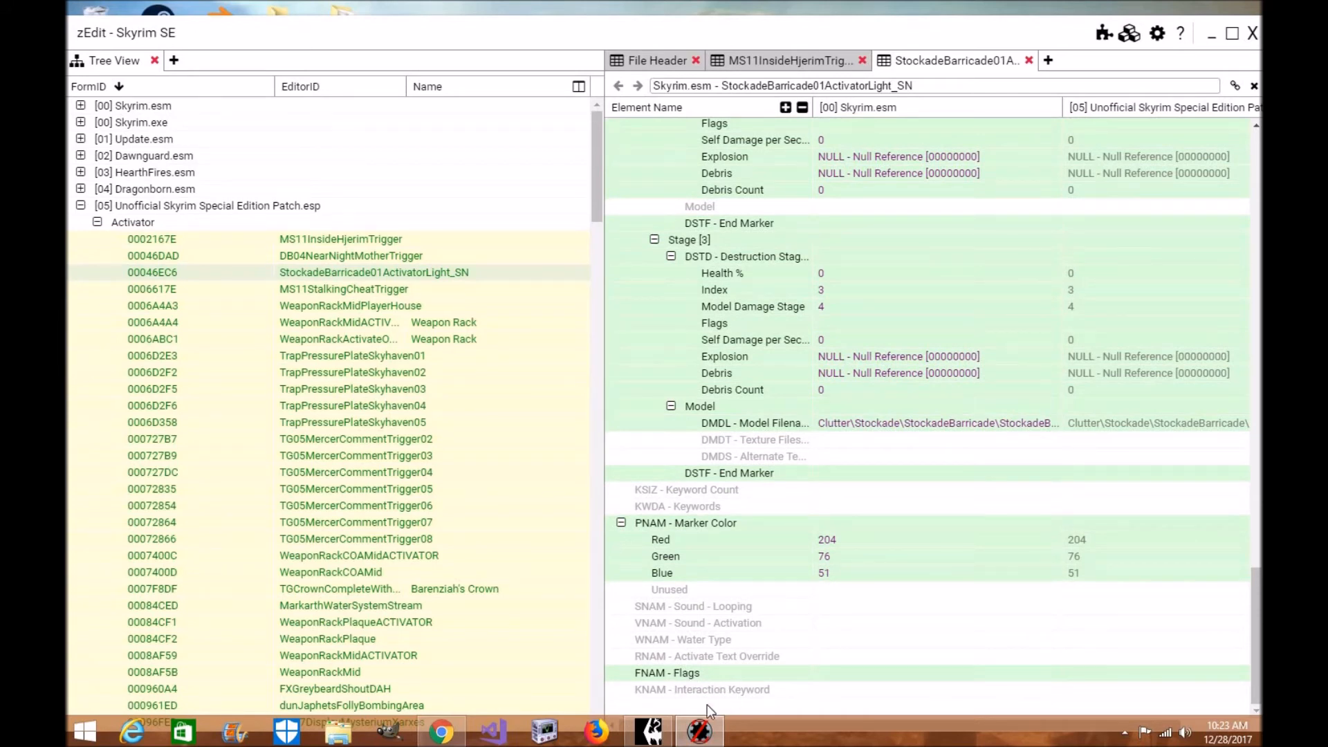
click(667, 673)
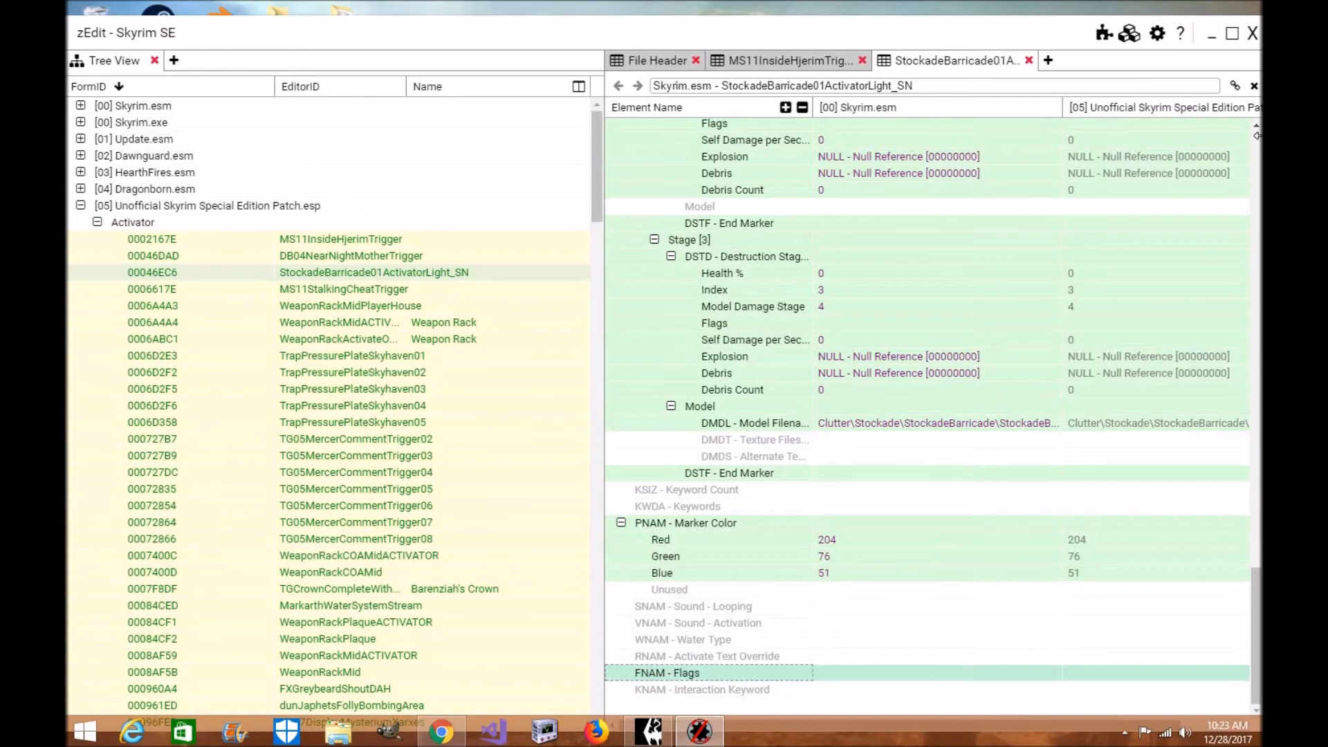
scroll(up, 3)
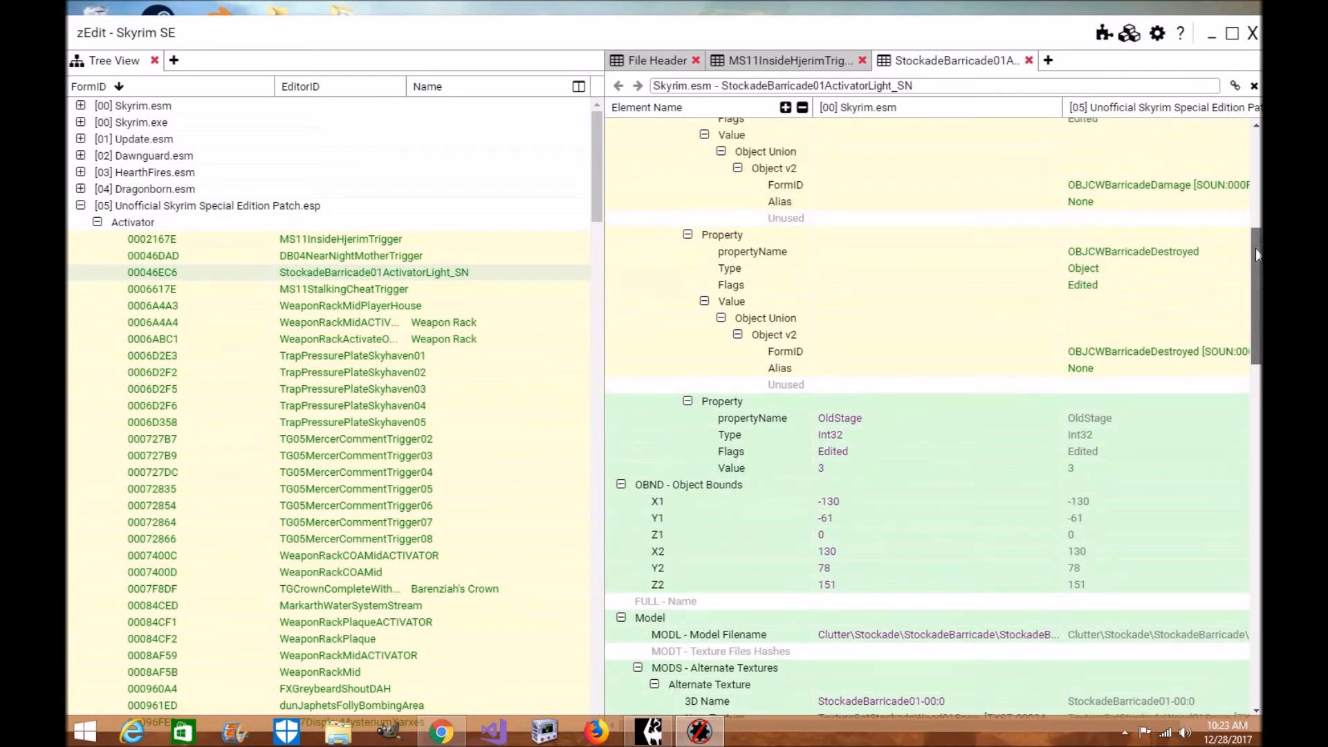
scroll(up, 3)
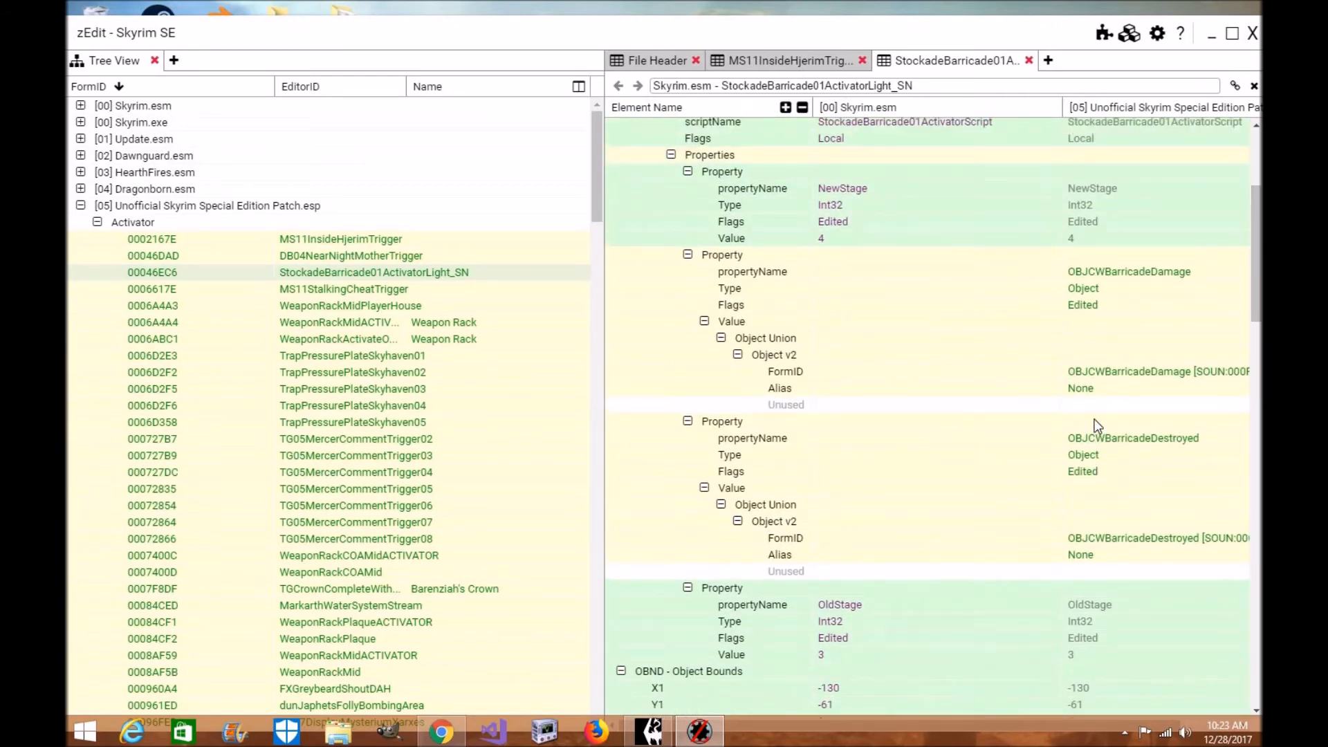
scroll(up, 3)
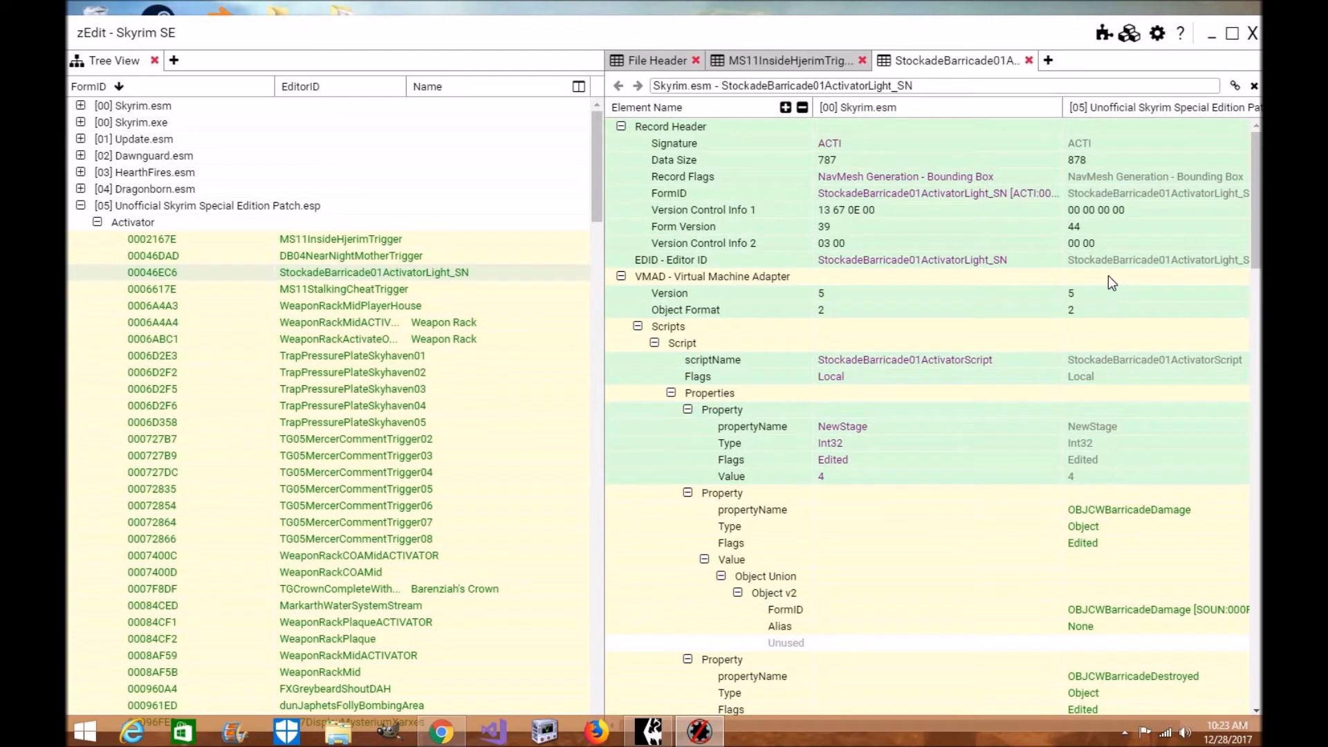
mouse_move(1115, 59)
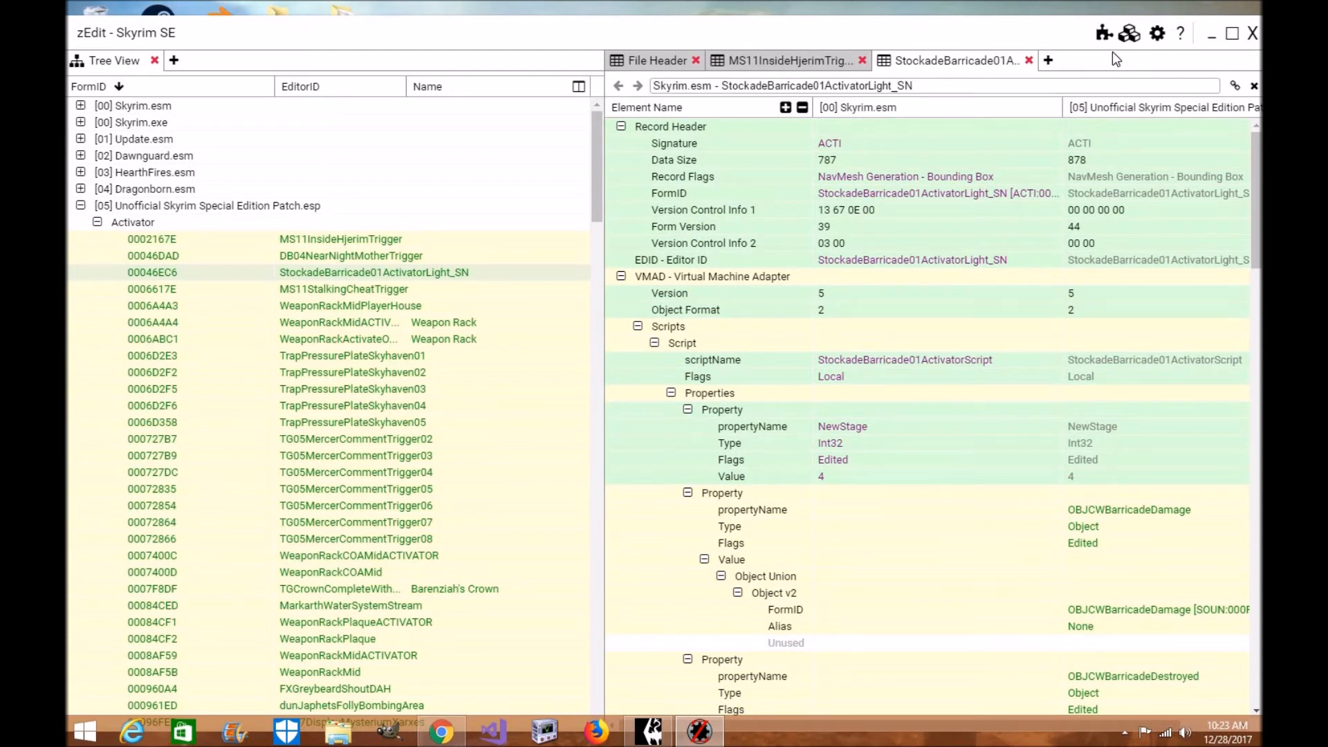
mouse_move(1104, 33)
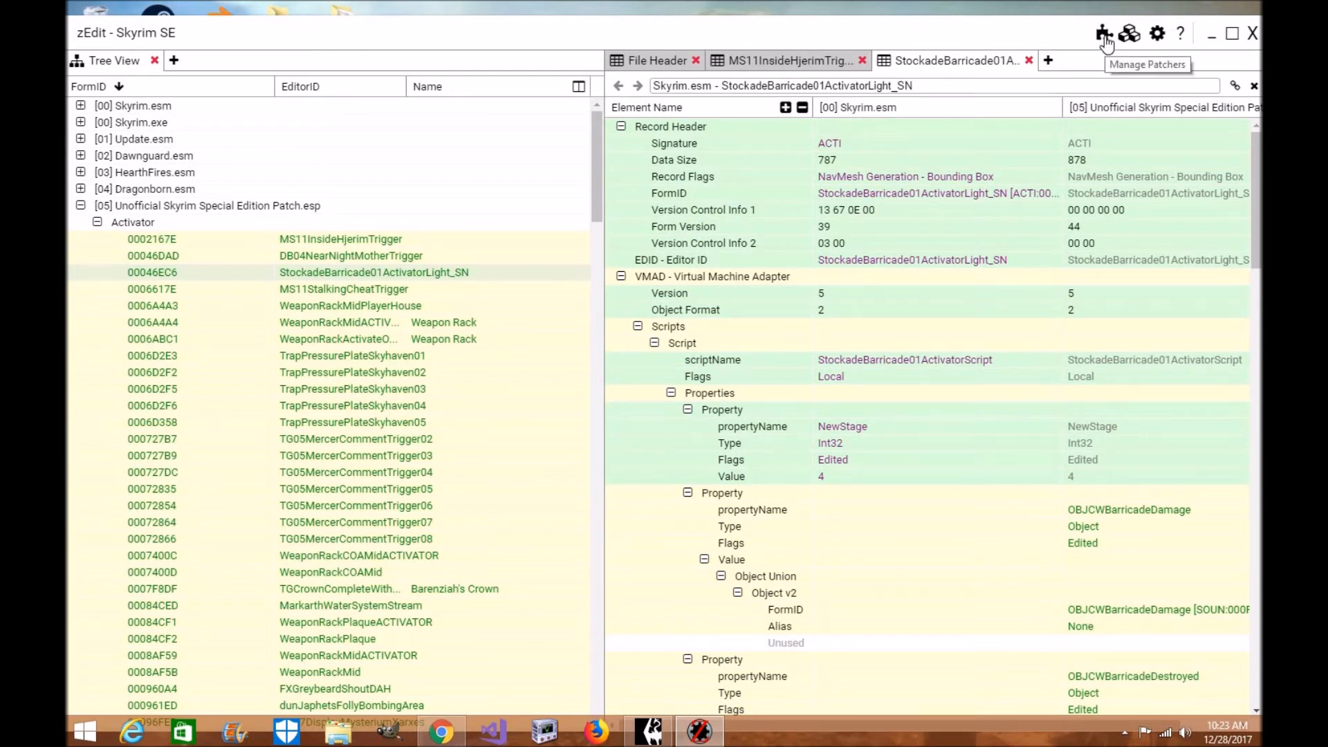
click(1103, 34)
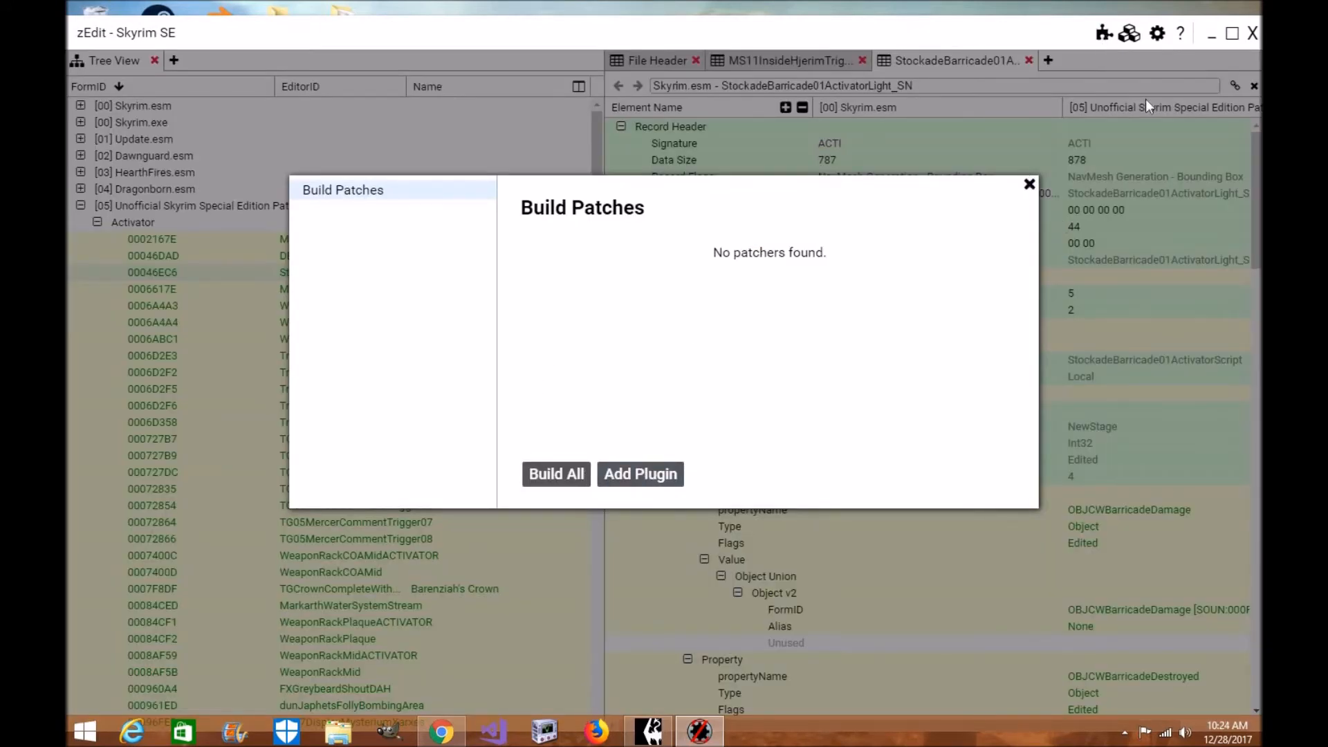
click(1030, 184)
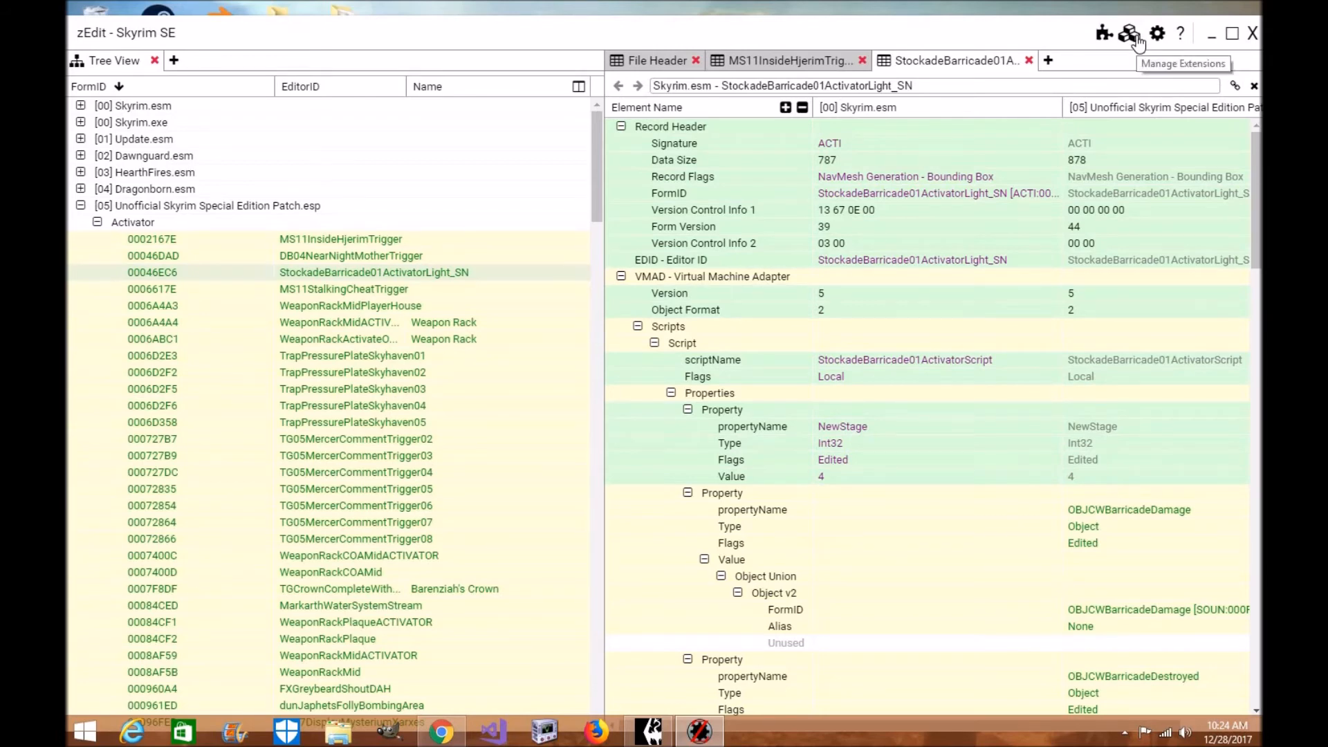
- View installed modules (Unified Patching Framework 0.6.0) and the Day/Night themes, then close the manager
click(1129, 33)
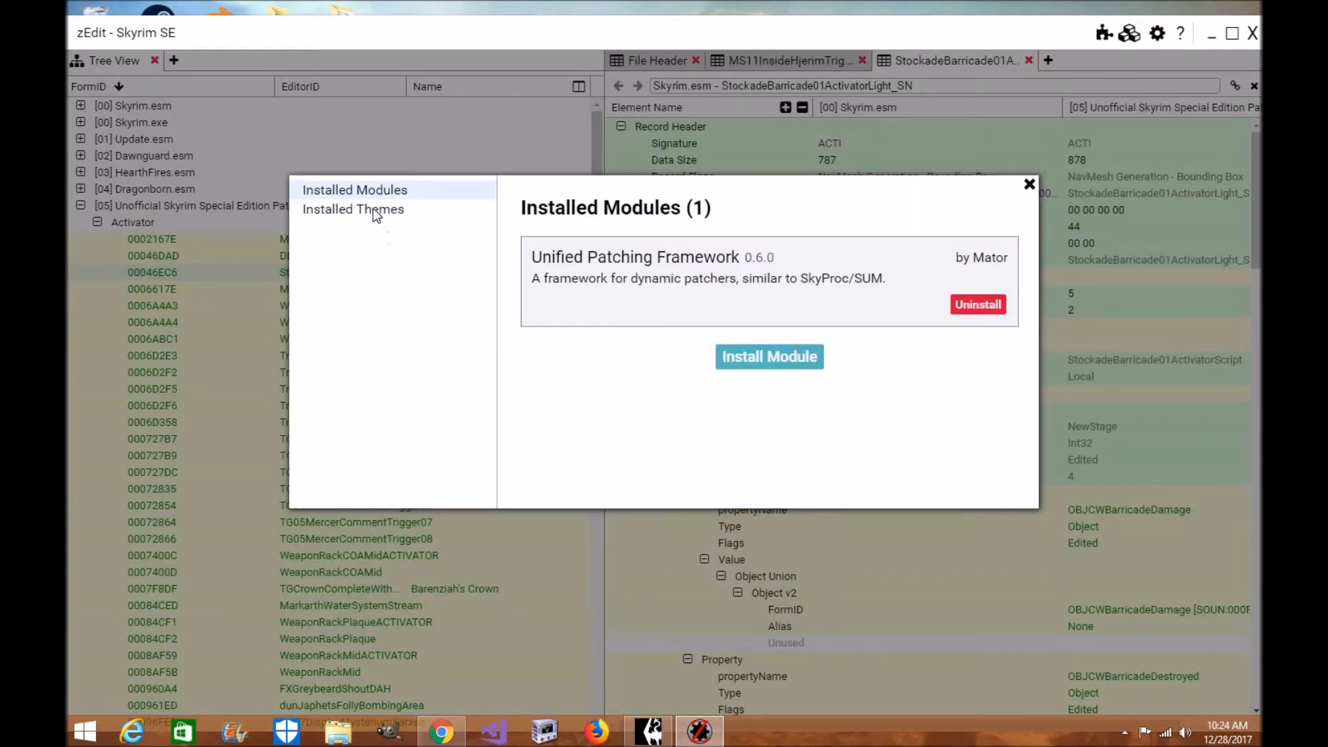
click(353, 209)
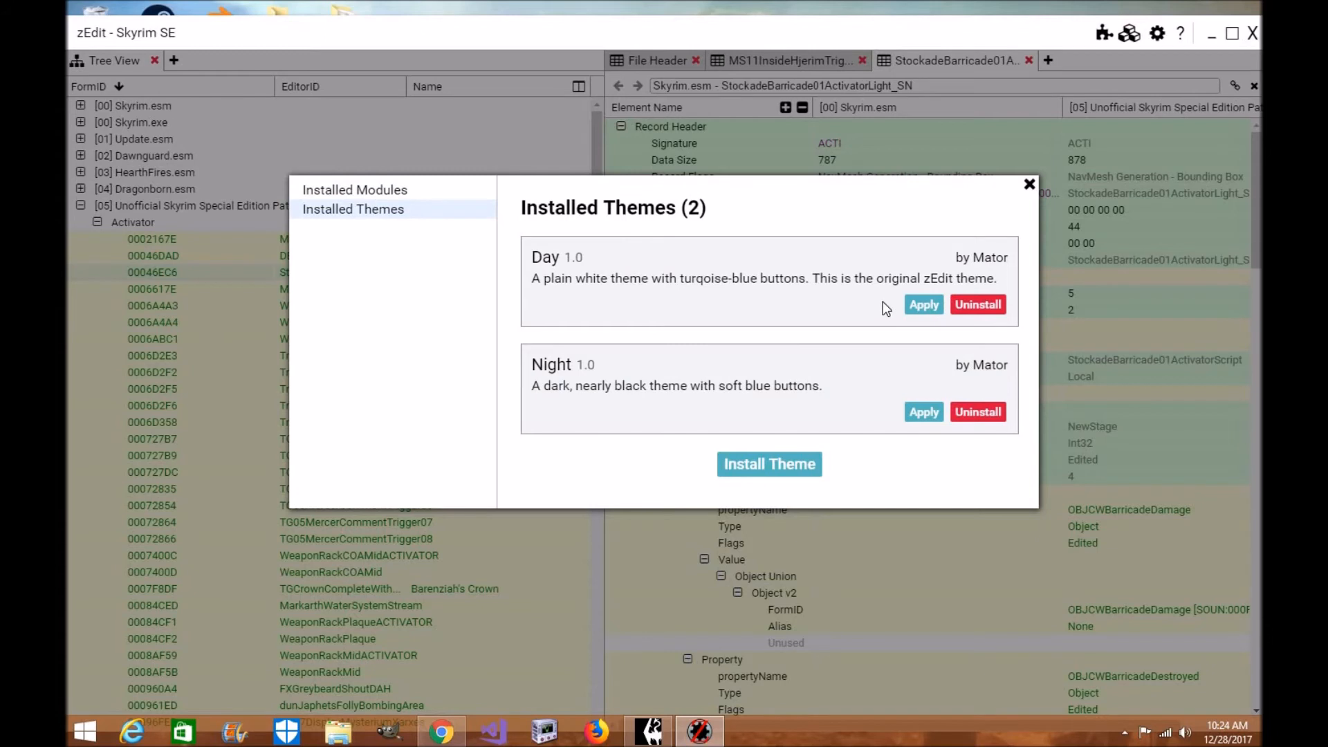
mouse_move(999, 308)
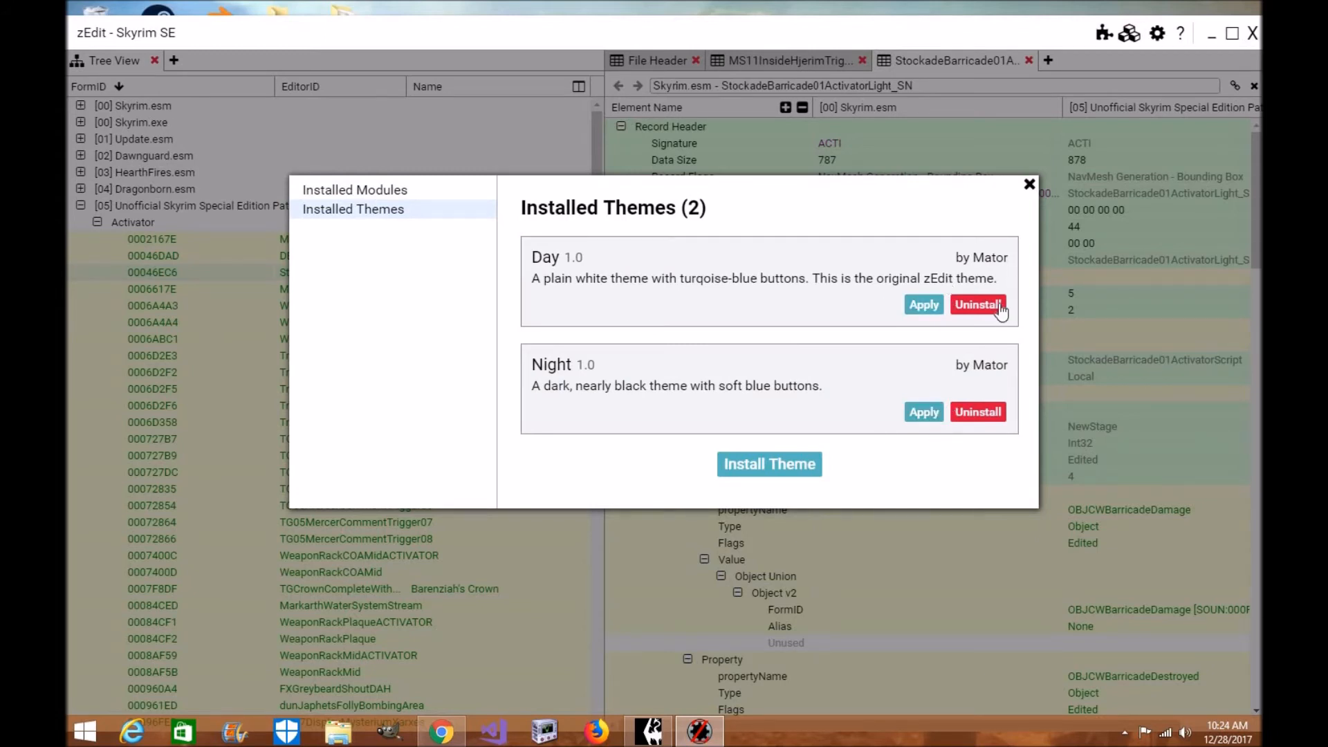
click(356, 189)
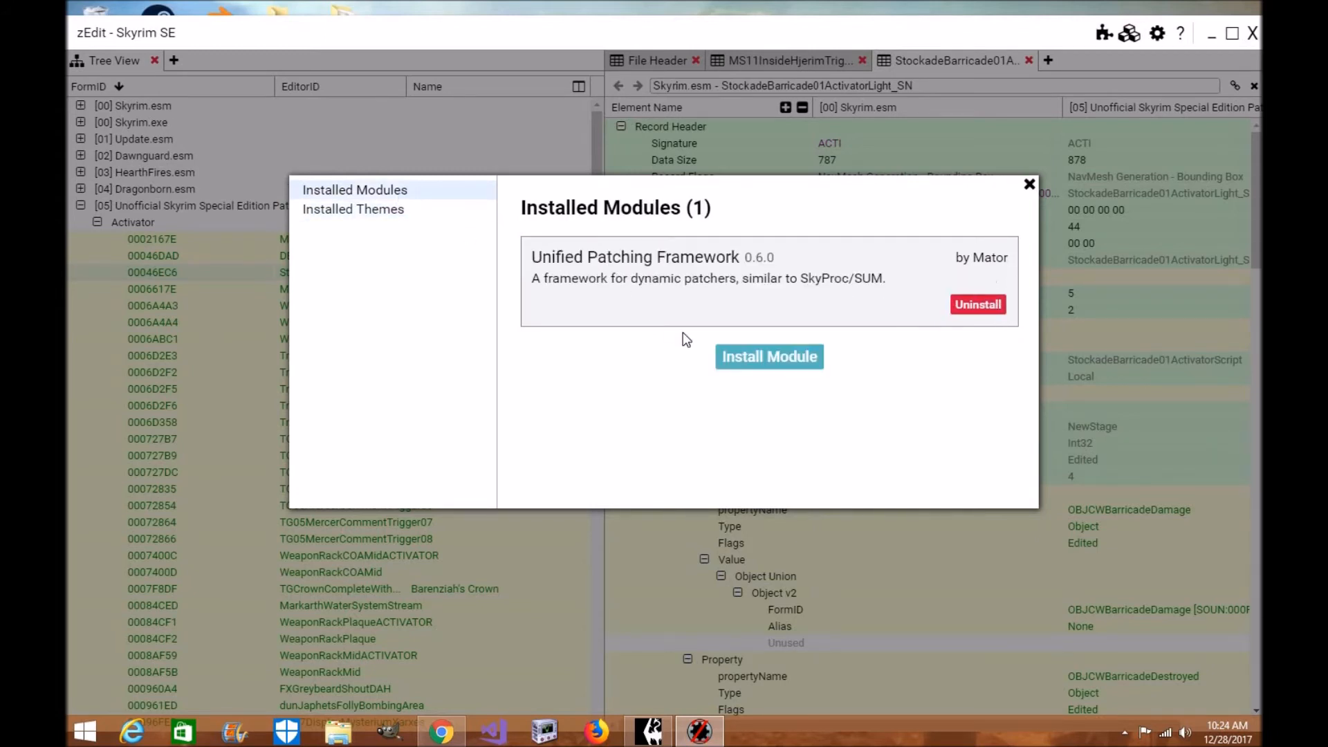
mouse_move(760, 282)
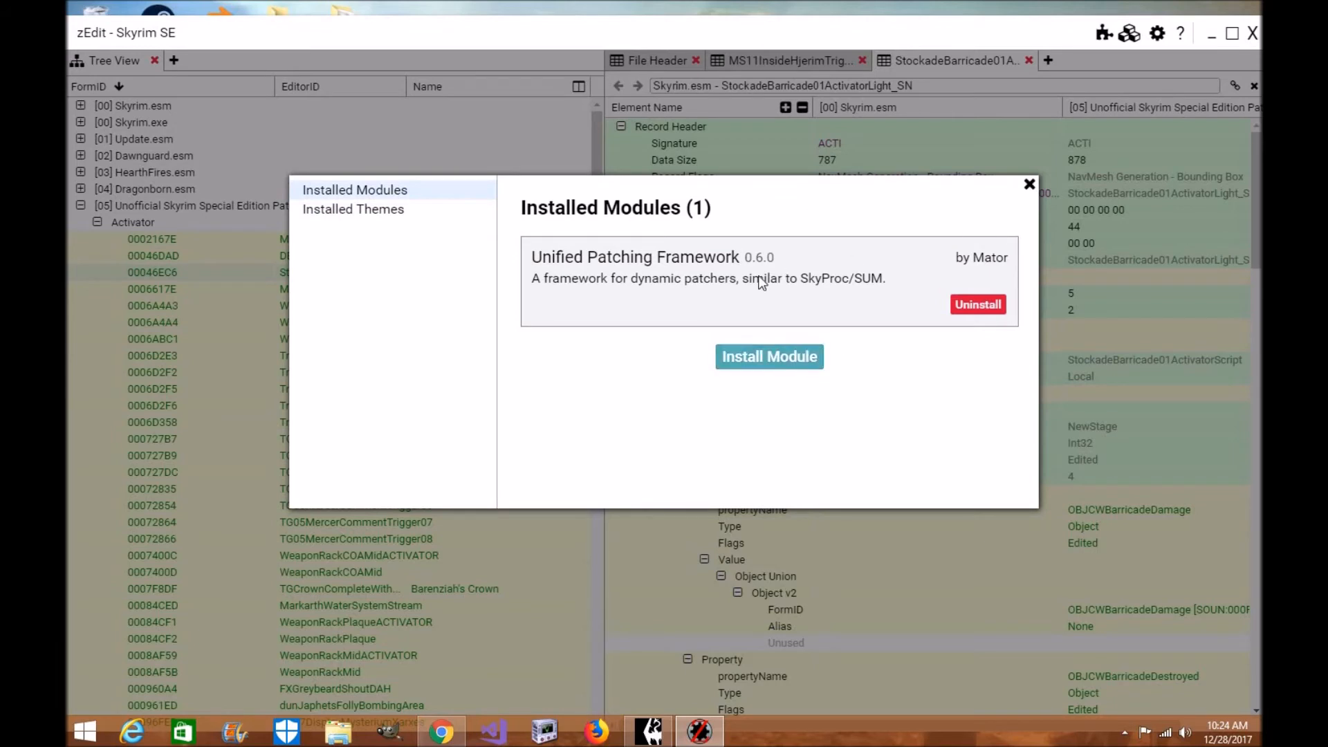
mouse_move(974, 235)
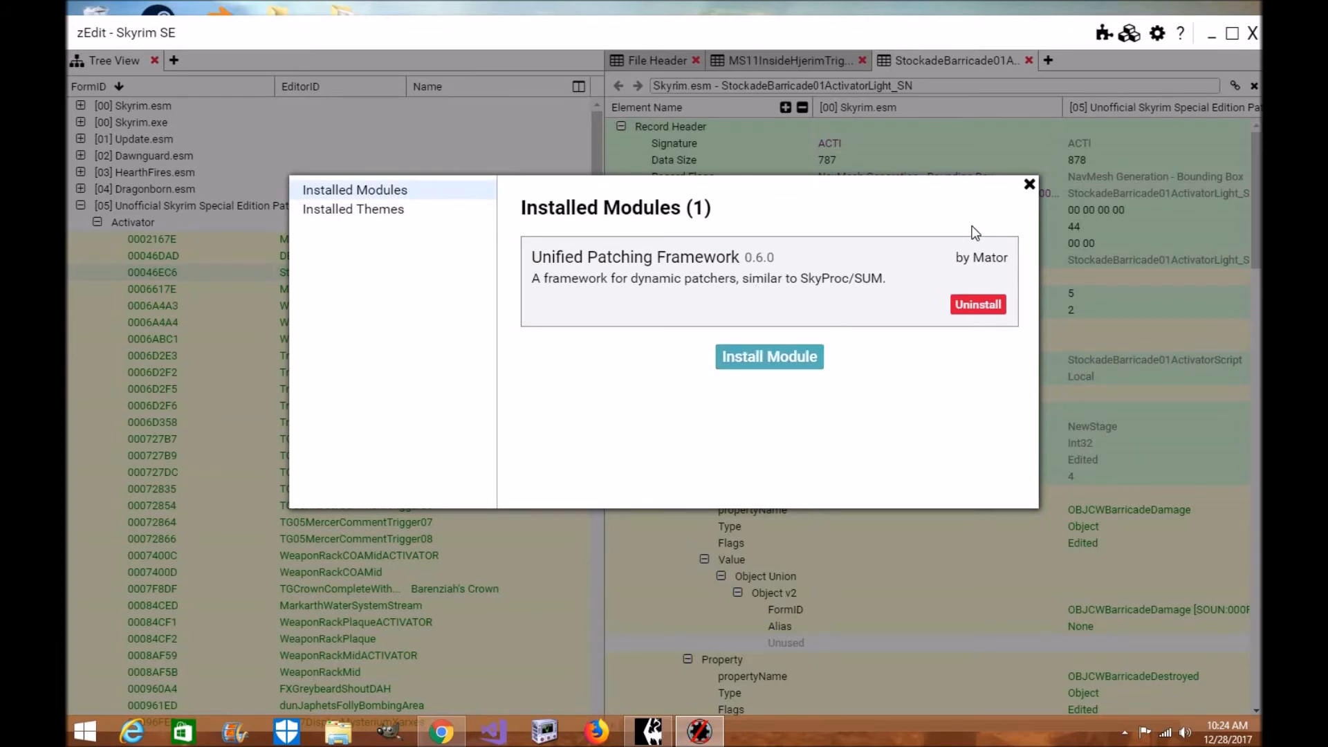
mouse_move(1030, 195)
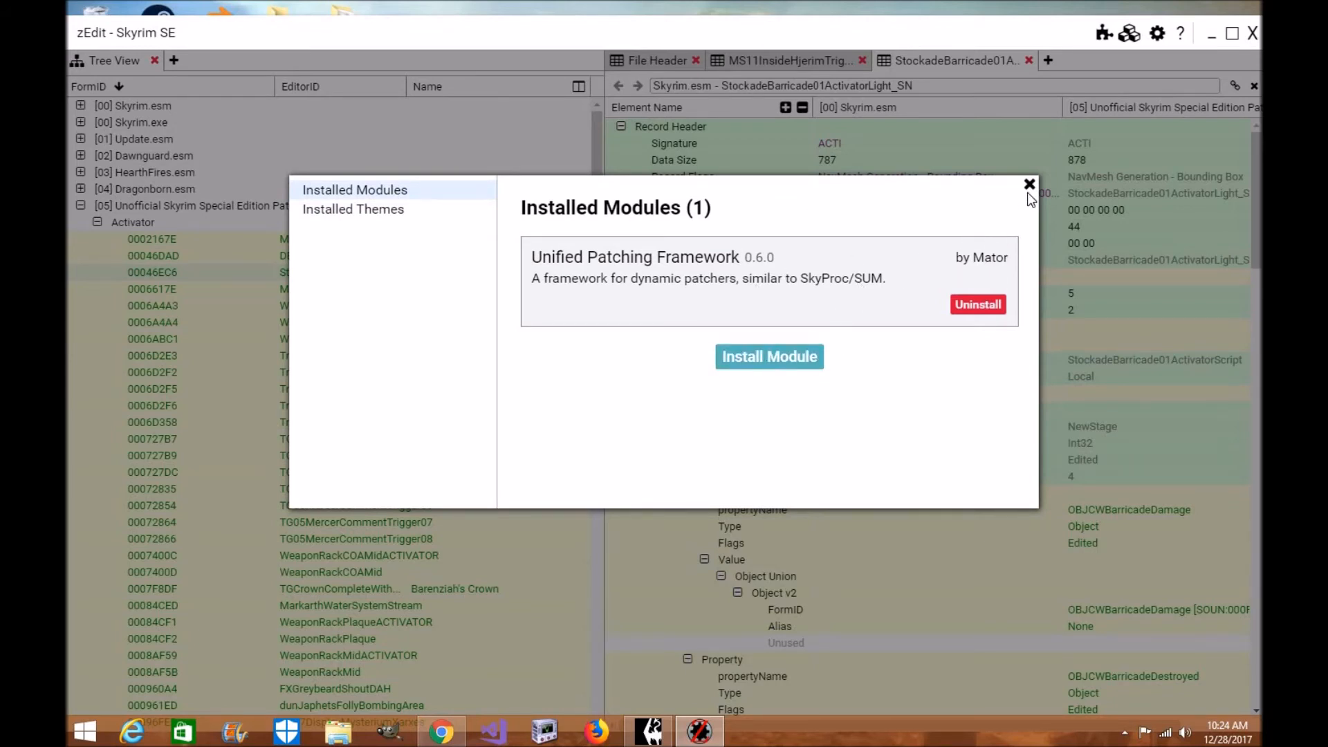
click(1030, 184)
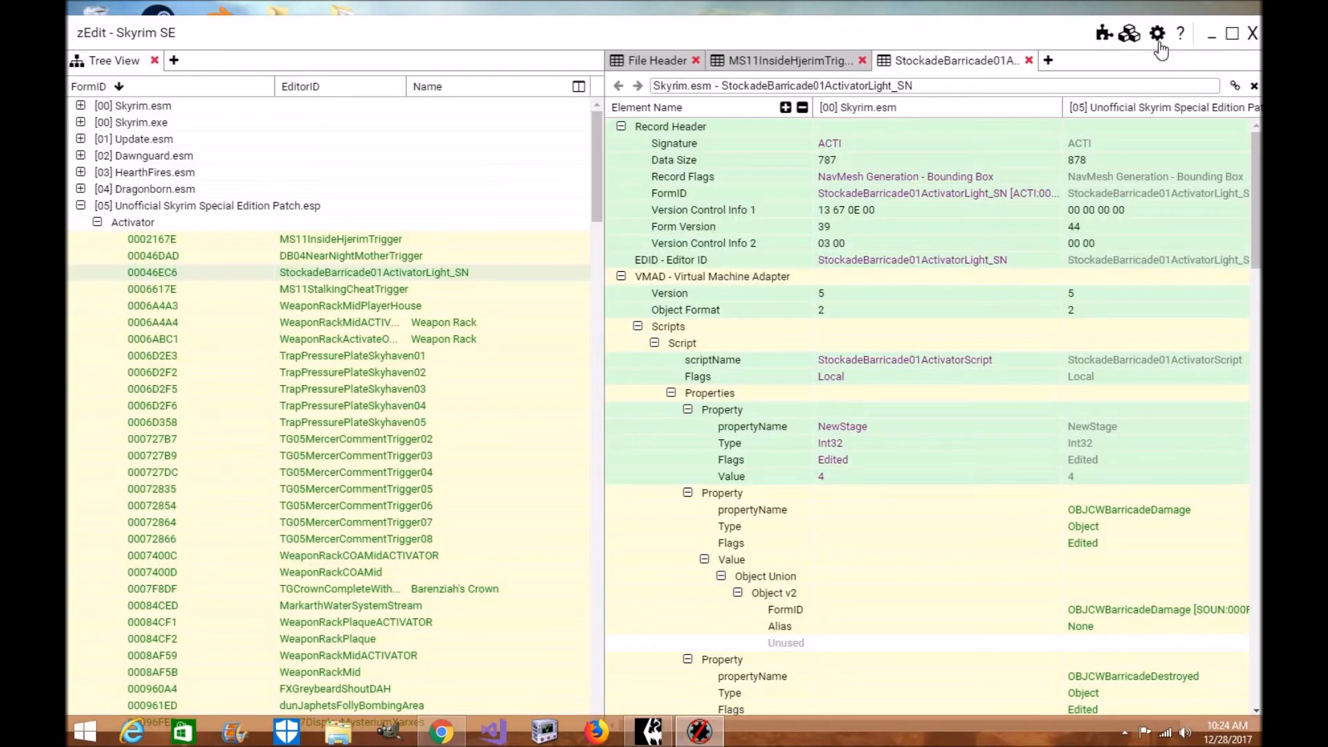
click(1157, 33)
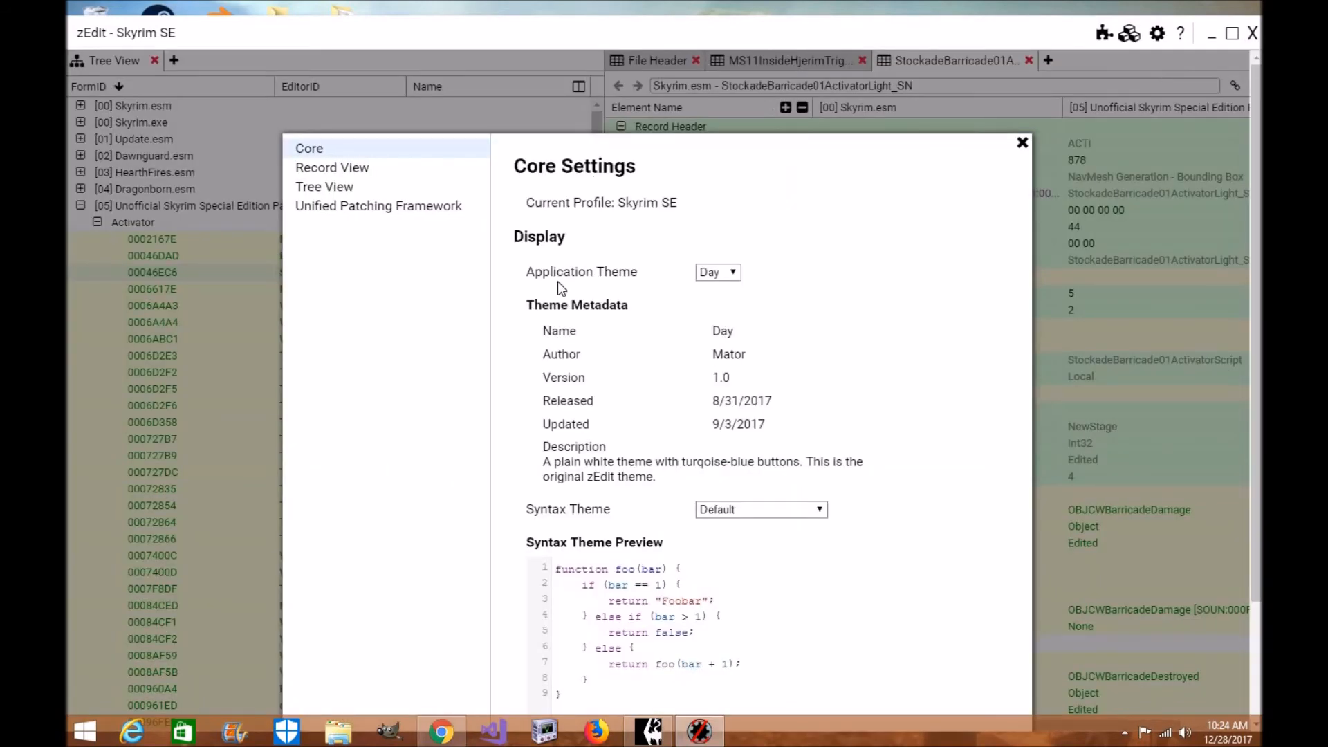
scroll(down, 3)
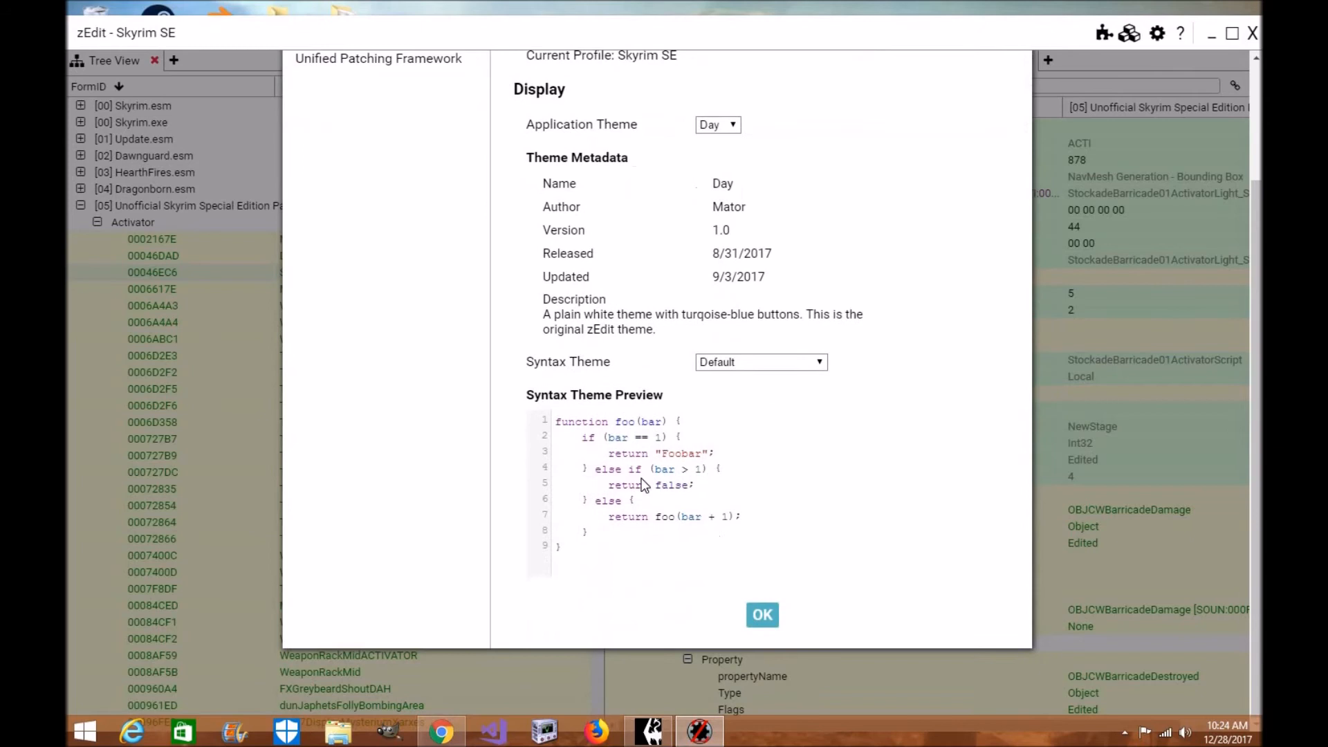
mouse_move(723, 421)
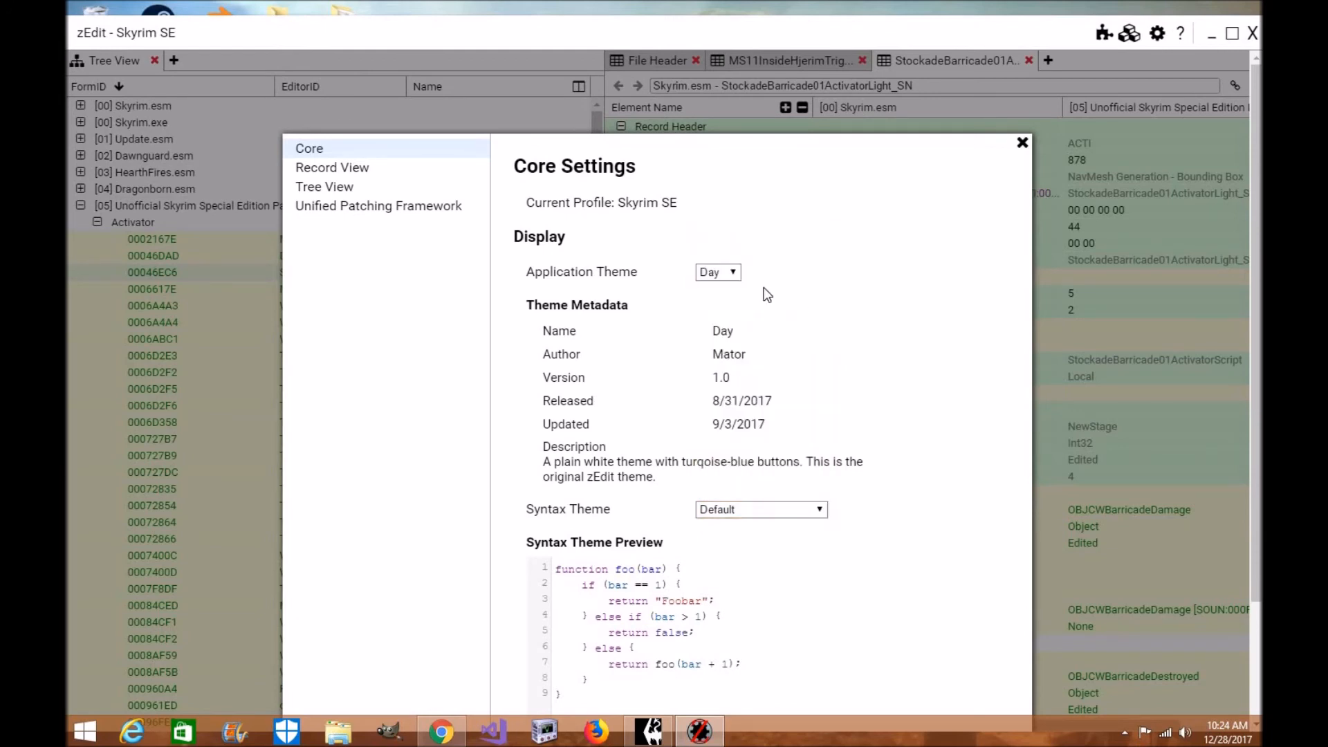
click(717, 273)
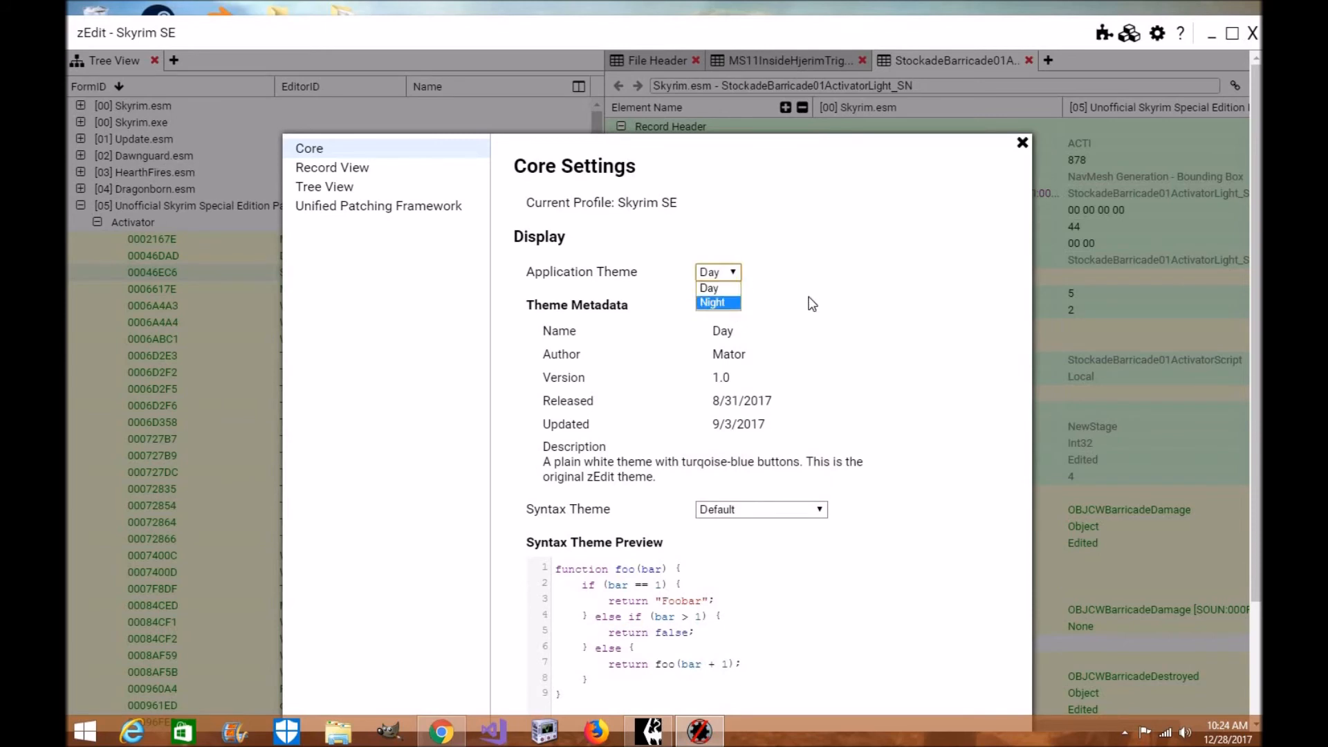
click(333, 167)
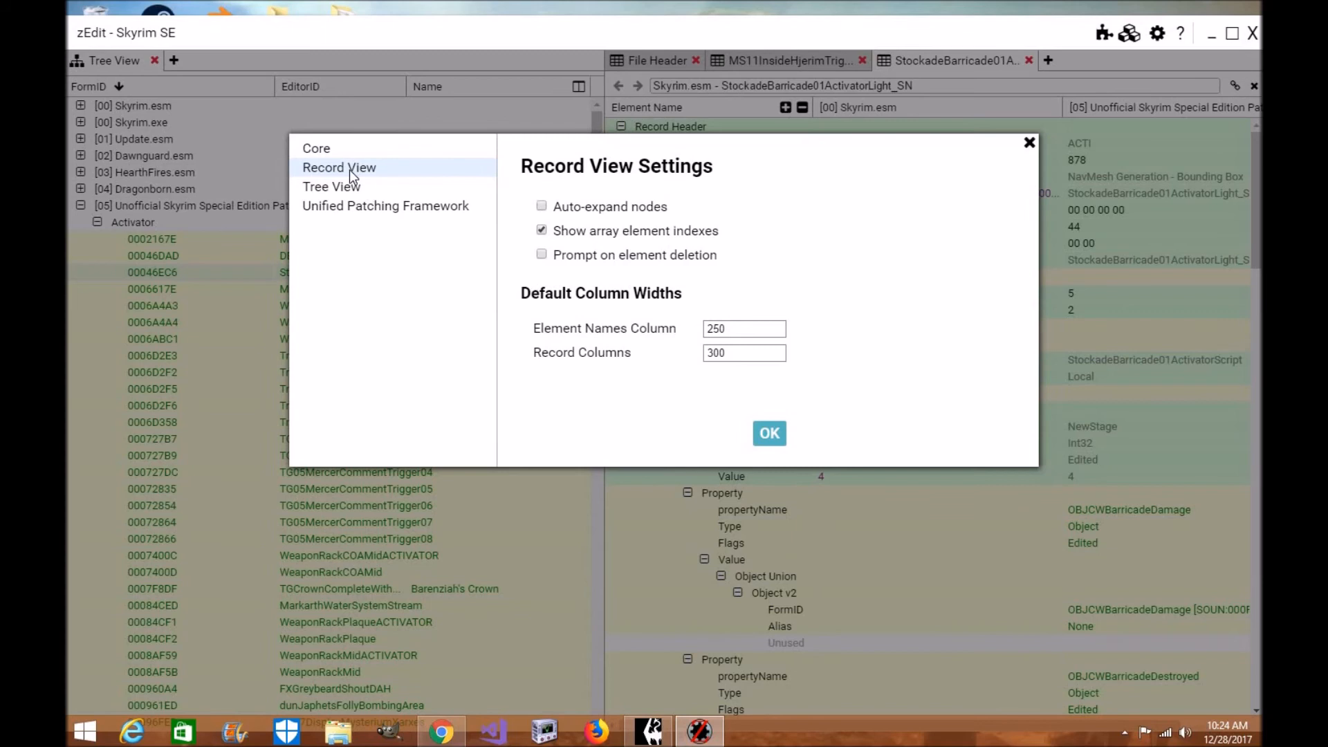
click(331, 187)
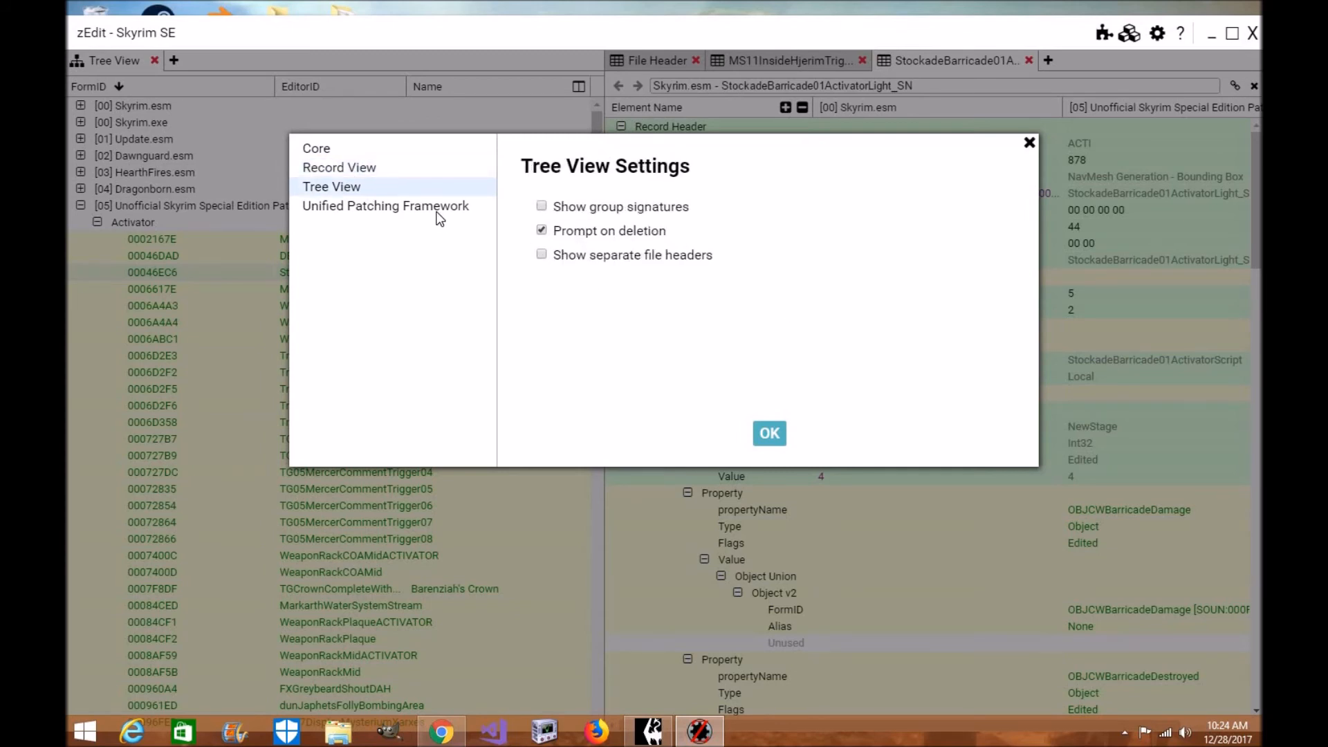
click(386, 206)
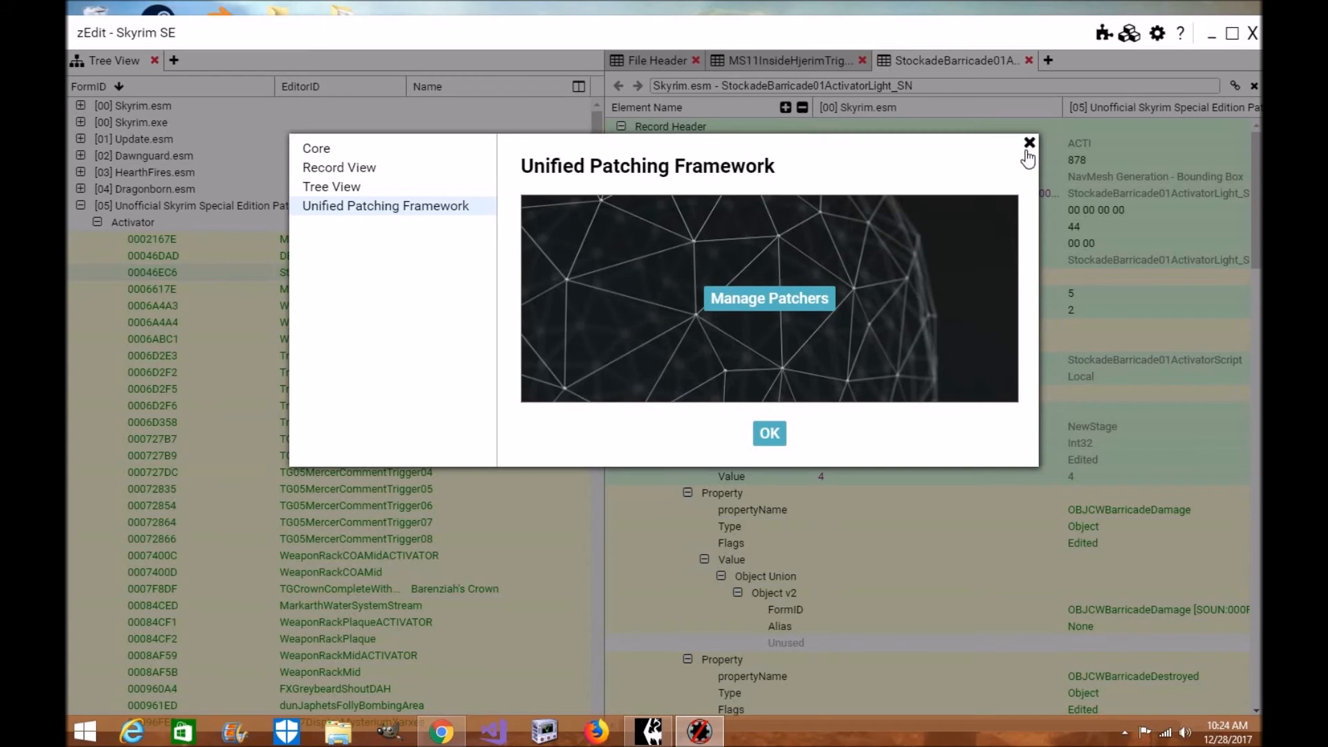
click(1030, 143)
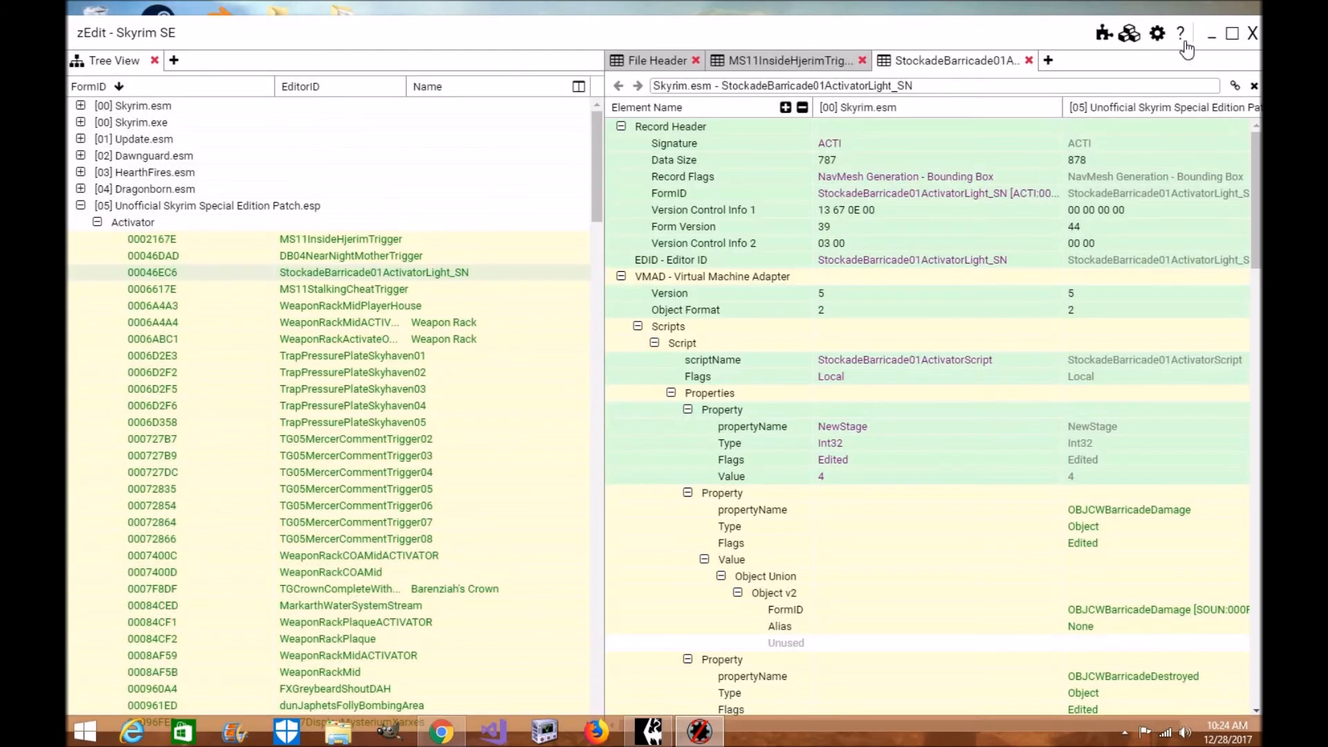
mouse_move(1181, 33)
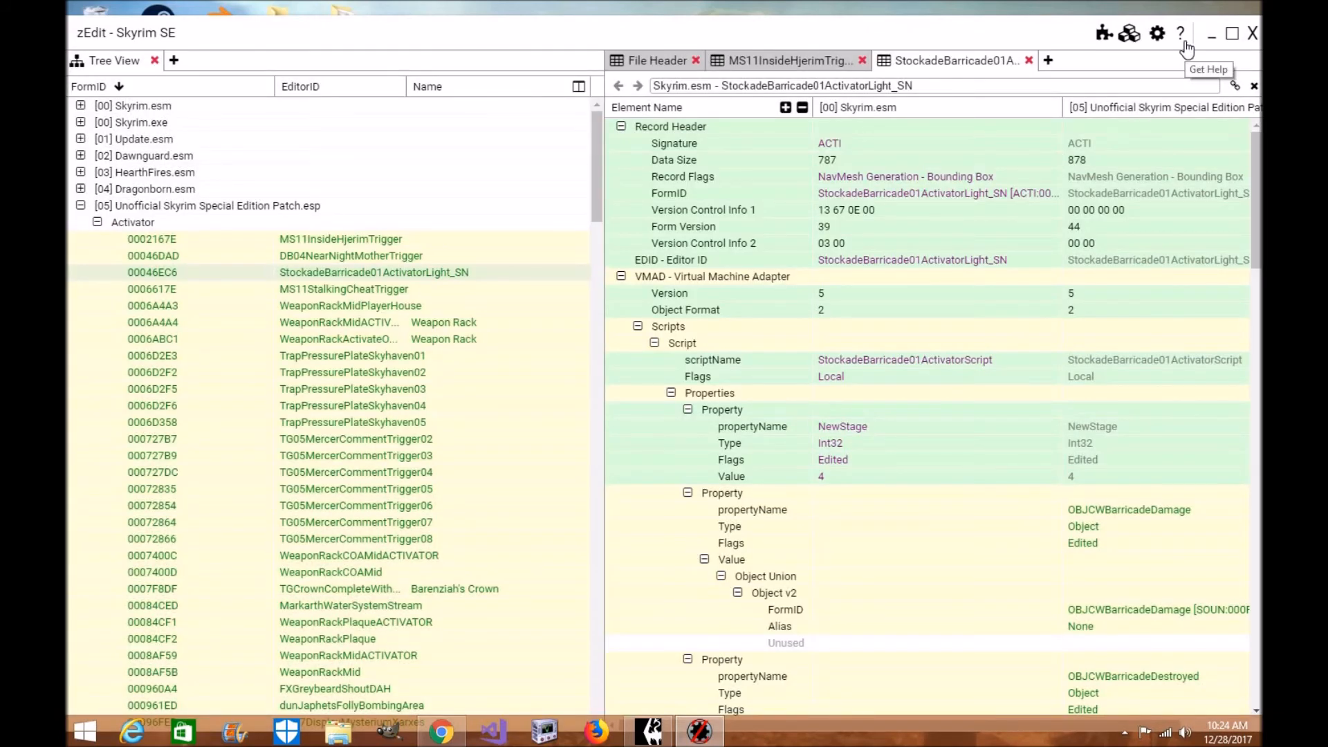
click(1181, 33)
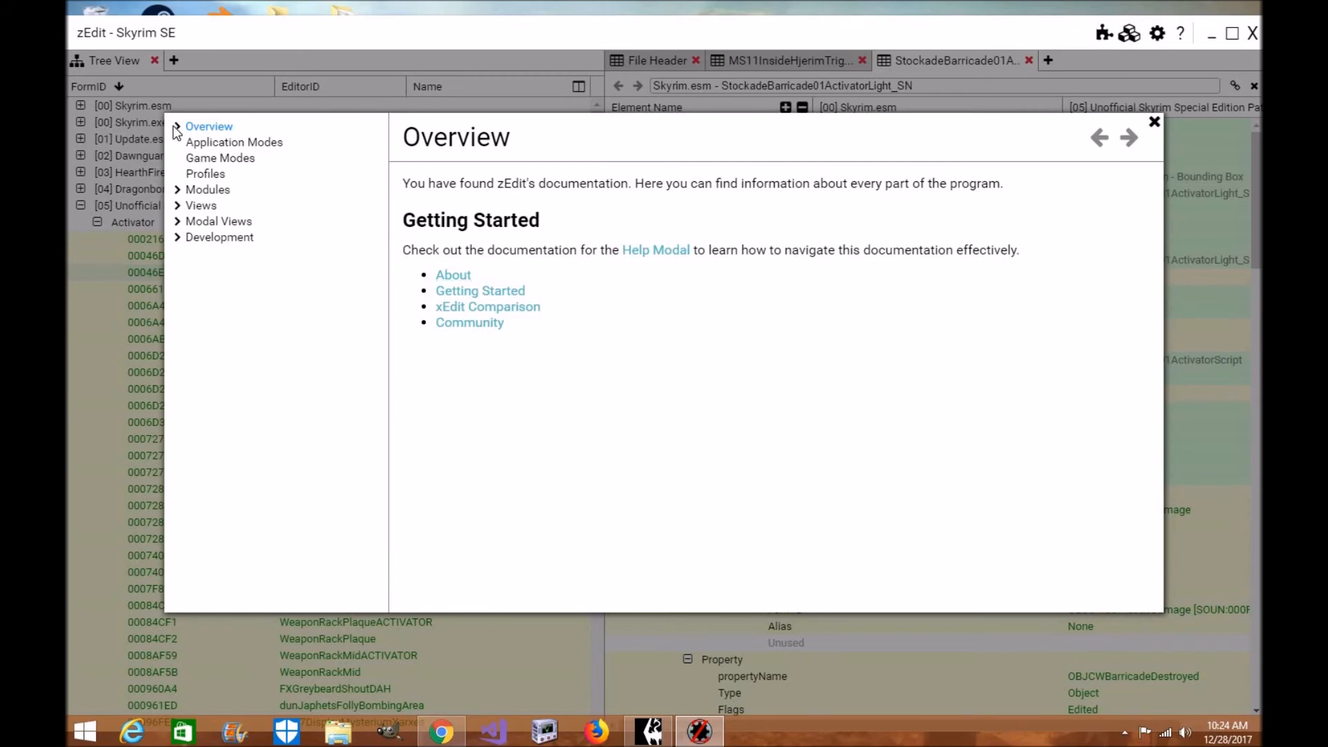
click(209, 126)
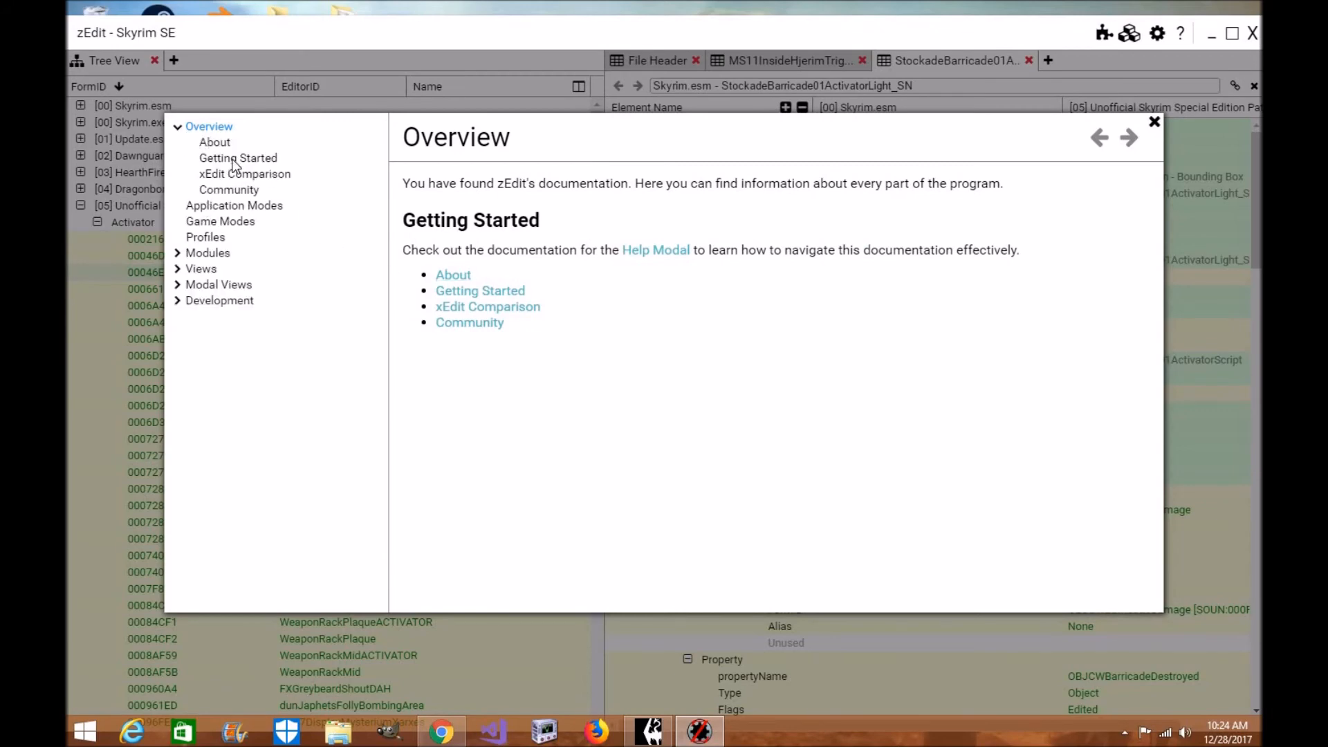
click(236, 158)
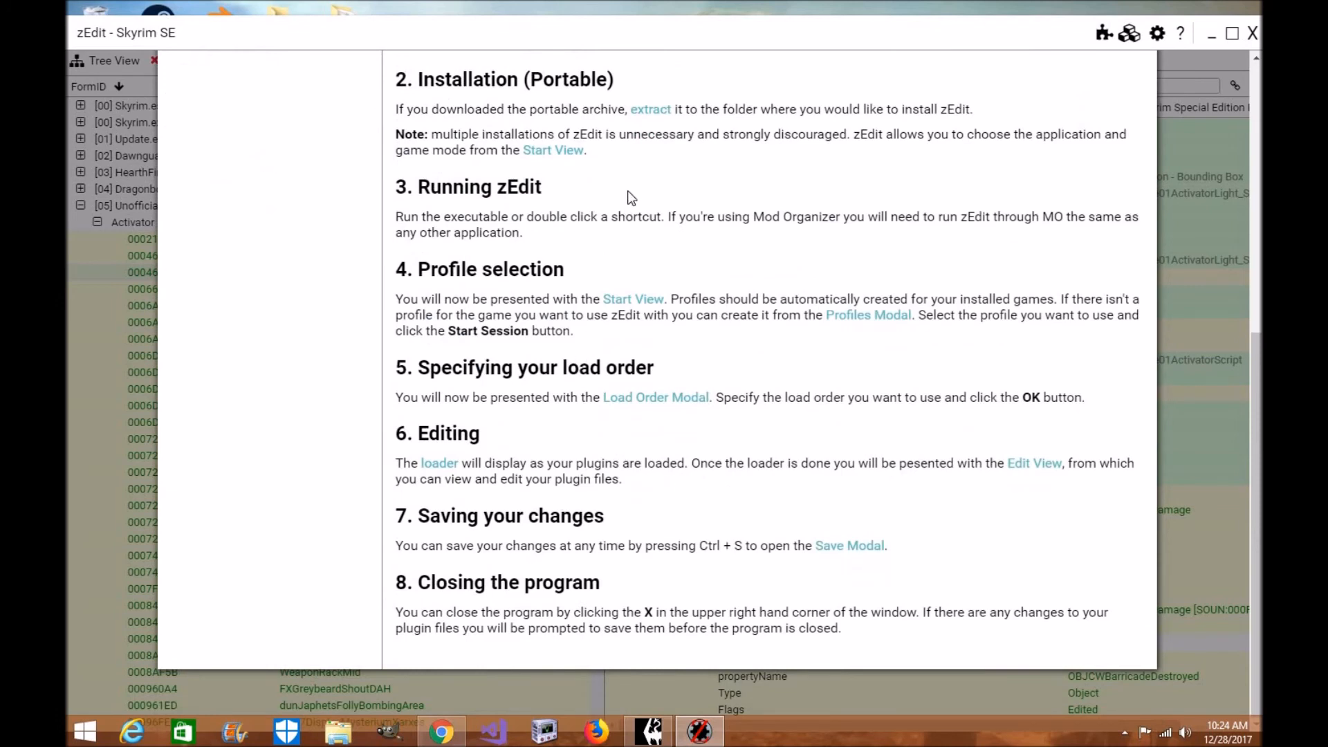
scroll(up, 3)
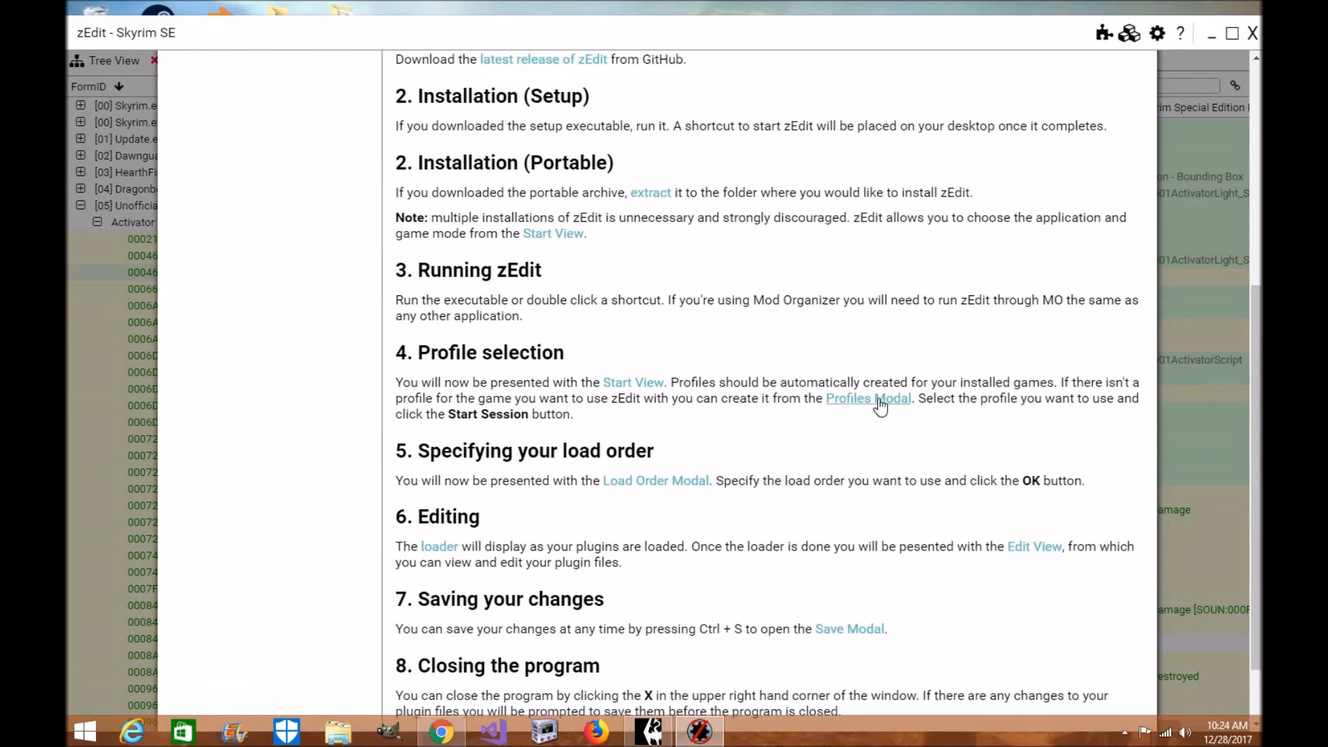
mouse_move(665, 293)
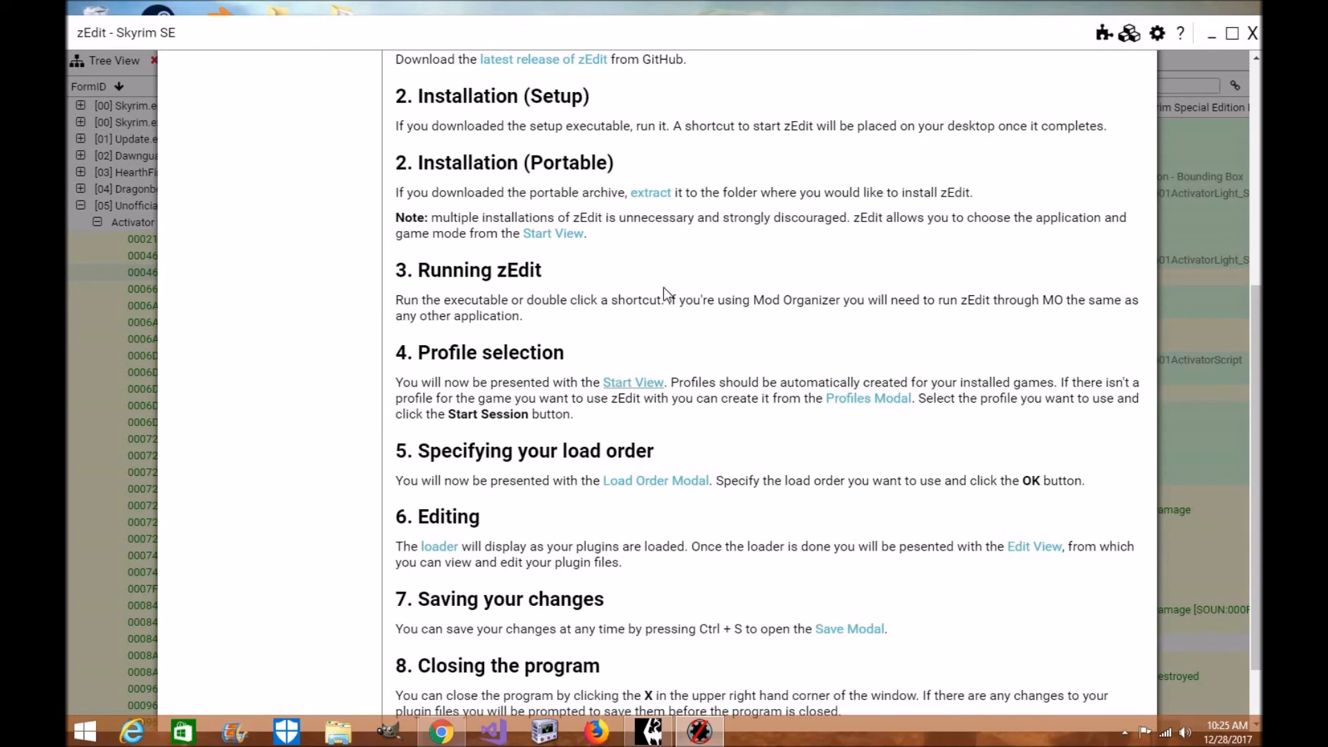
mouse_move(615, 464)
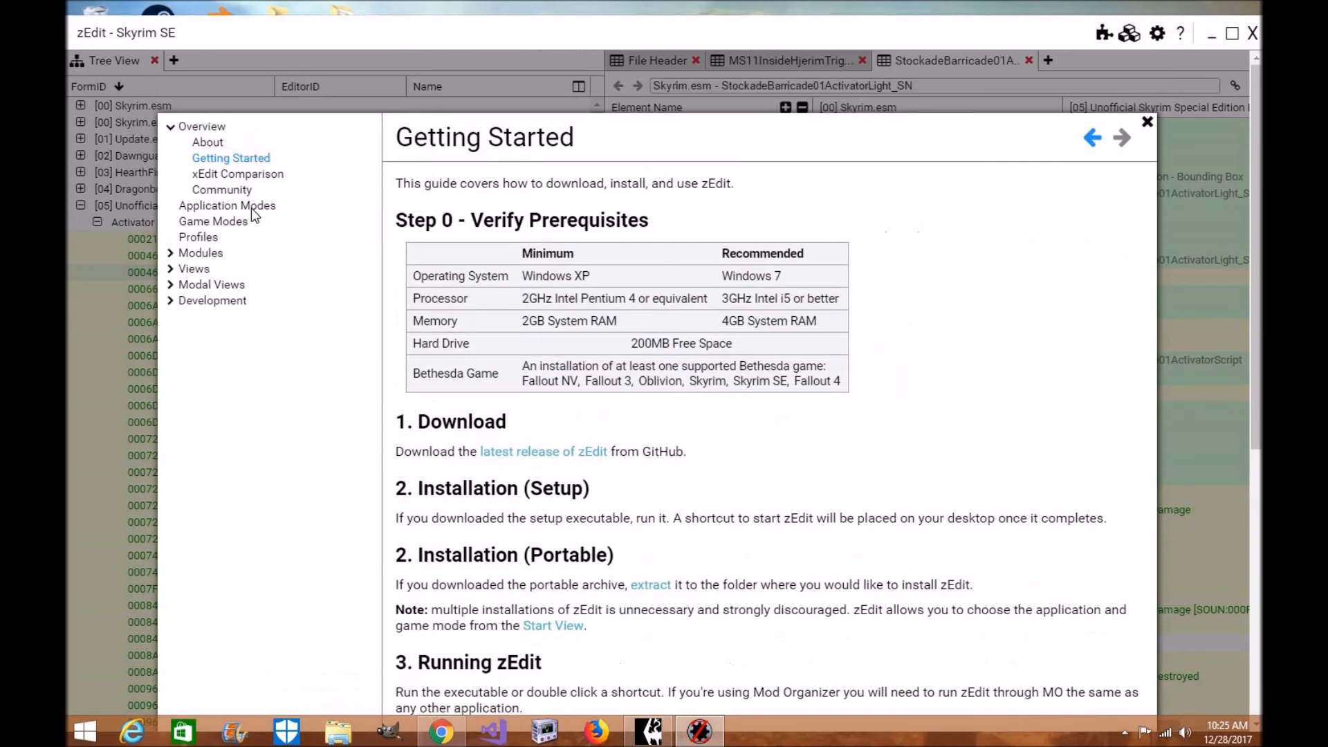
click(201, 251)
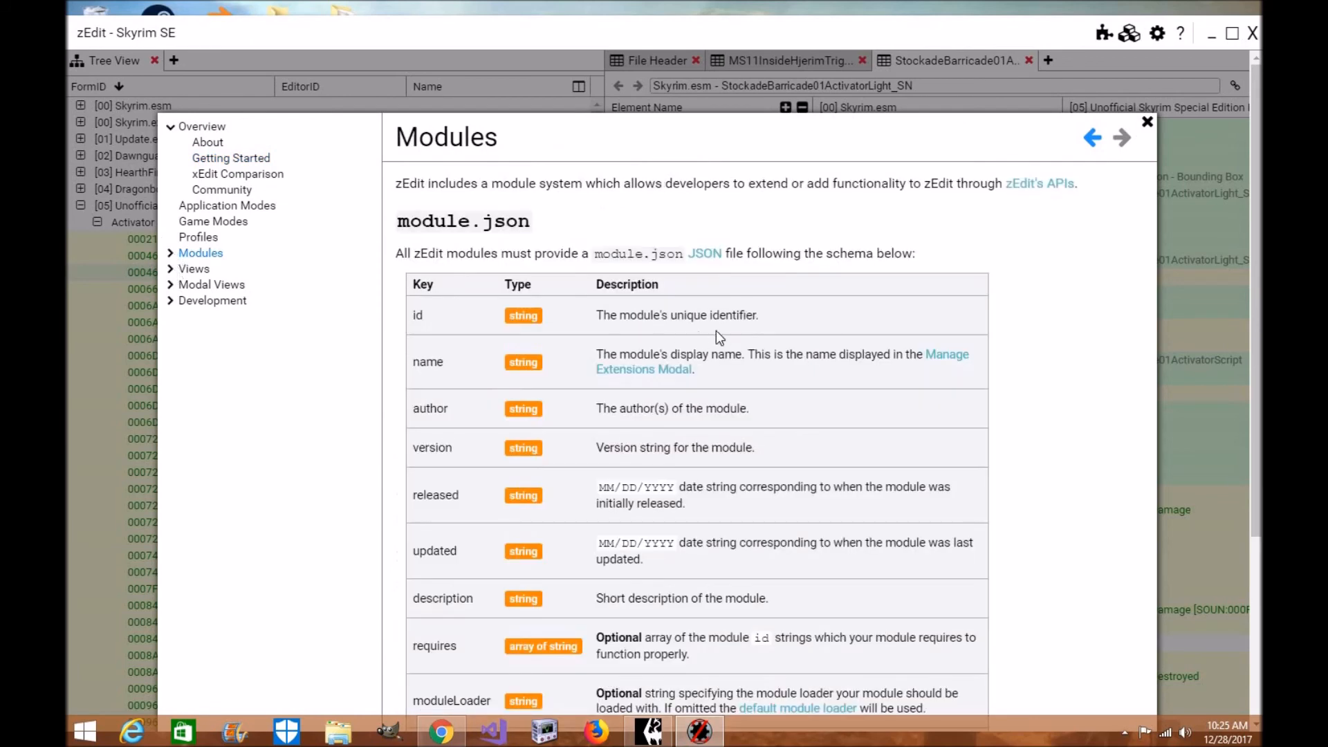
scroll(down, 3)
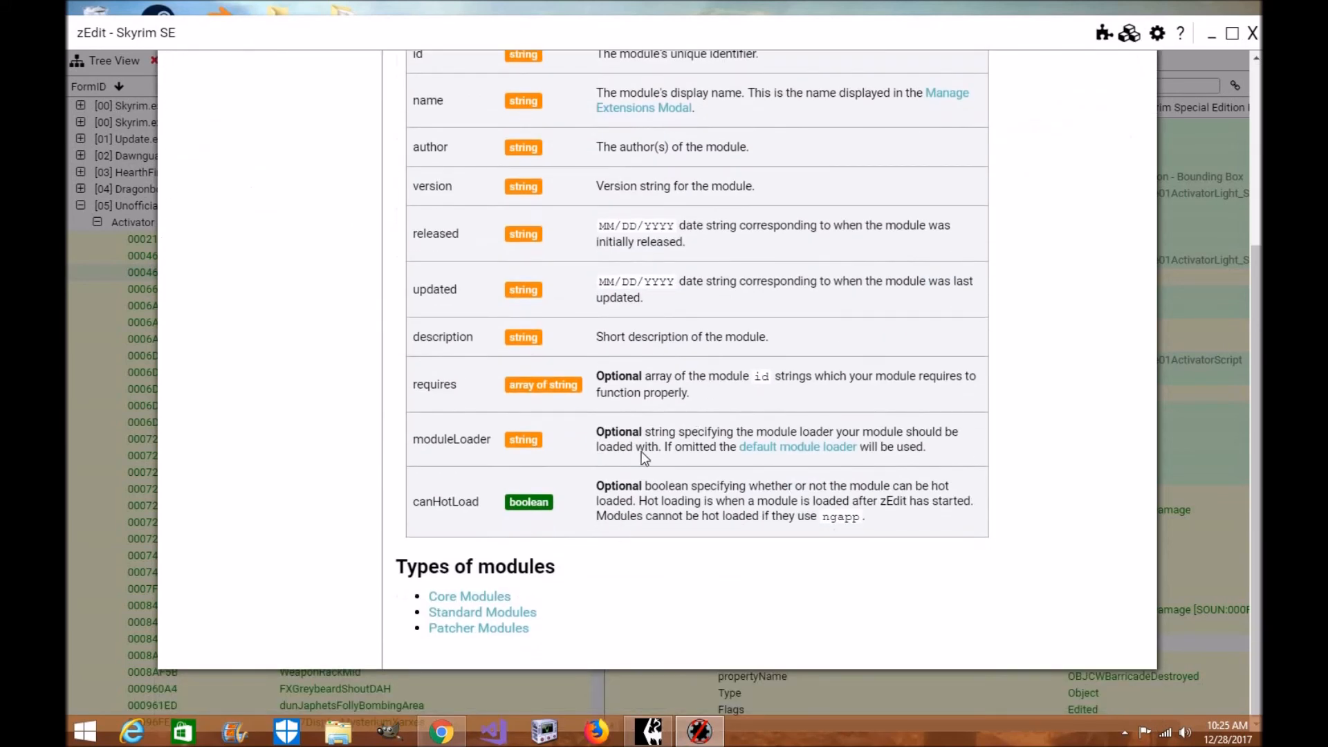
scroll(up, 3)
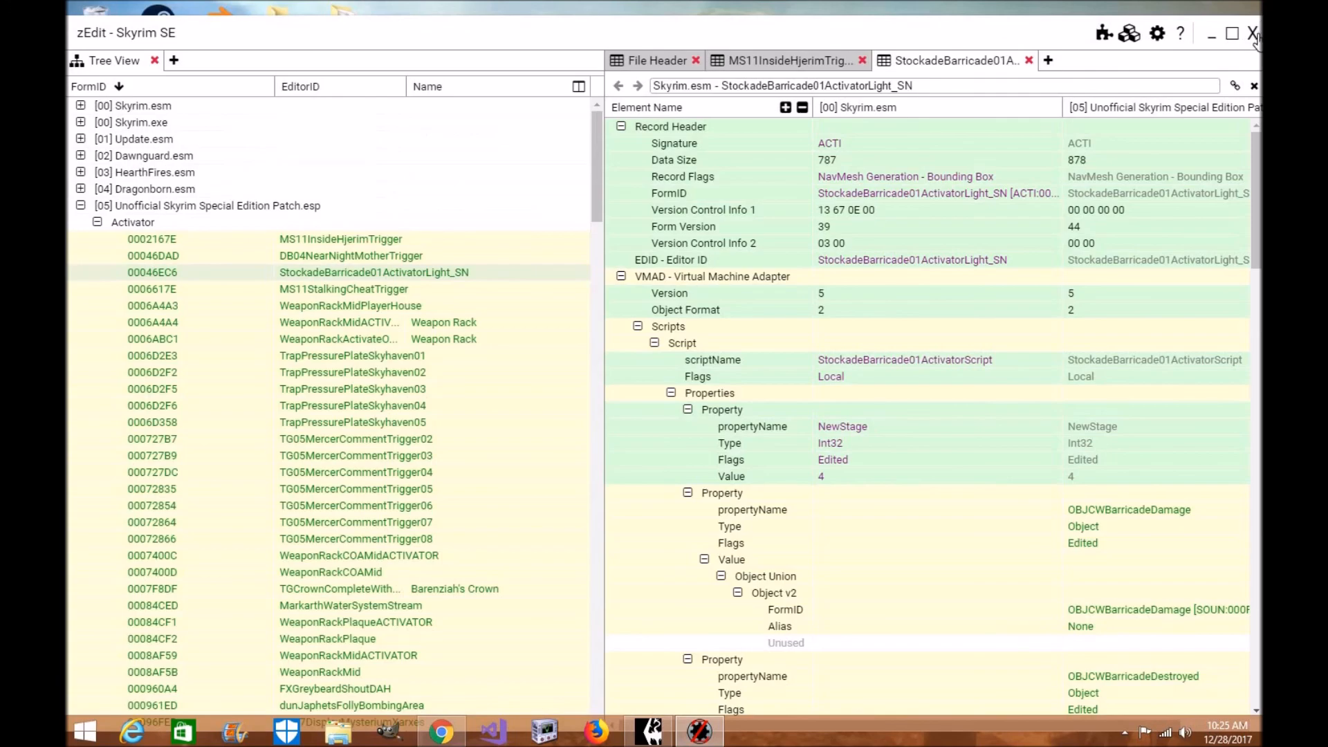
- Close the zEdit window and scroll Mod Organizer 2's mod list back to the top
click(1252, 32)
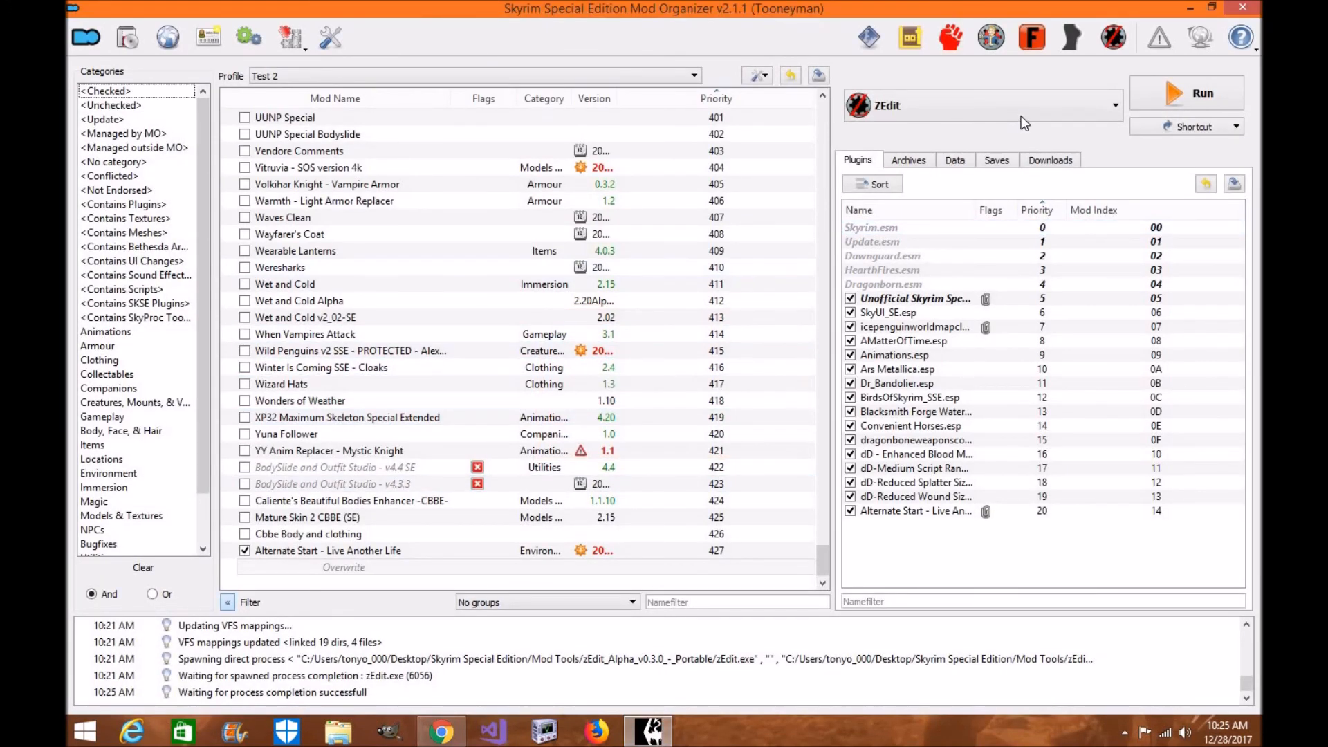
click(1114, 105)
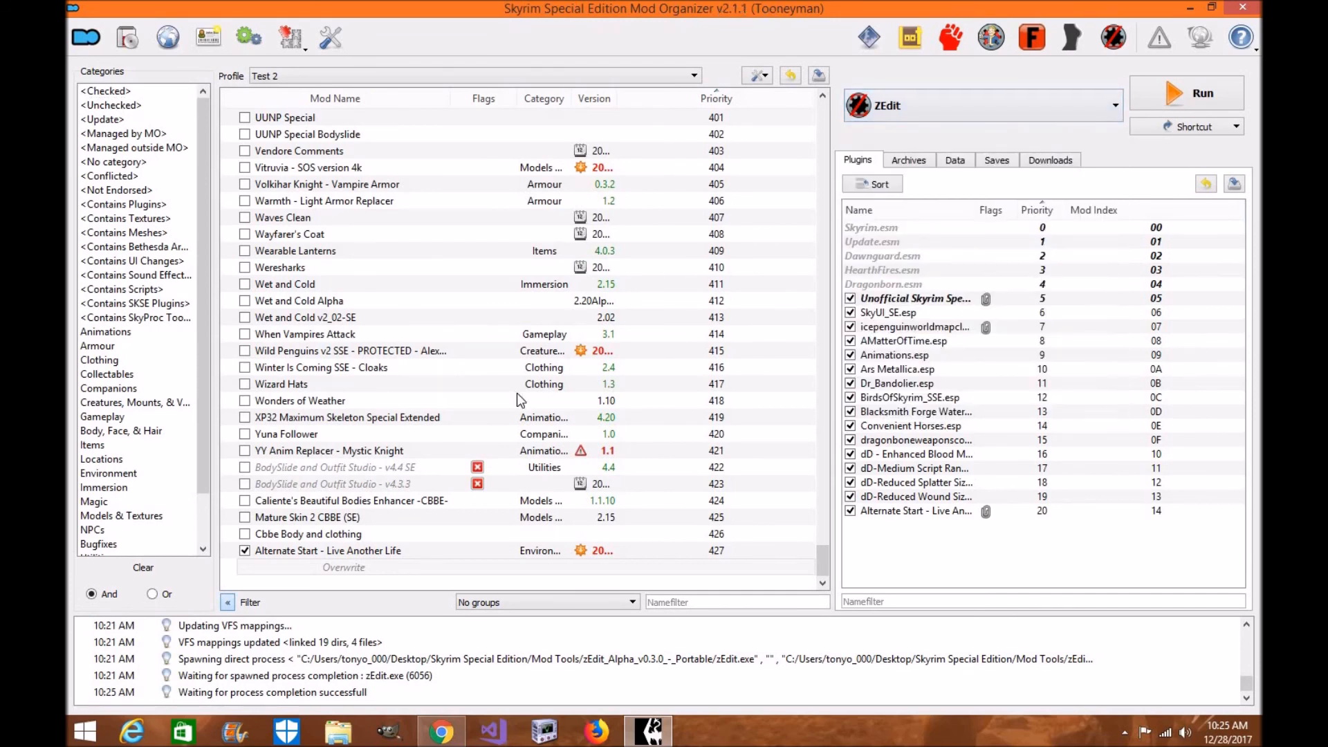
scroll(up, 3)
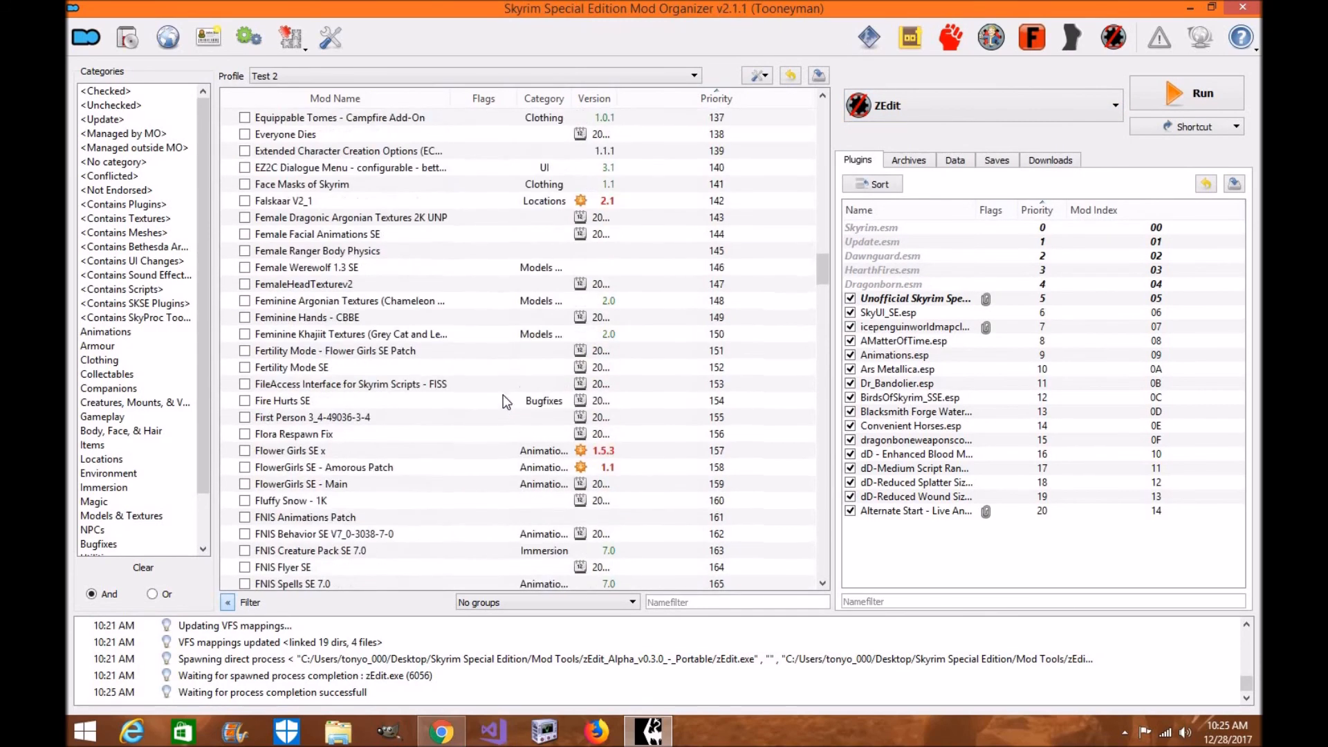
click(110, 104)
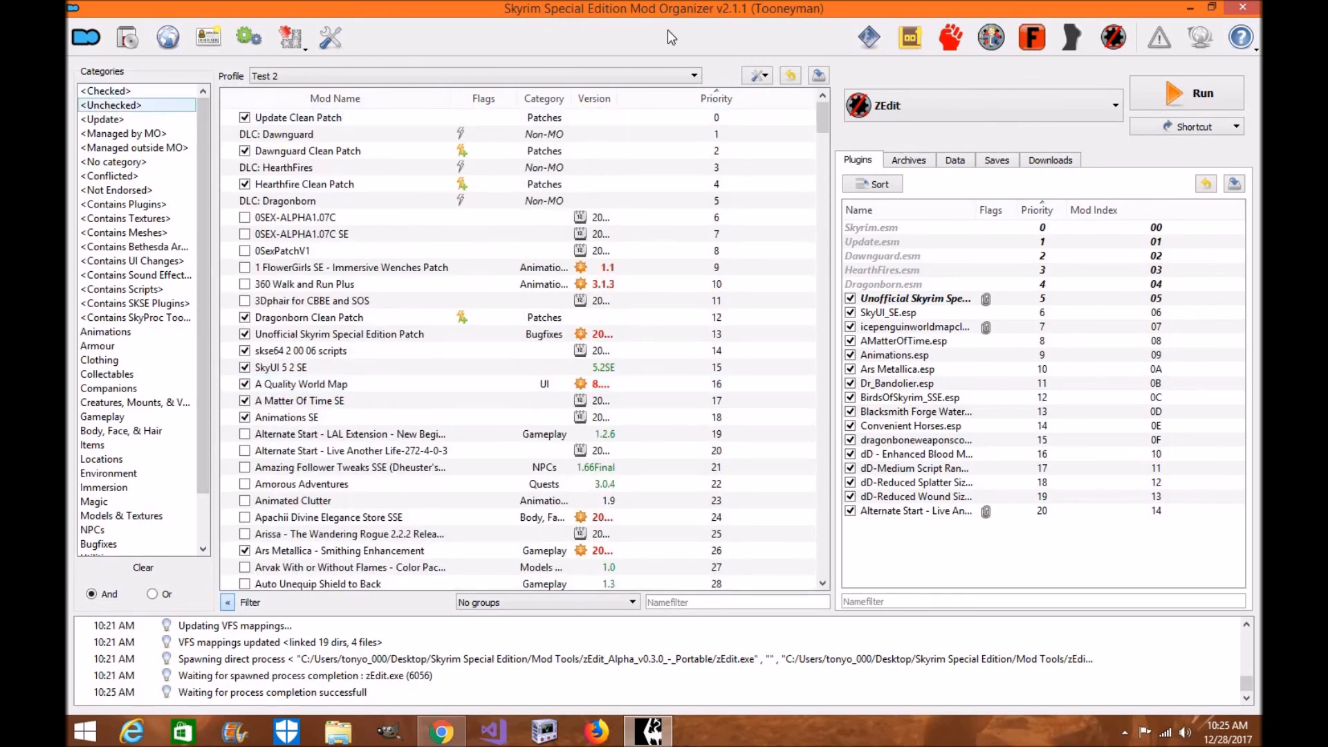
mouse_move(685, 29)
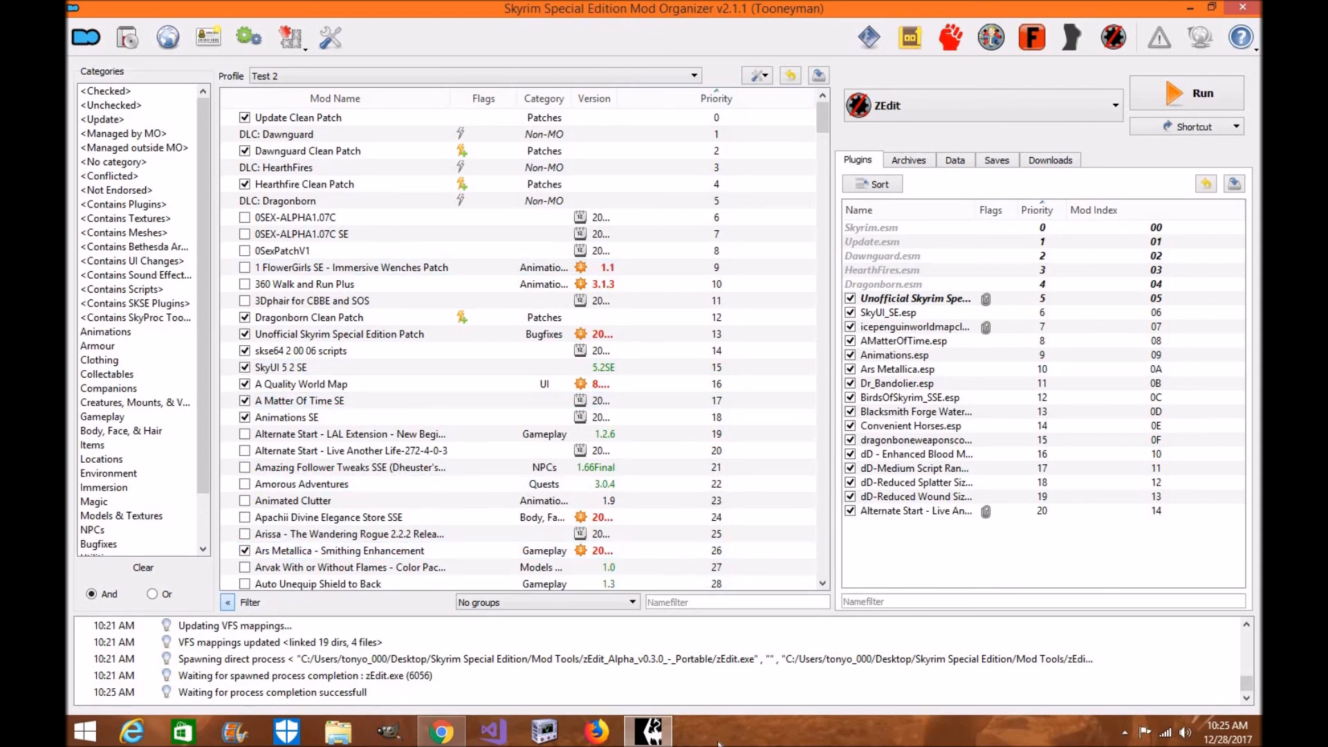
mouse_move(734, 738)
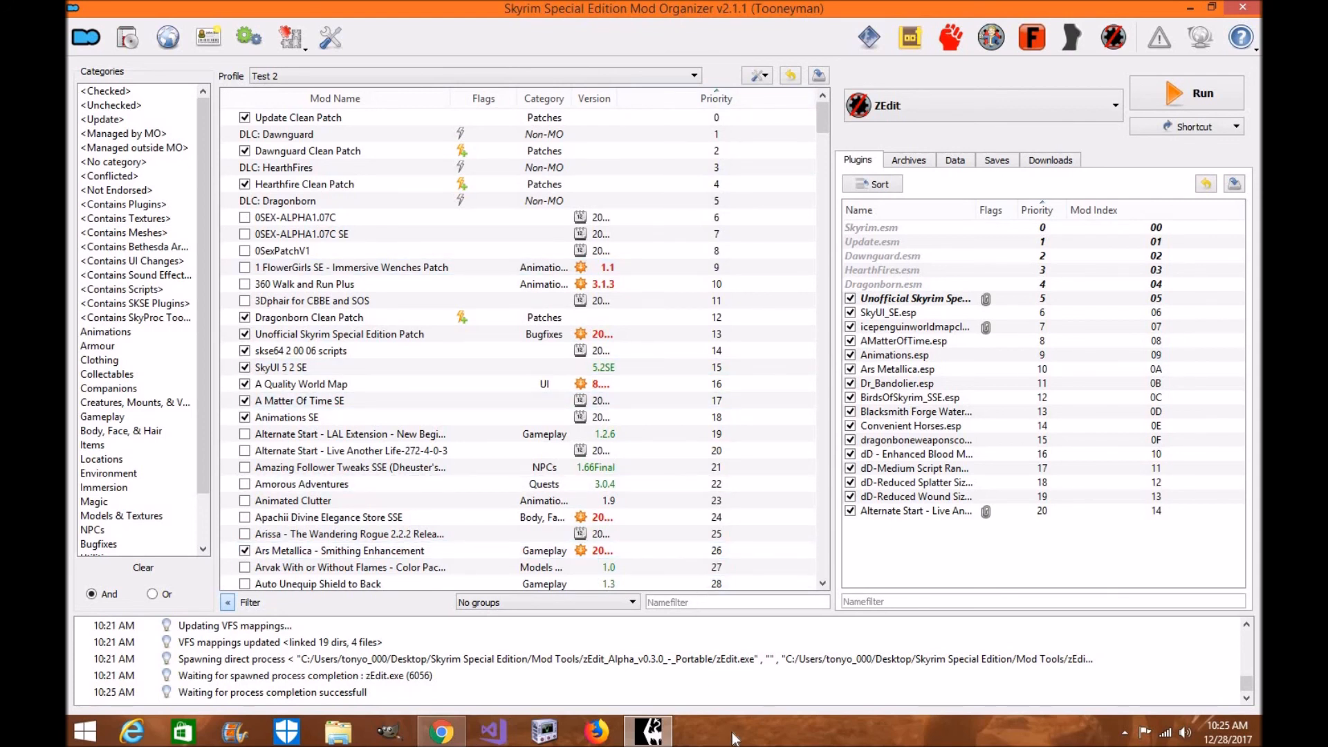